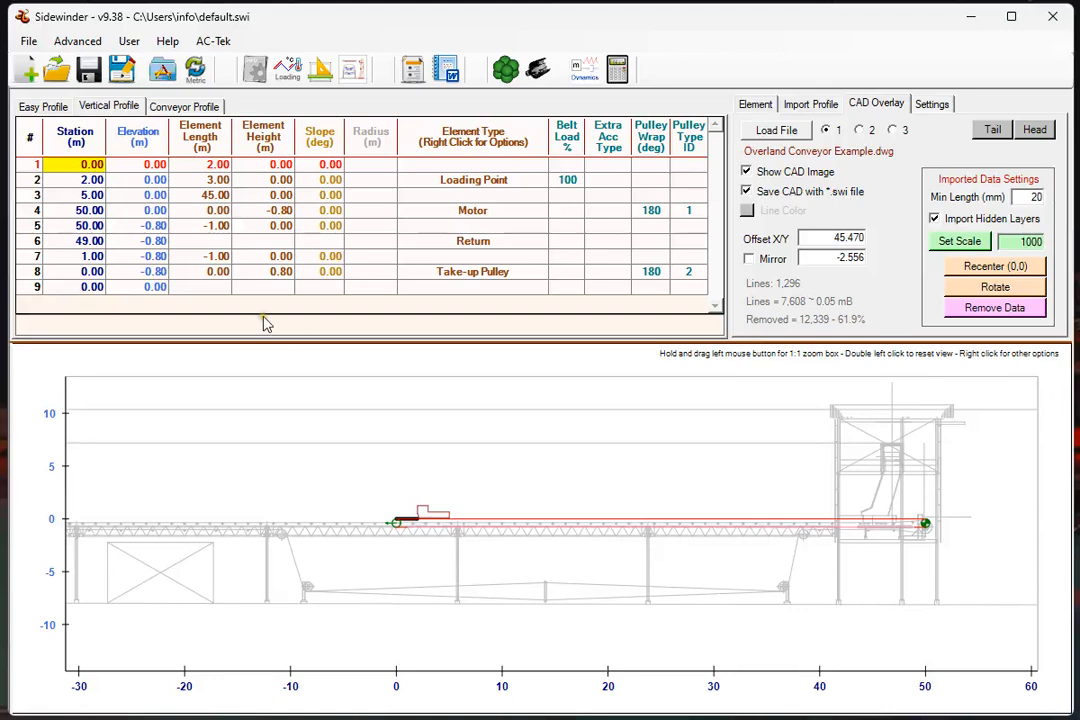
mouse_move(956, 204)
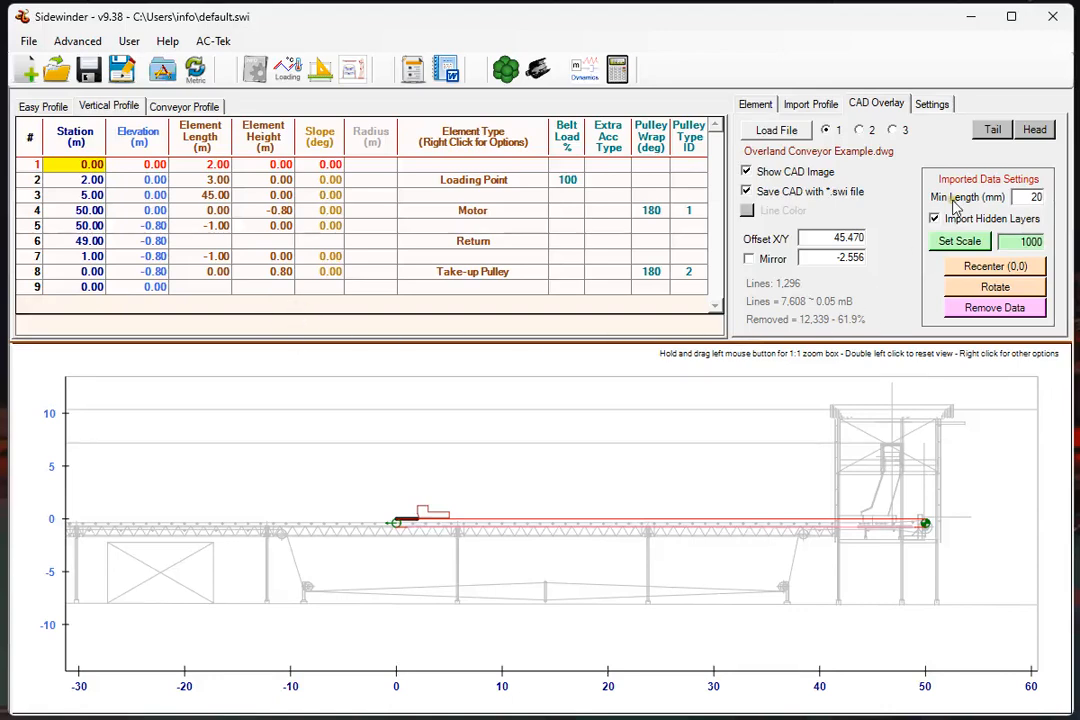
mouse_move(840, 96)
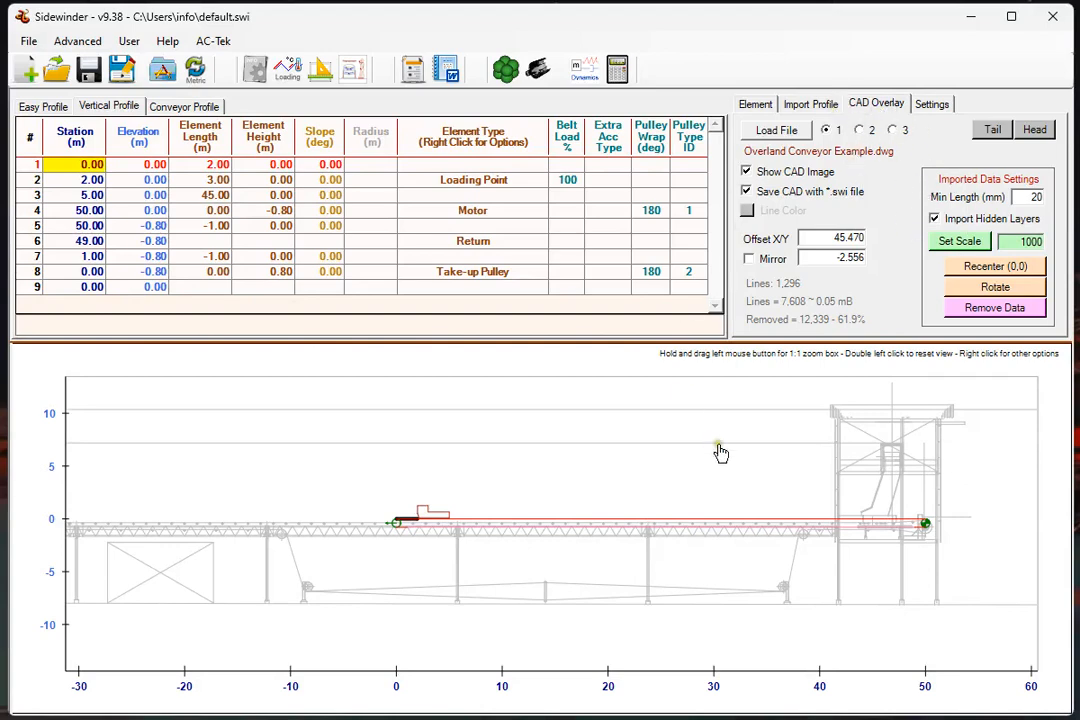
mouse_move(662, 510)
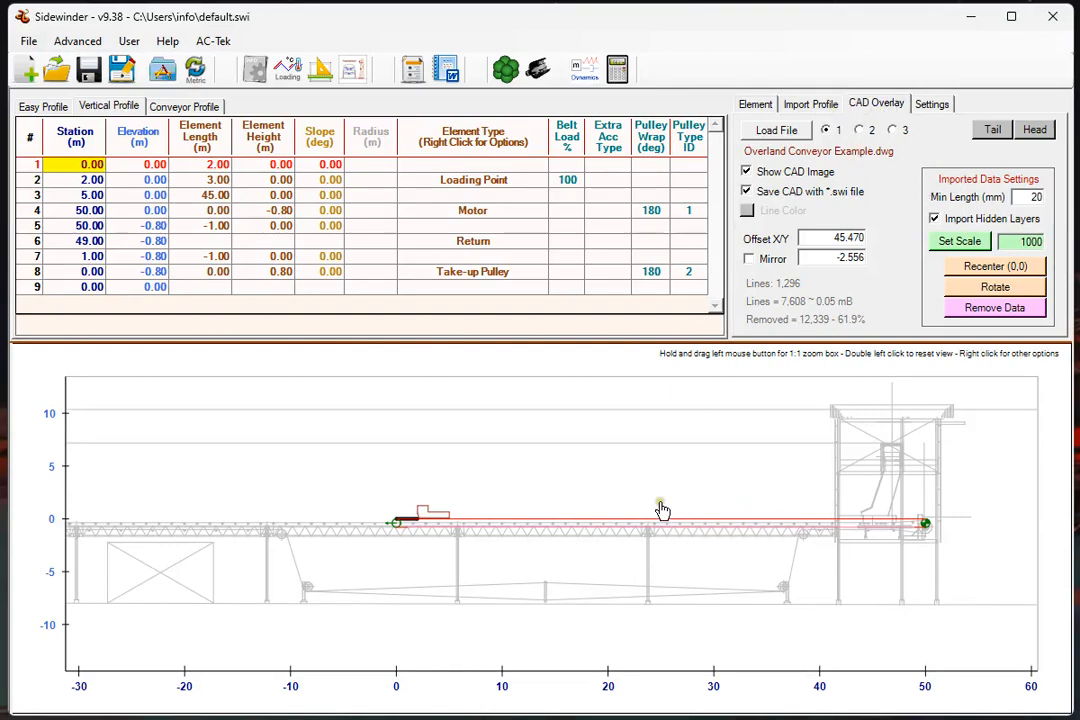
mouse_move(444, 498)
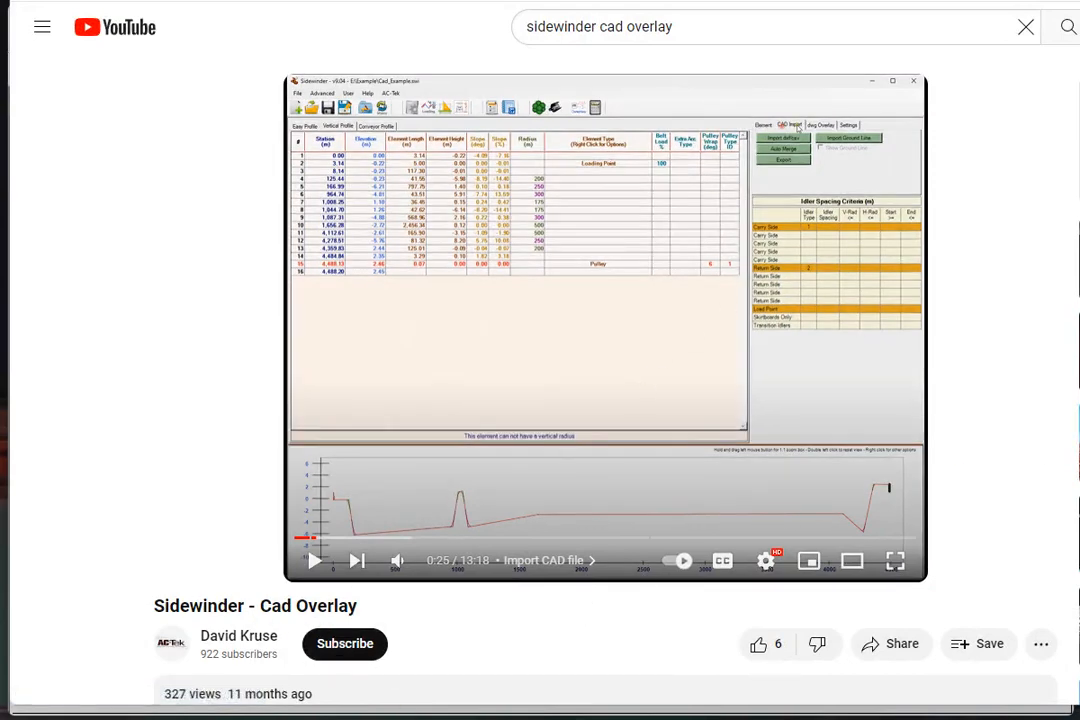
- View the empty second overlay slot, then return to slot 1 showing Overland Conveyor Example.dwg
click(894, 560)
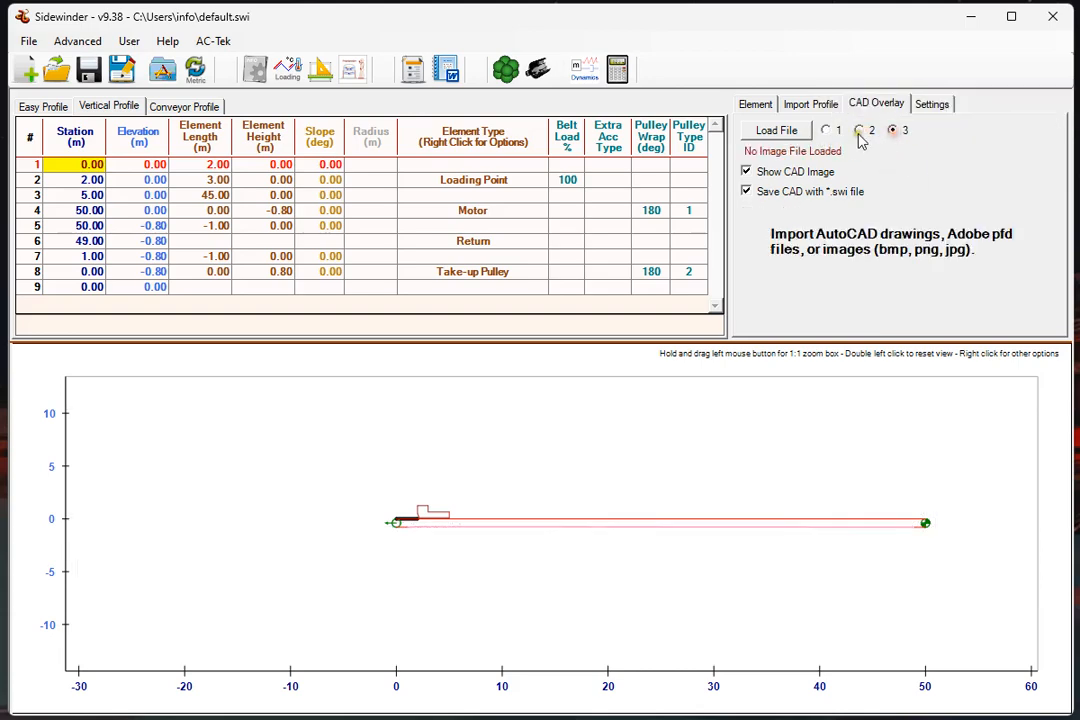
click(860, 130)
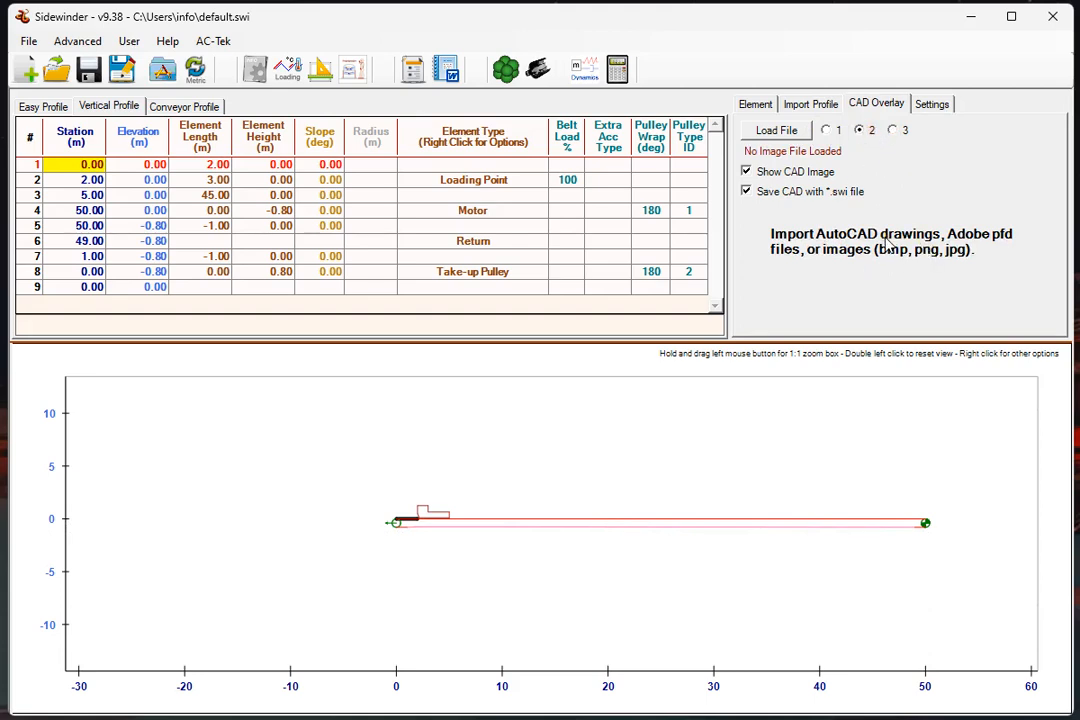
mouse_move(798, 256)
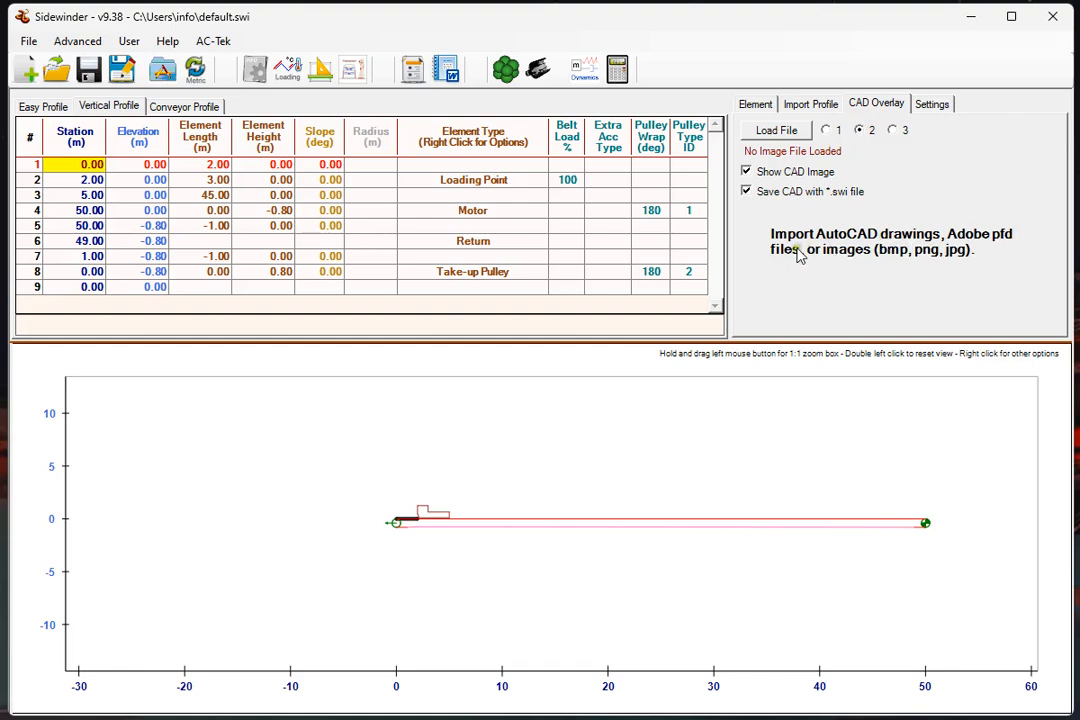
mouse_move(888, 264)
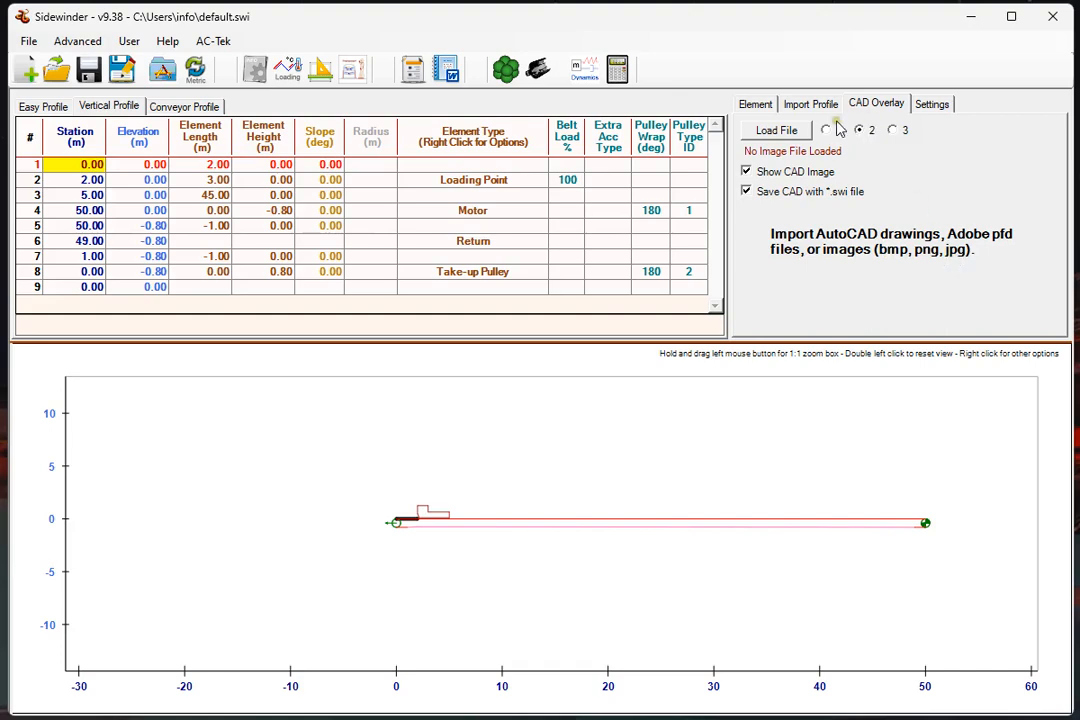
click(776, 130)
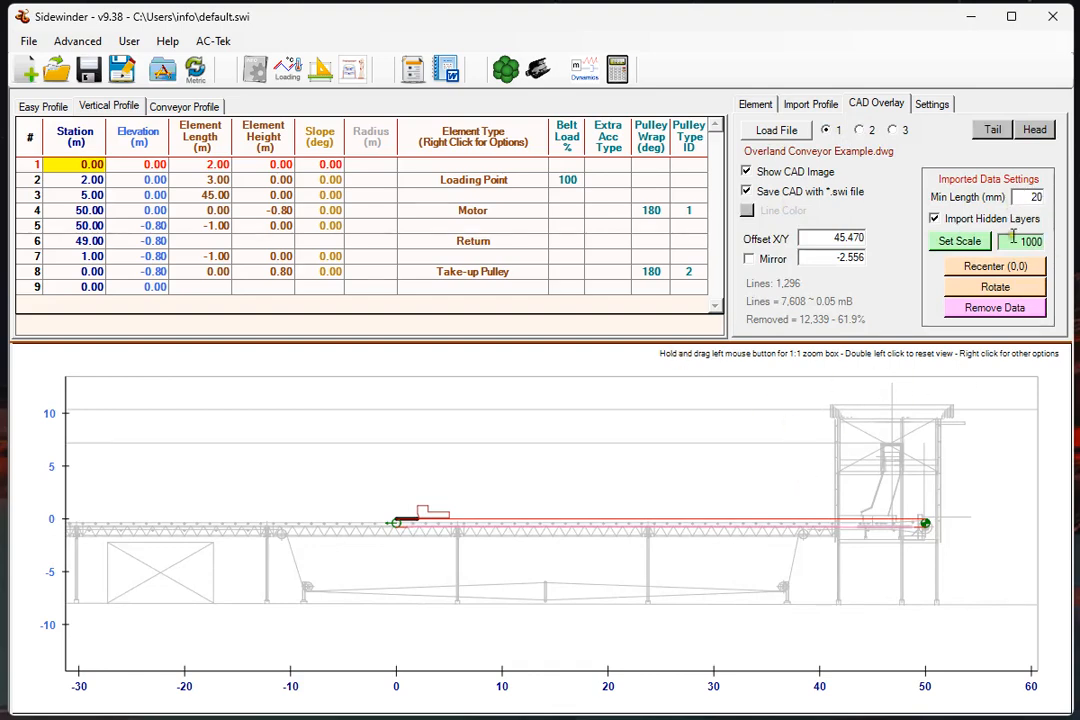
mouse_move(904, 486)
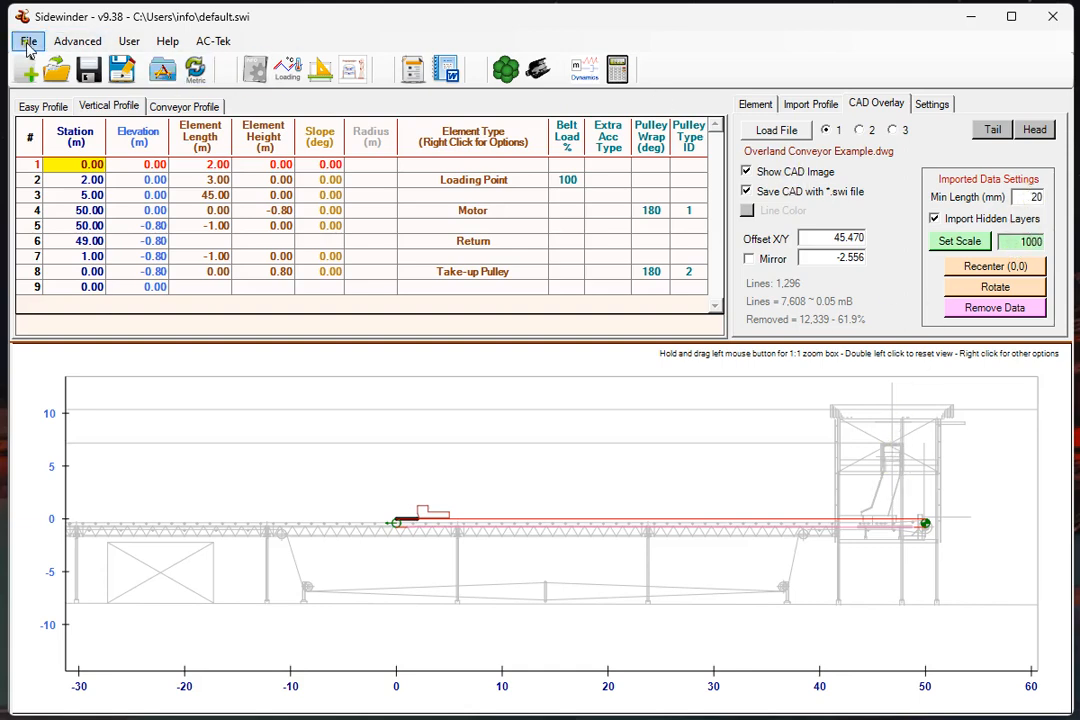
- Load the Incline and Decline Example.swi demo project and show its CAD Overlay settings
click(28, 40)
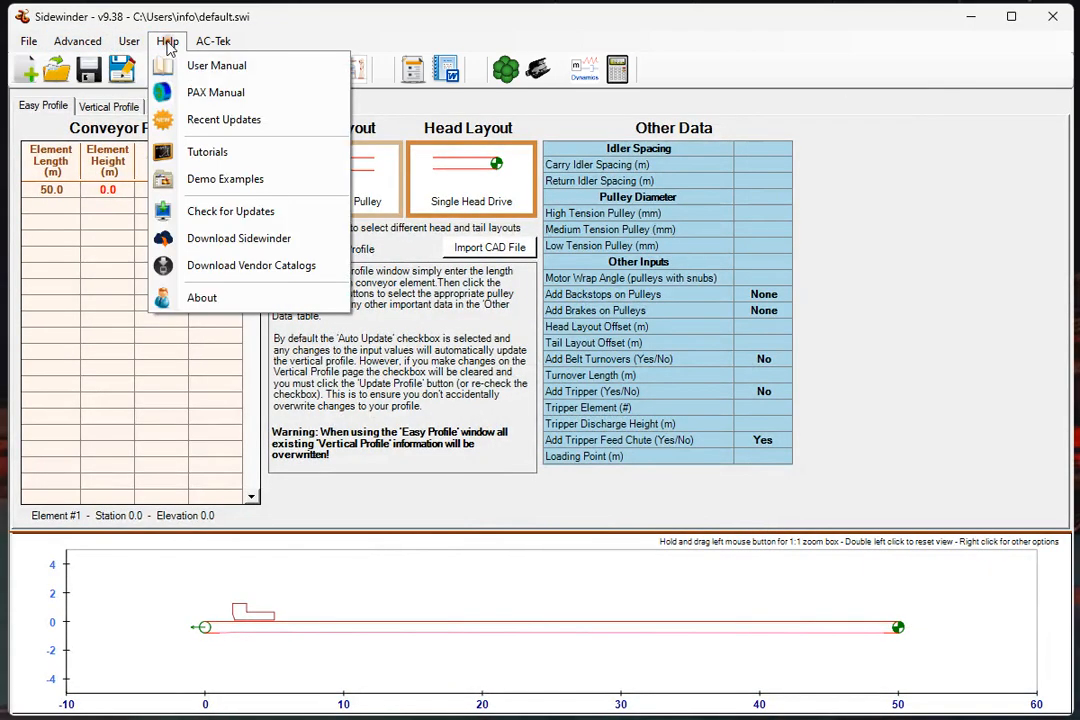
click(224, 180)
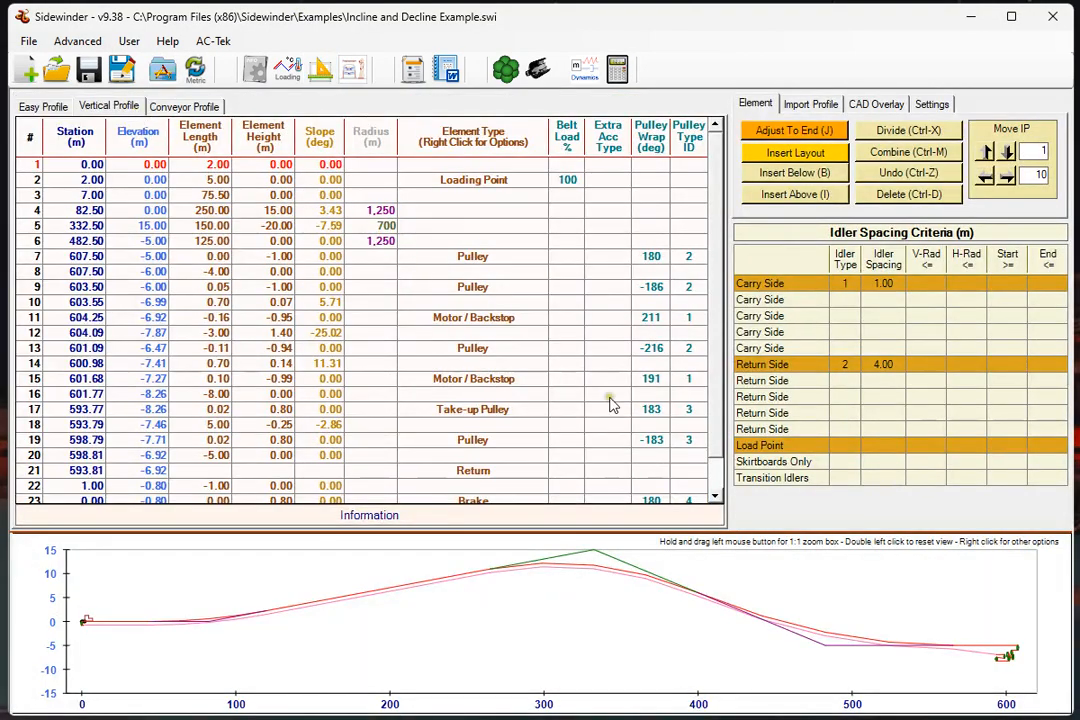
click(876, 104)
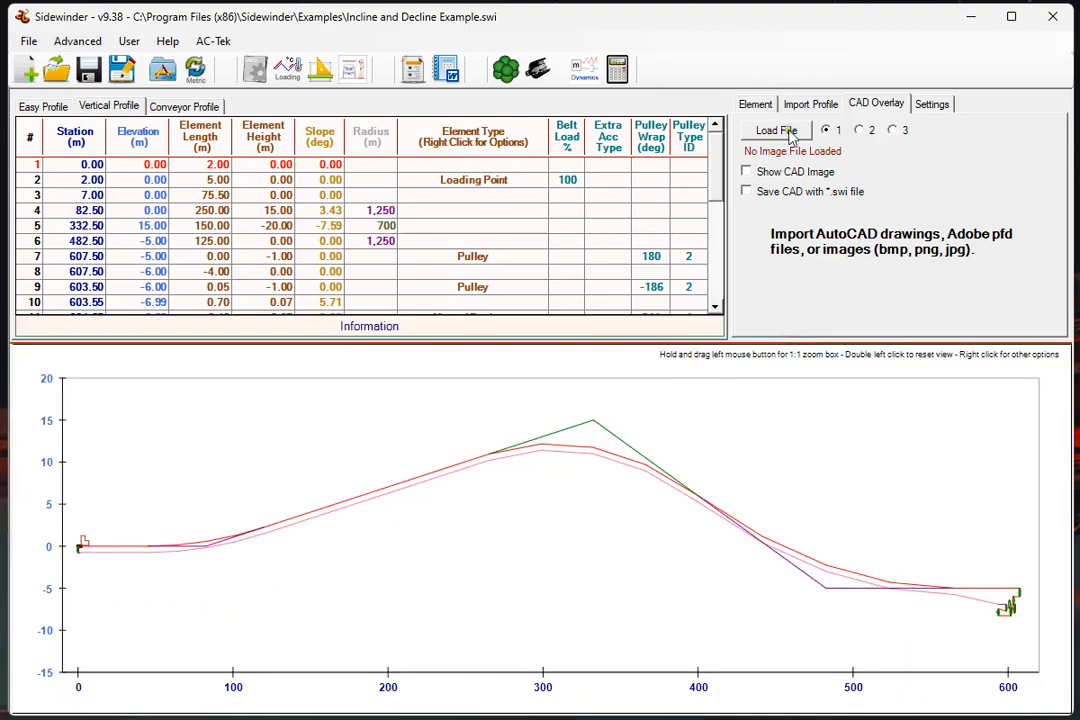
- Choose Example 3.dwg from CAD Examples > Overview as the overlay file to import
click(776, 130)
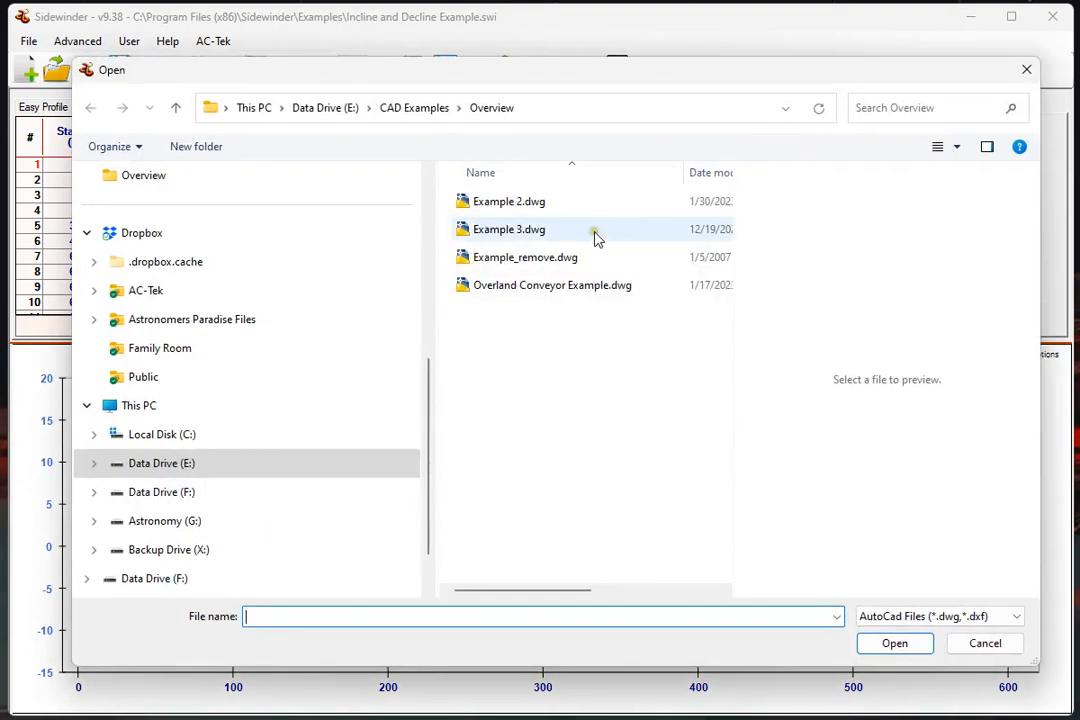
click(508, 228)
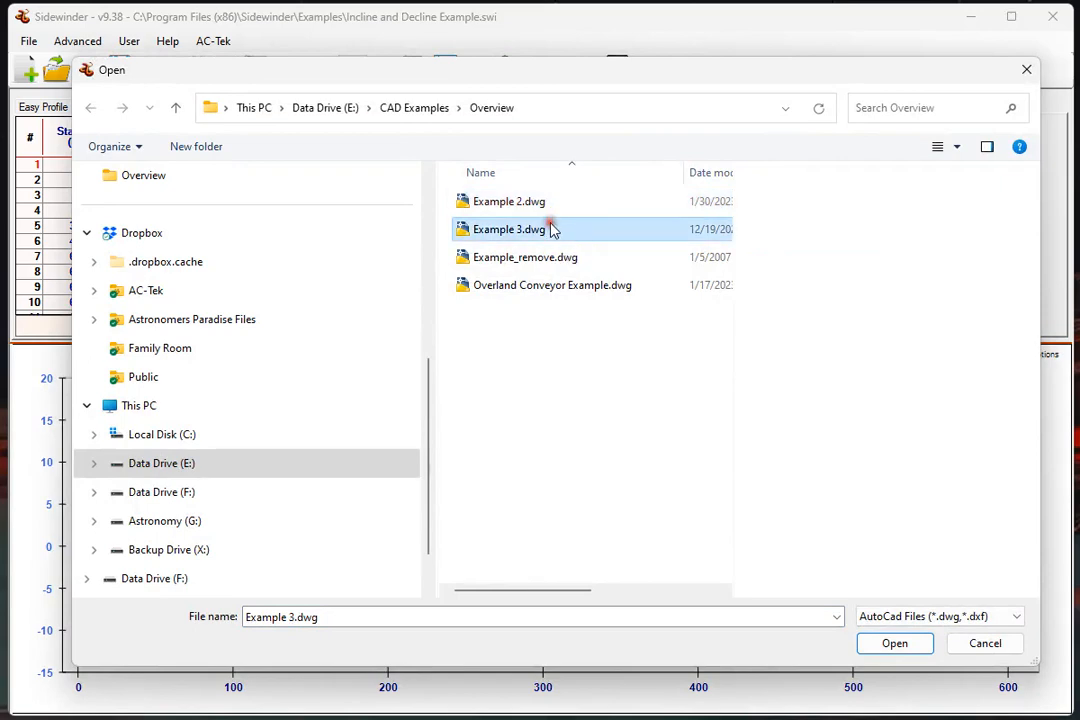
click(894, 644)
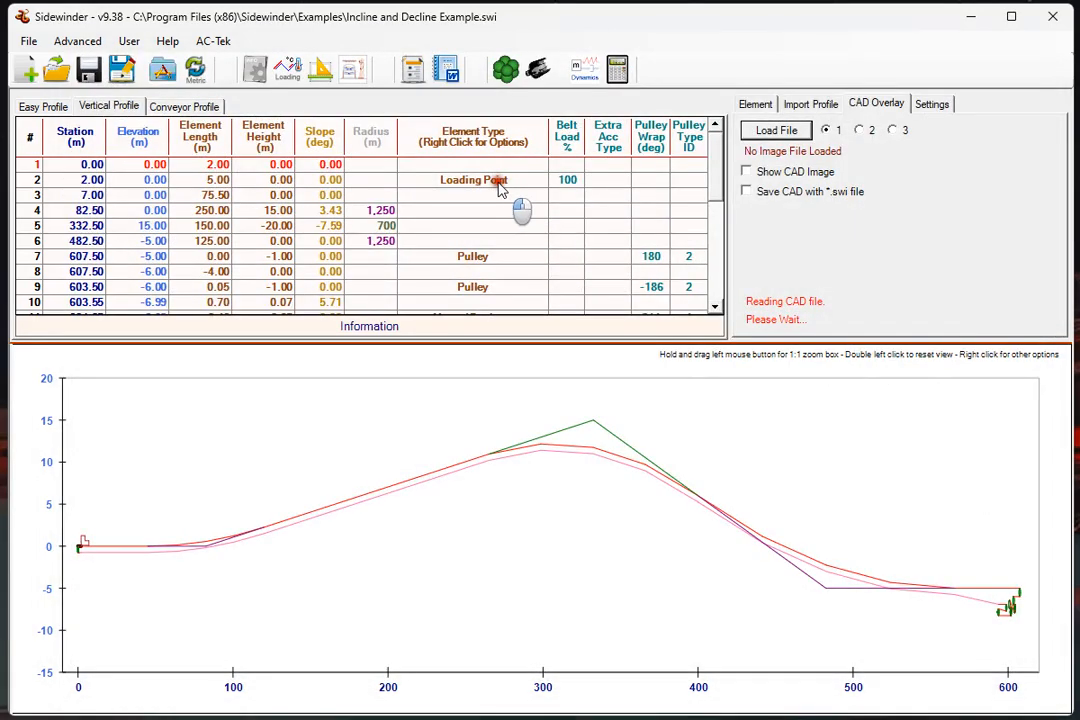
mouse_move(648, 182)
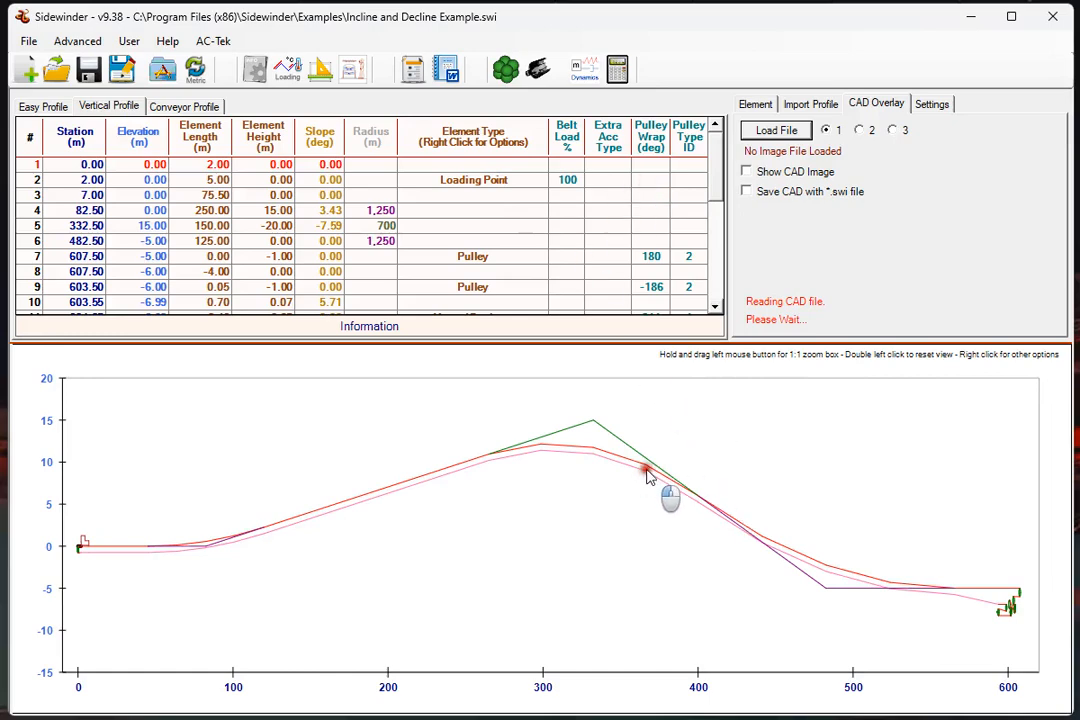
mouse_move(648, 478)
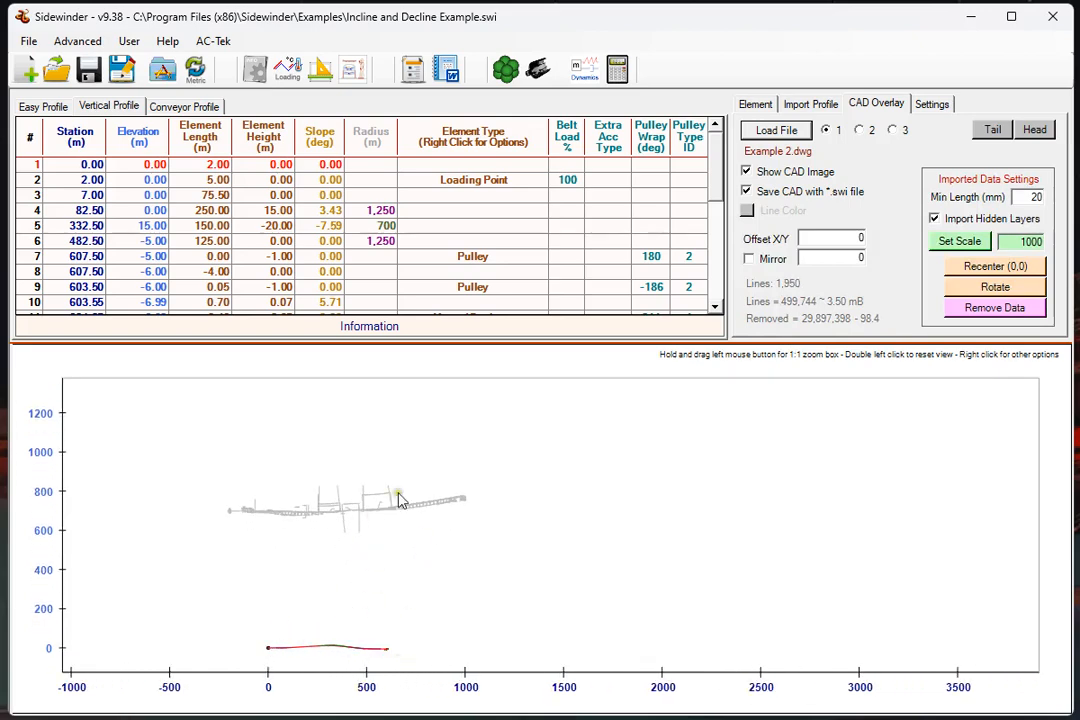
mouse_move(510, 524)
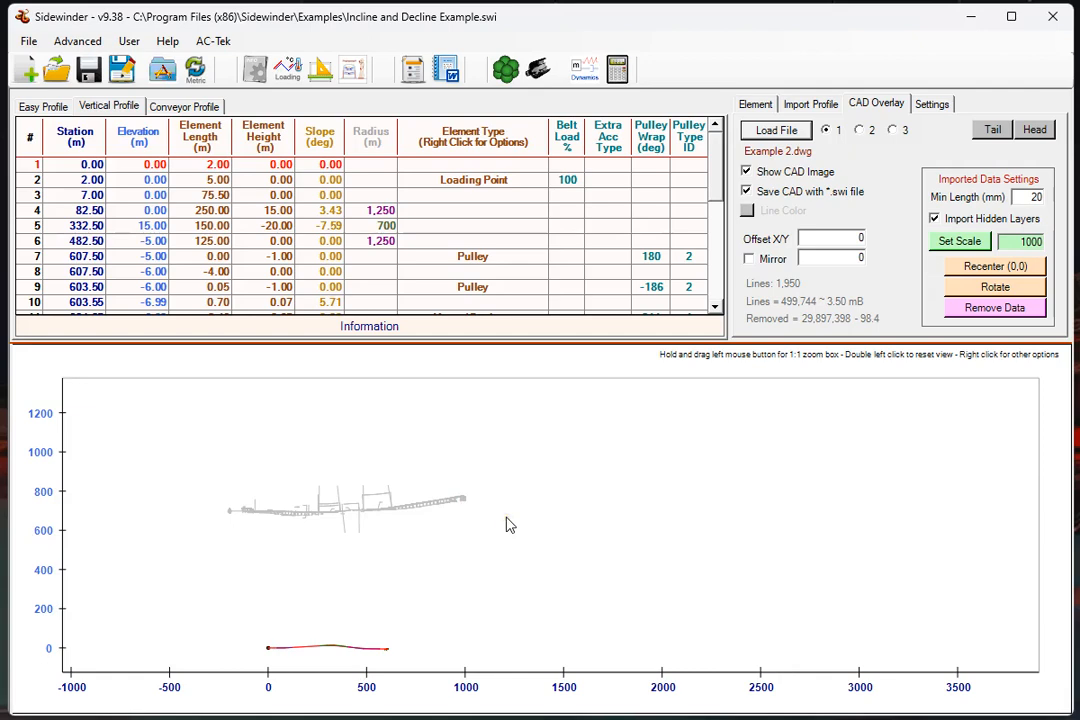
mouse_move(444, 486)
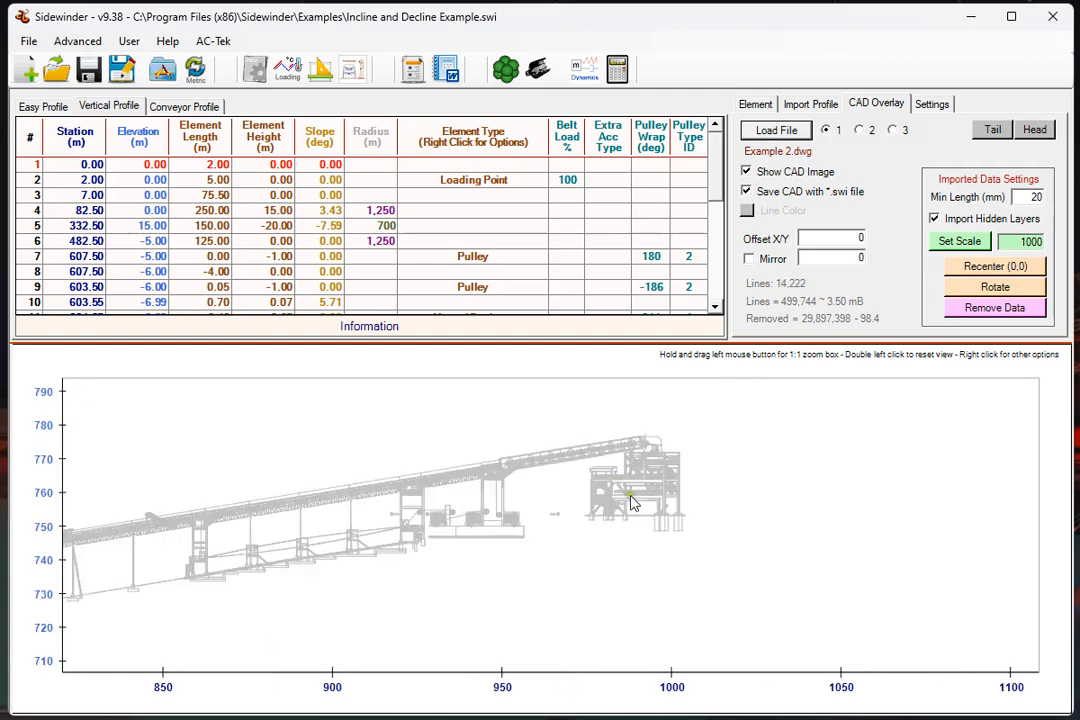
mouse_move(588, 464)
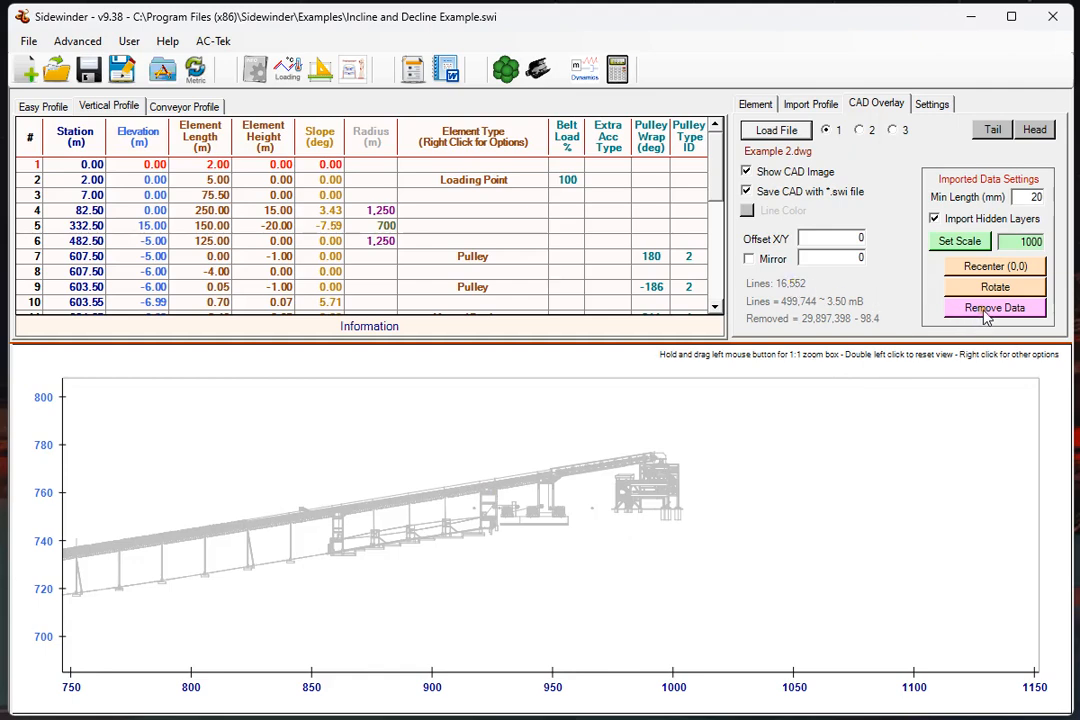
- Strip stray short lines from the imported drawing, trimming it to about 10,600 lines
click(994, 308)
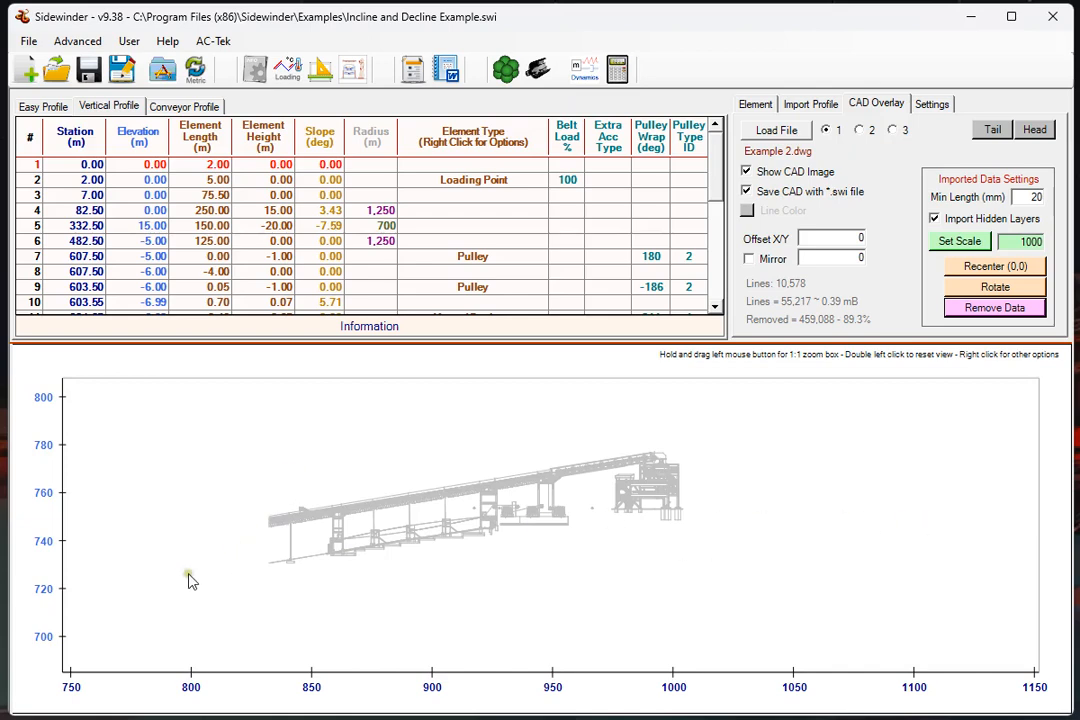
mouse_move(732, 514)
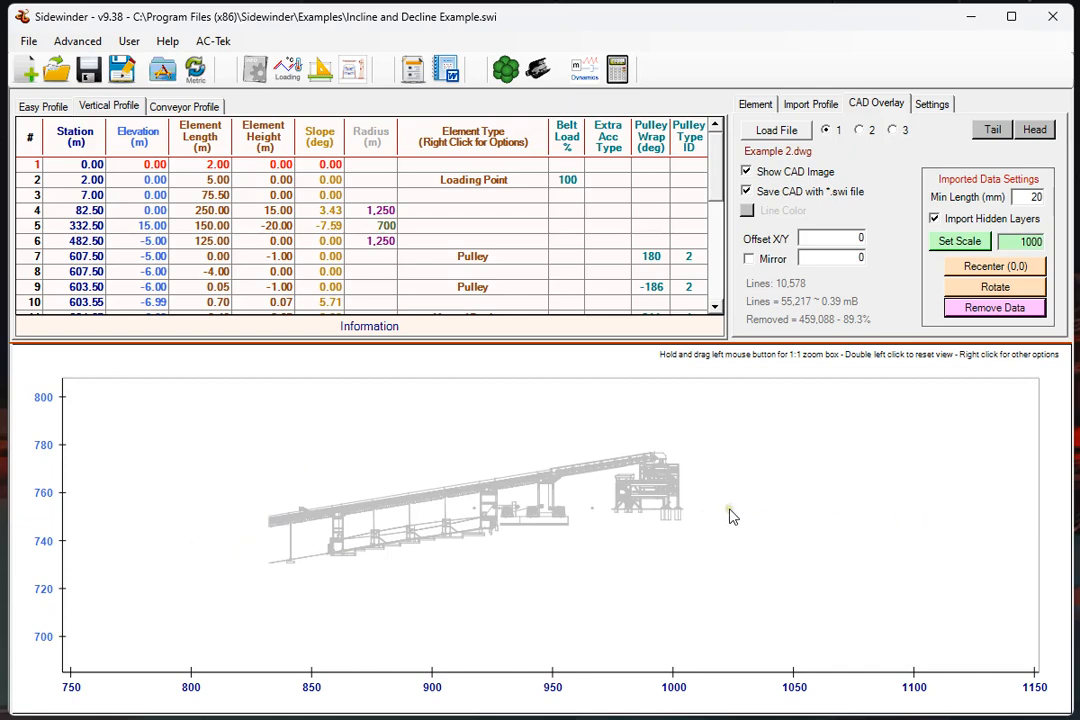
mouse_move(344, 528)
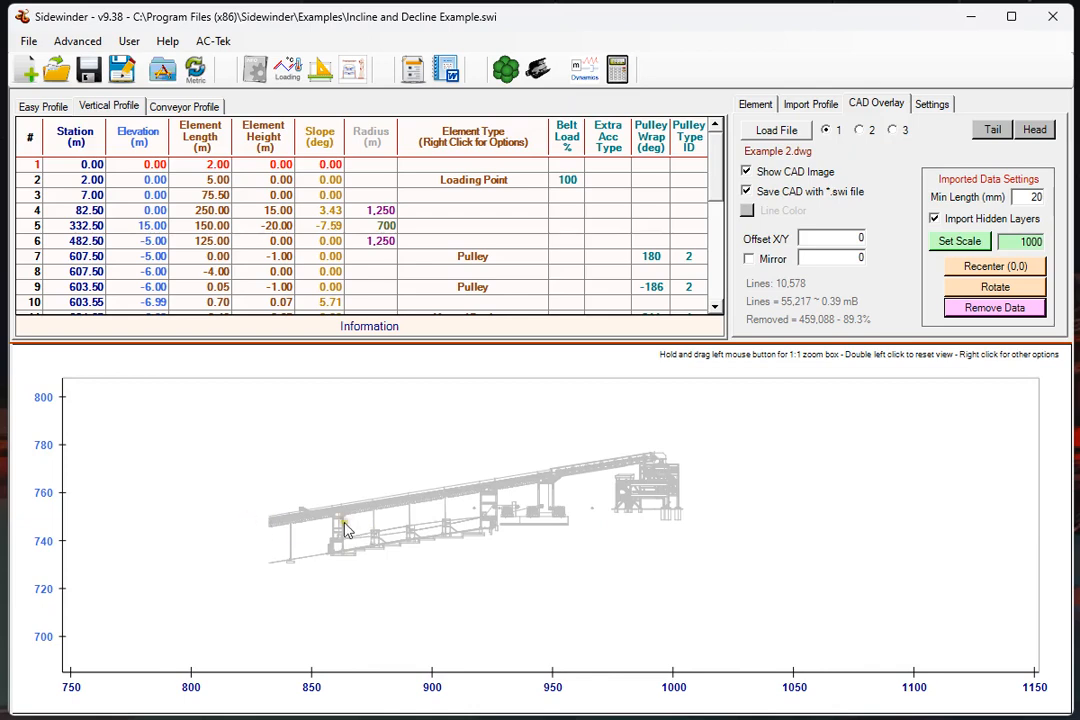
mouse_move(420, 584)
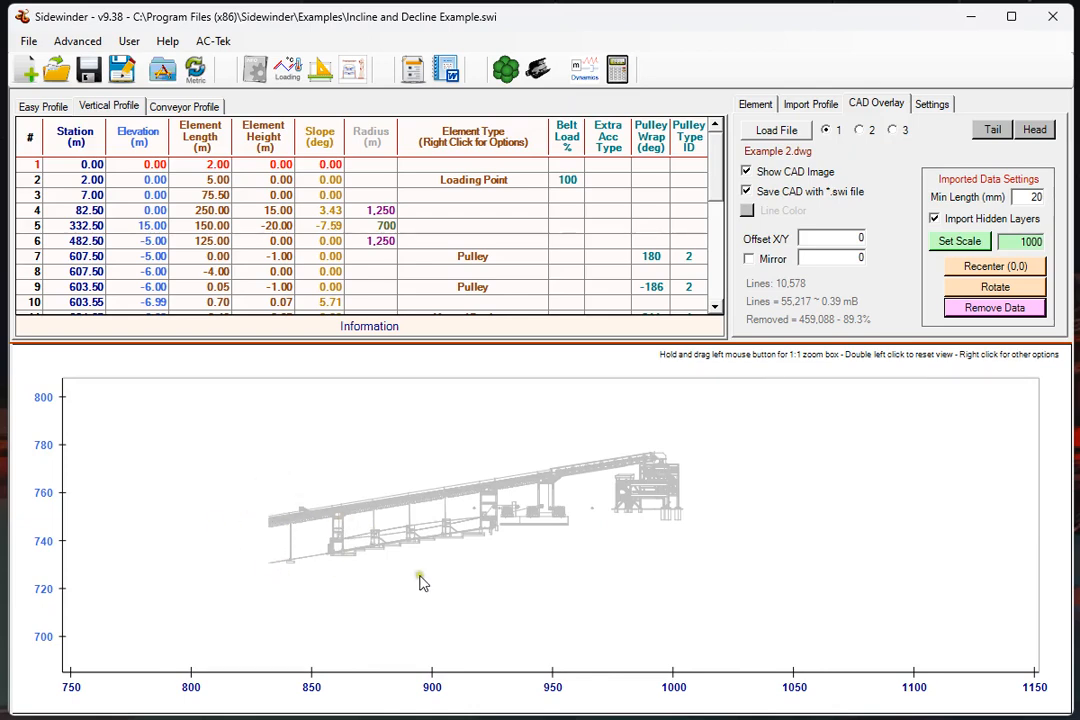
mouse_move(274, 530)
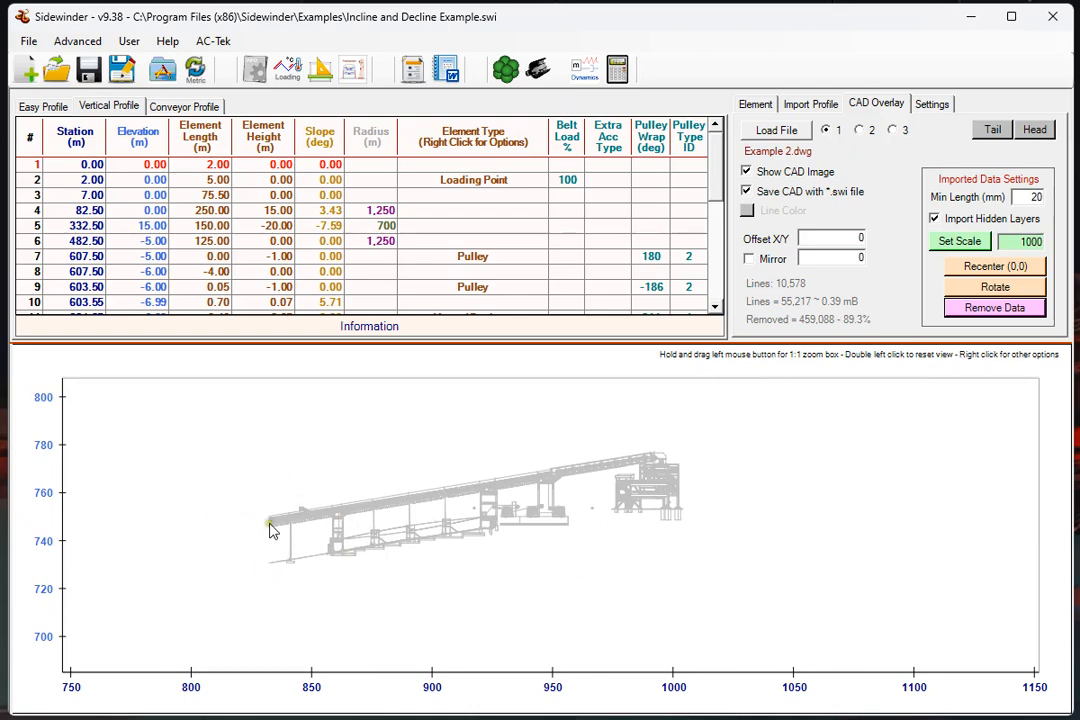
mouse_move(264, 524)
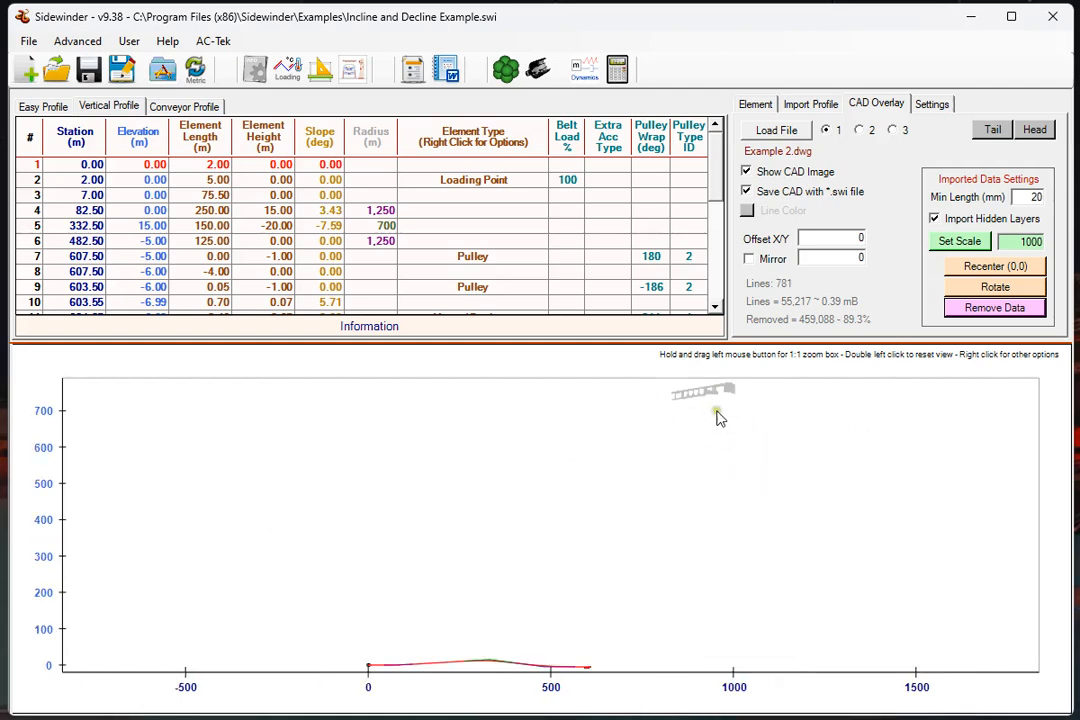
mouse_move(612, 588)
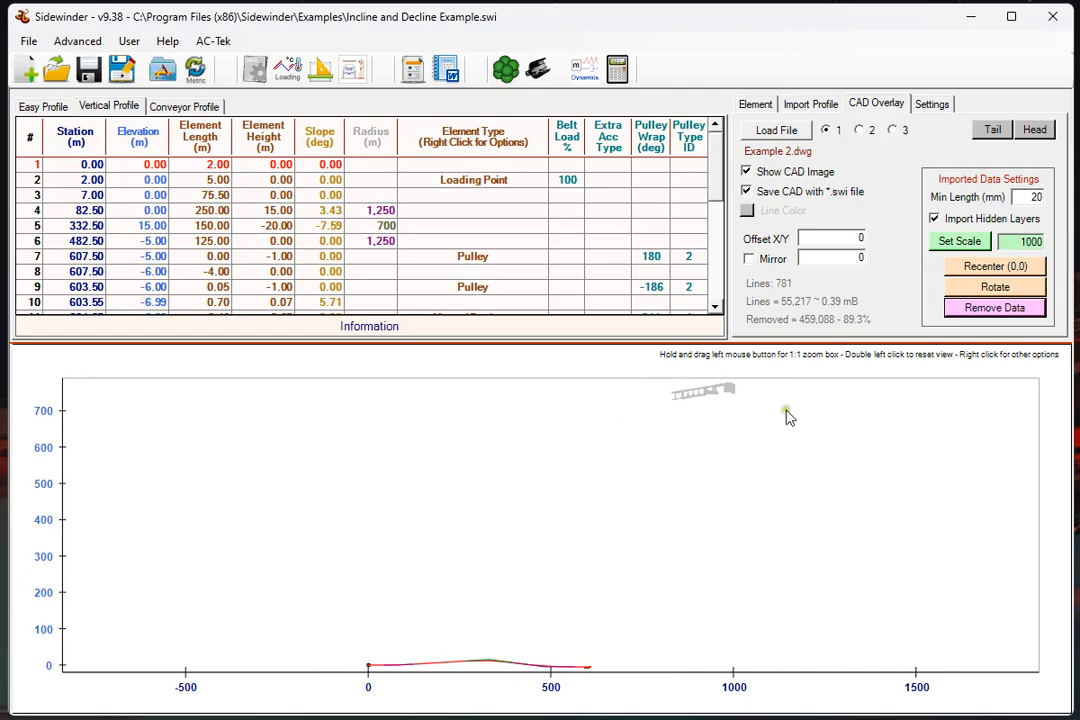
mouse_move(784, 420)
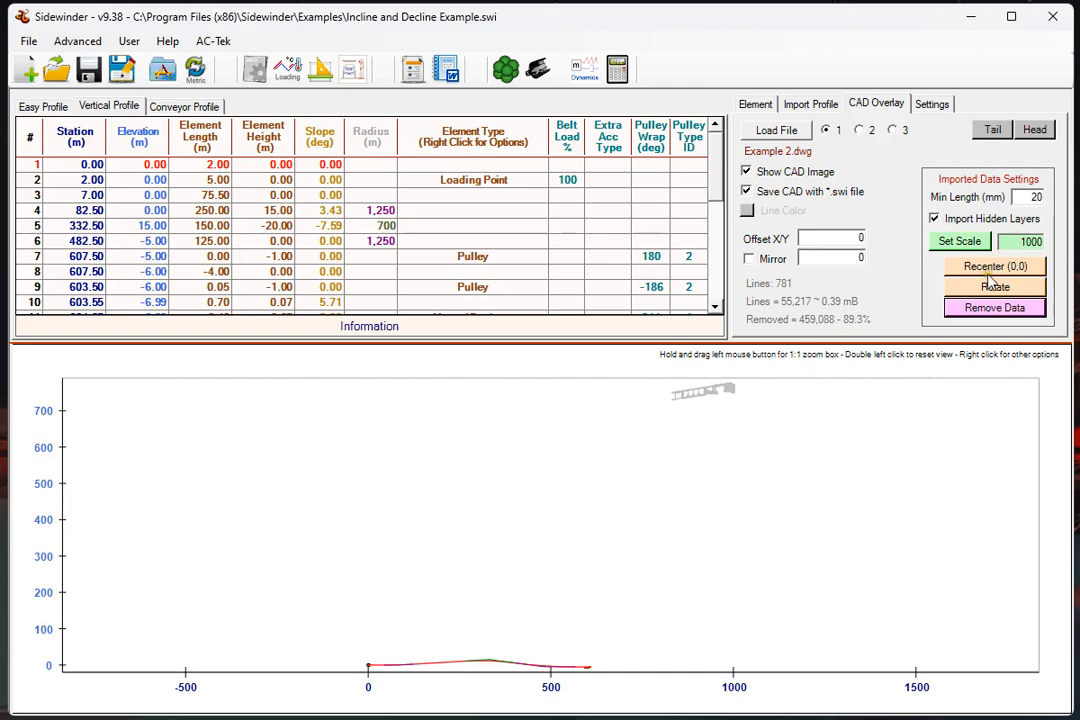
- Recenter the Example 2 overlay on the (0,0) origin and zoom in on it
click(994, 266)
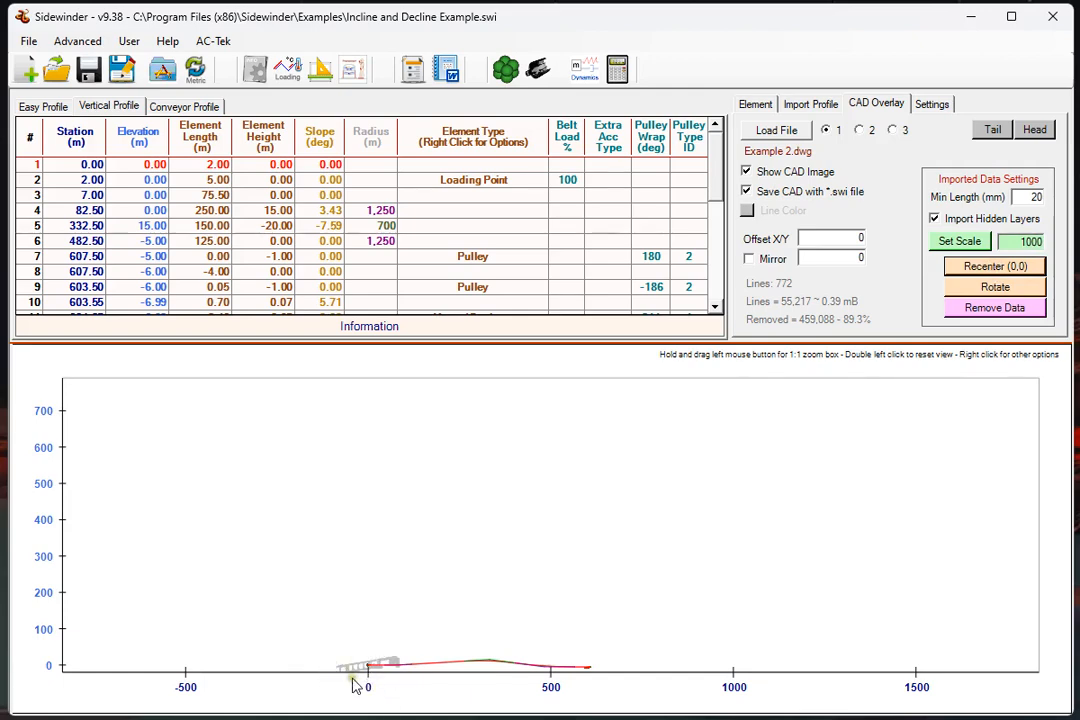
mouse_move(372, 672)
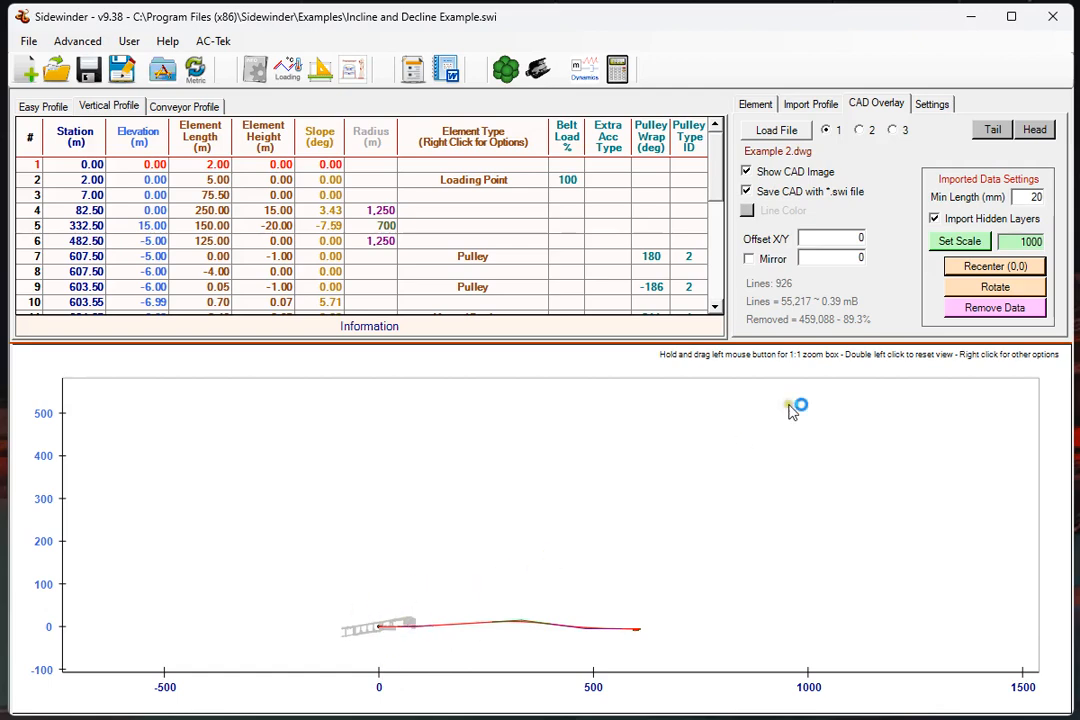
mouse_move(436, 636)
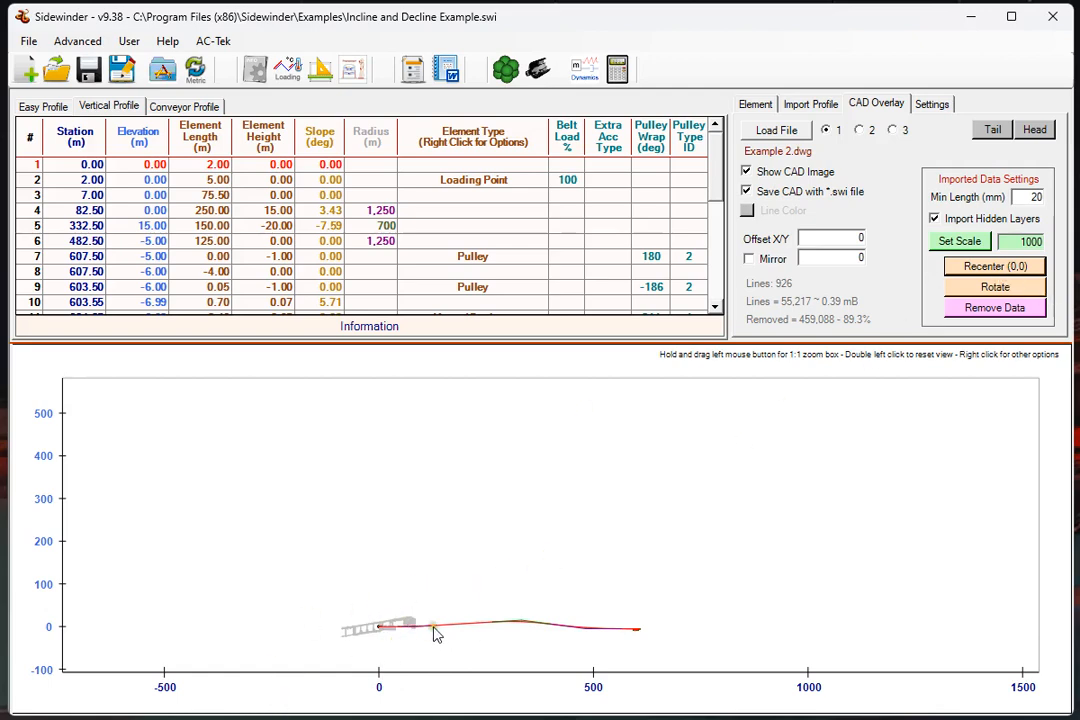
mouse_move(676, 572)
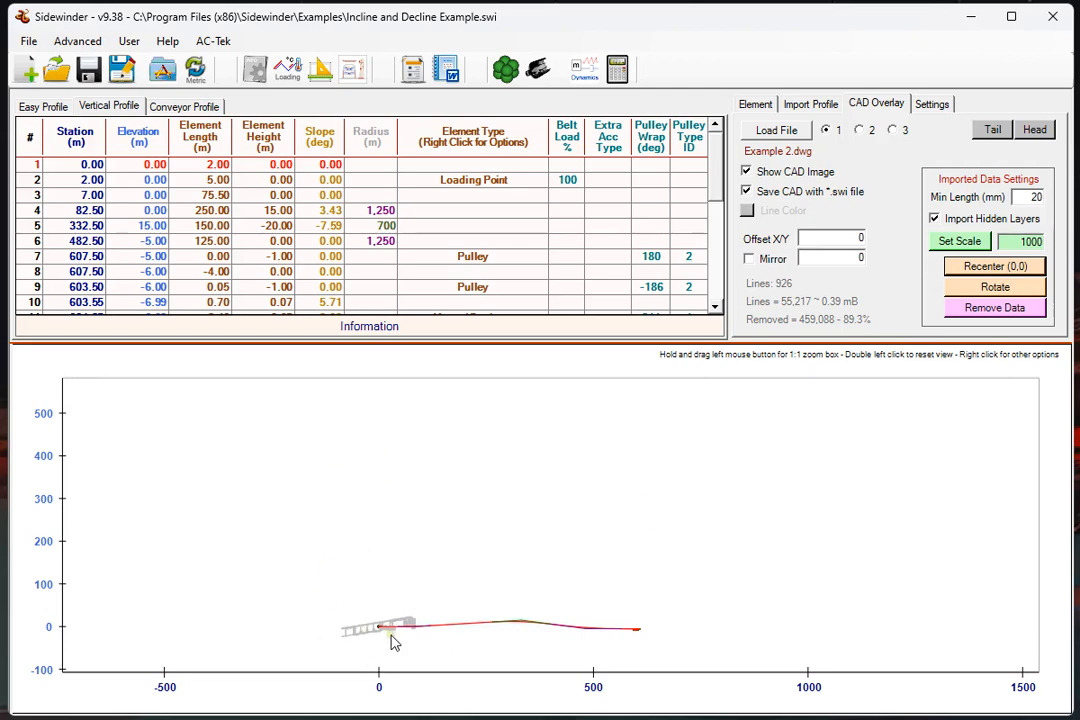
right_click(392, 640)
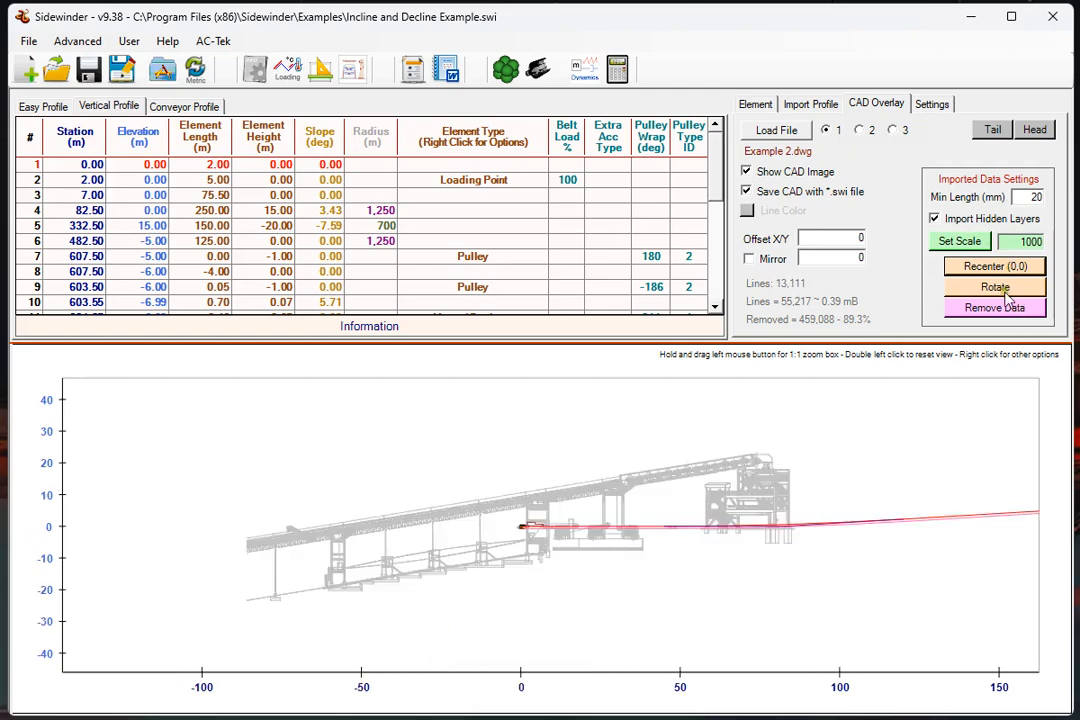
mouse_move(996, 288)
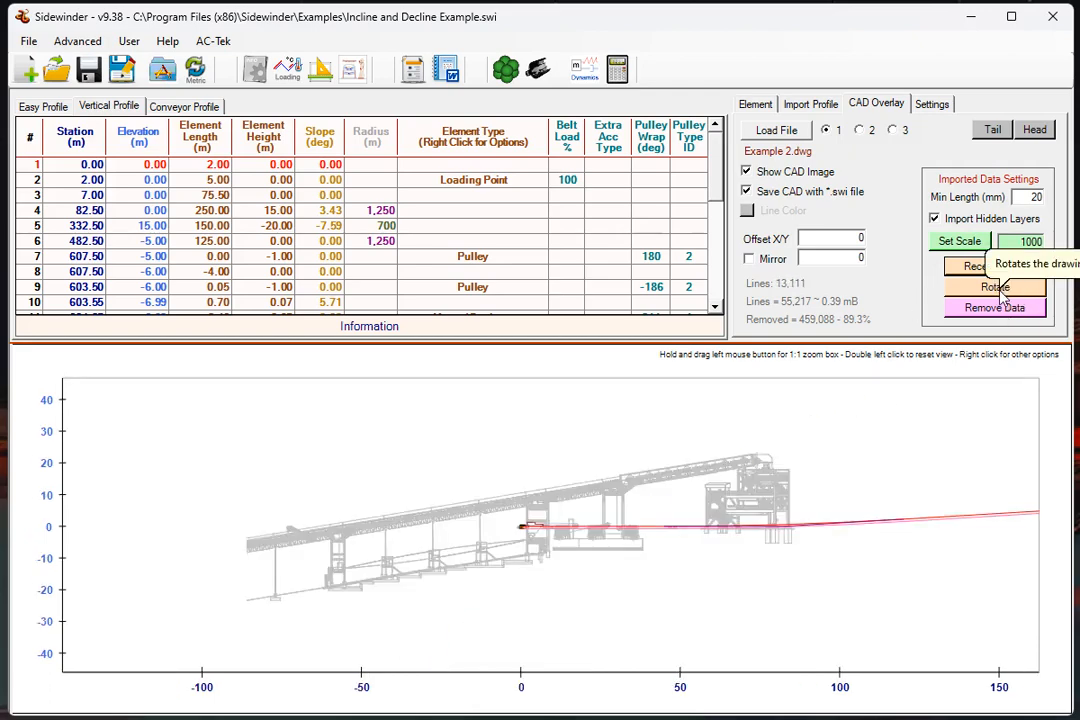
click(994, 288)
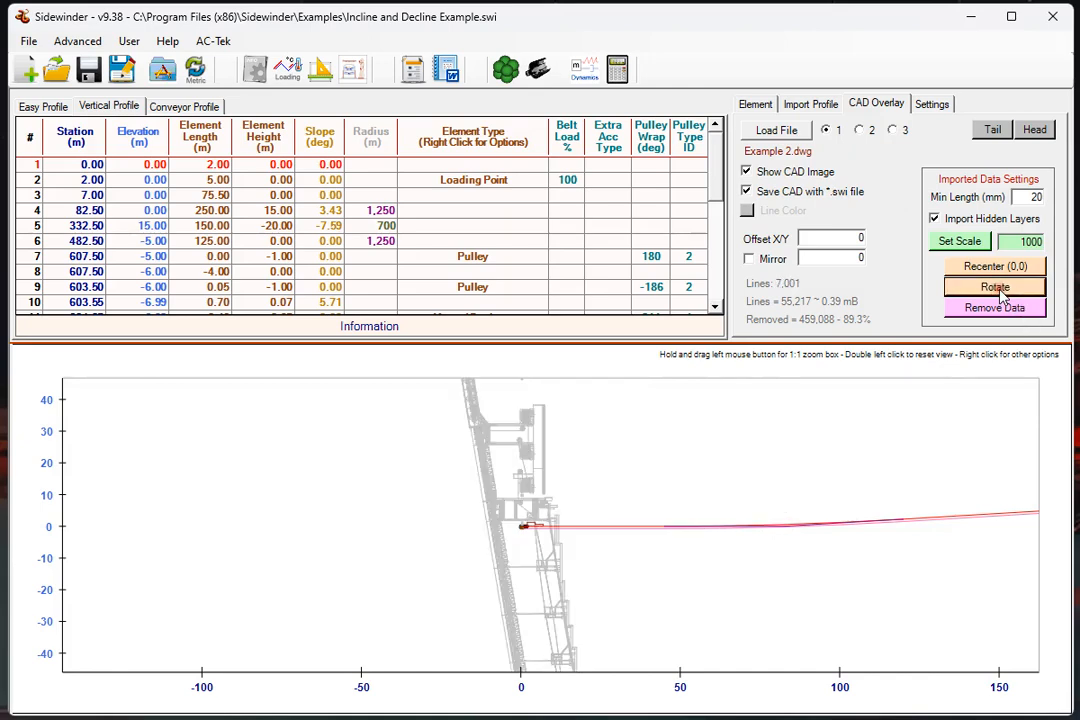
click(994, 288)
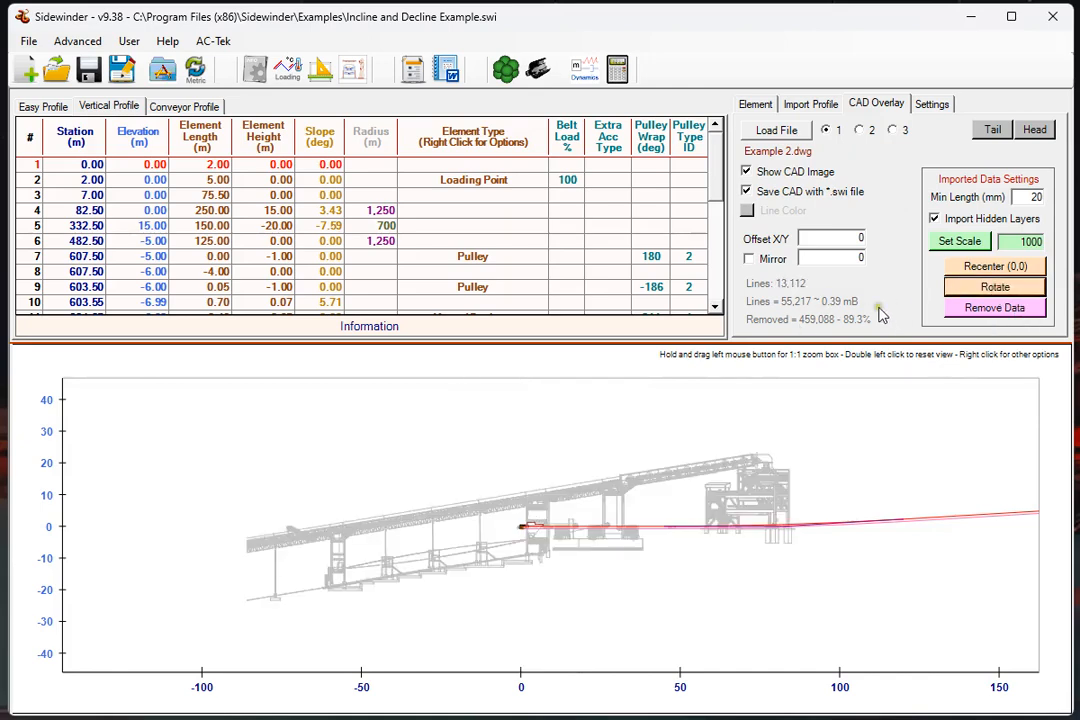
mouse_move(960, 428)
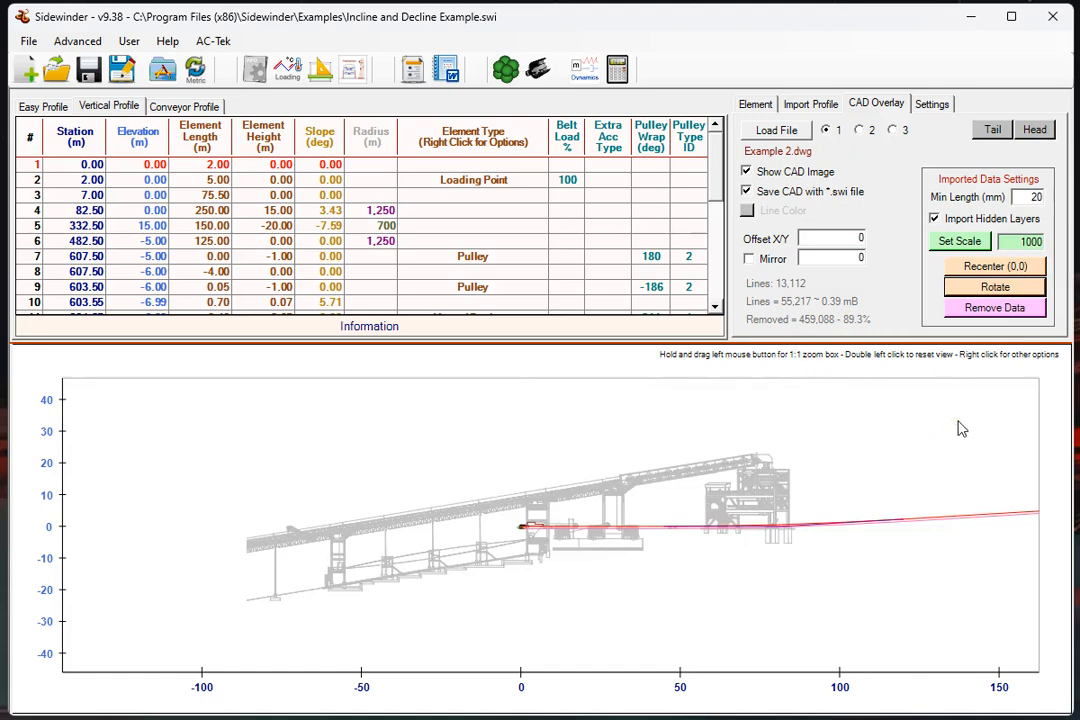
mouse_move(828, 48)
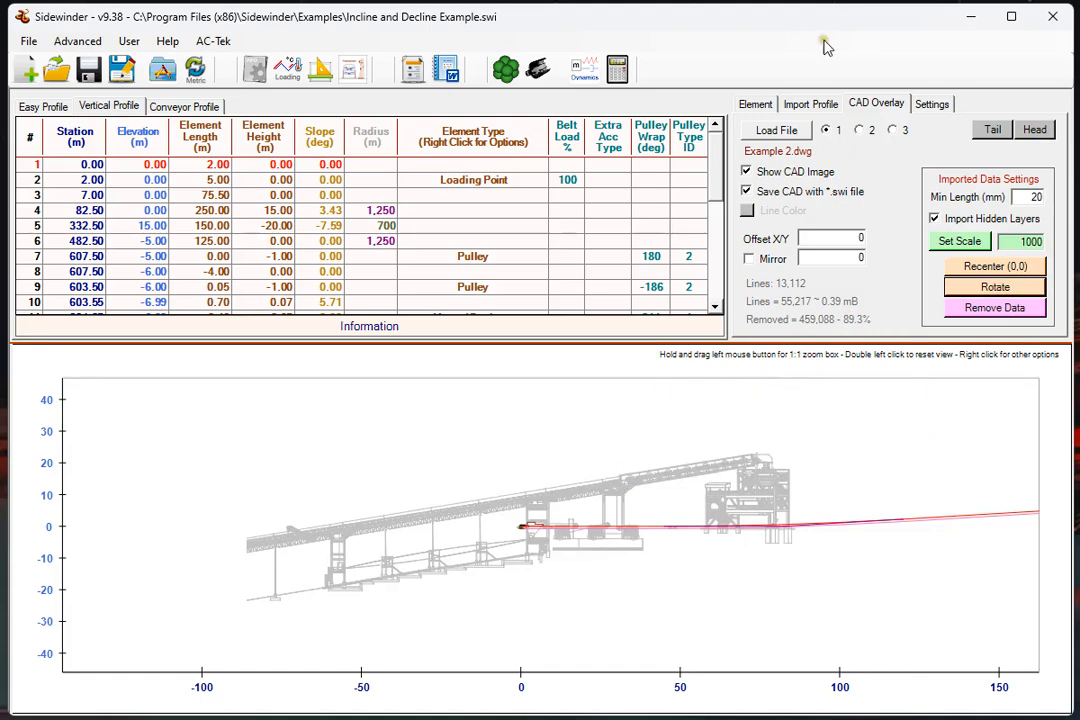
- Select Example_1.pdf from CAD Examples > Overview for the second overlay slot
click(858, 130)
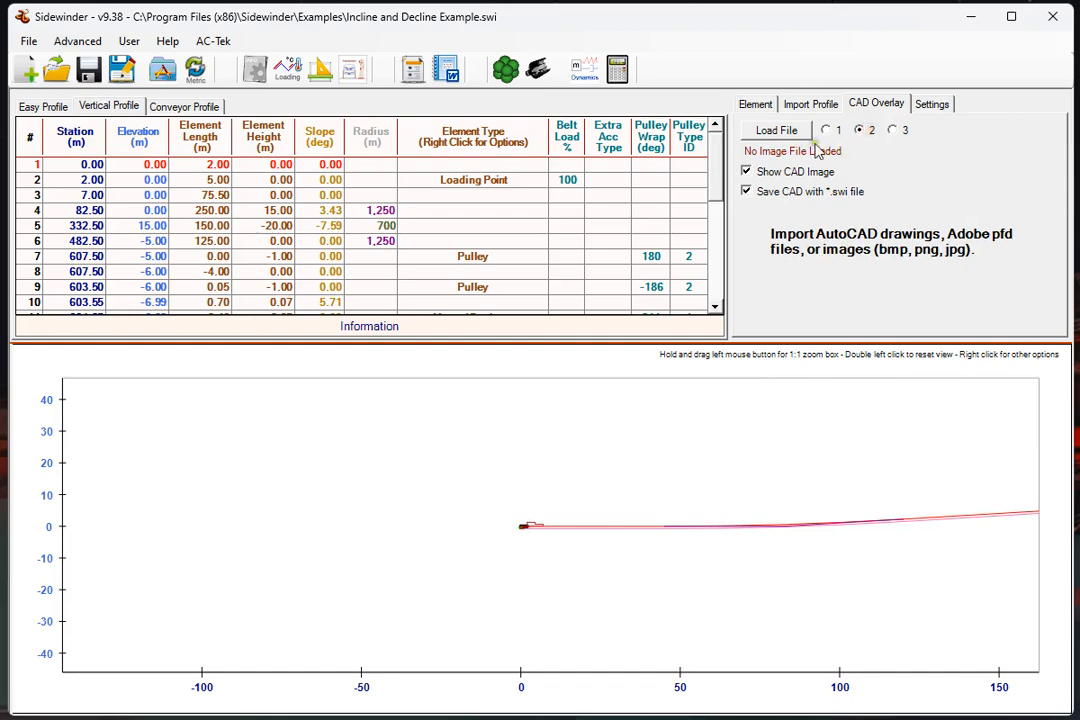
click(776, 130)
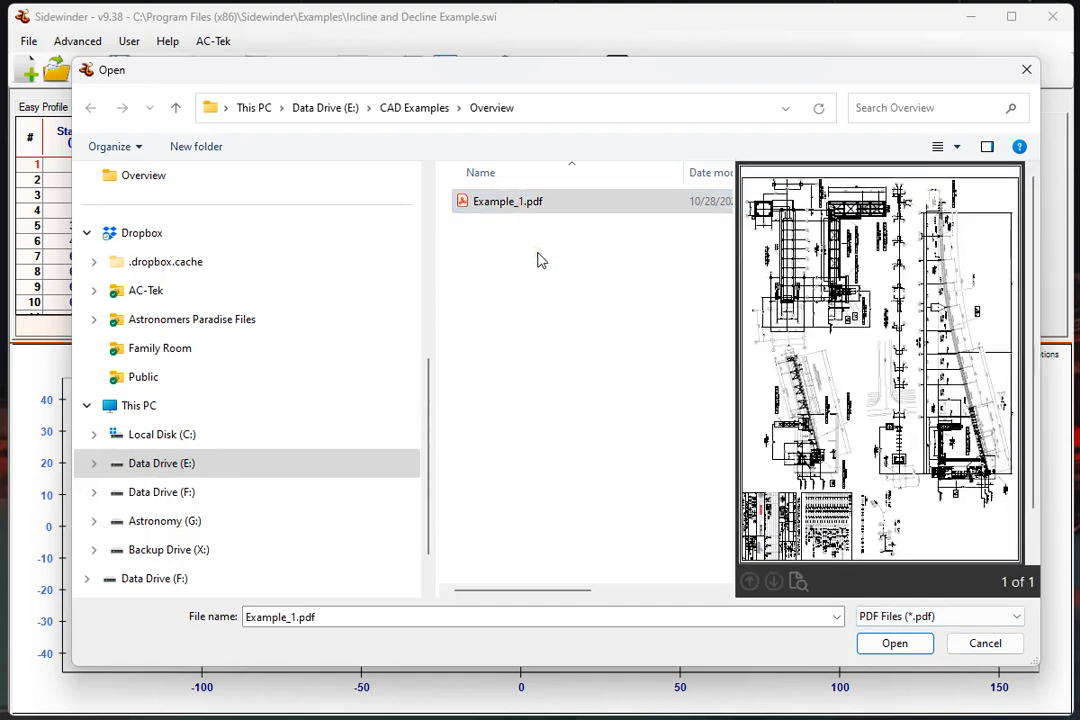
mouse_move(540, 260)
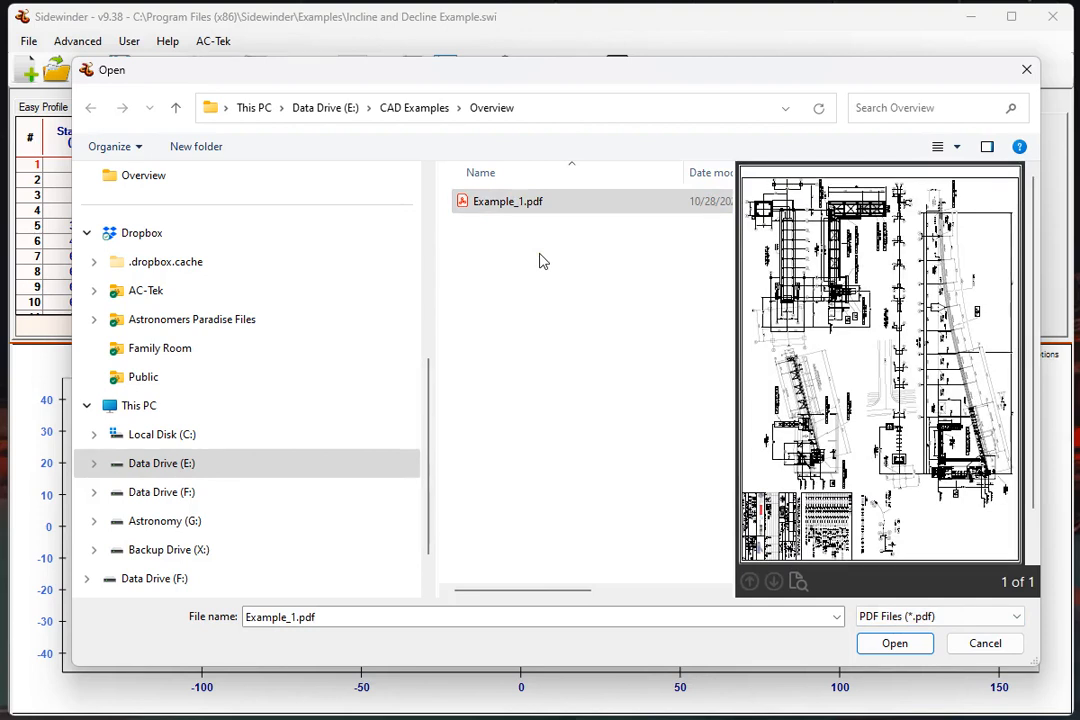
click(508, 200)
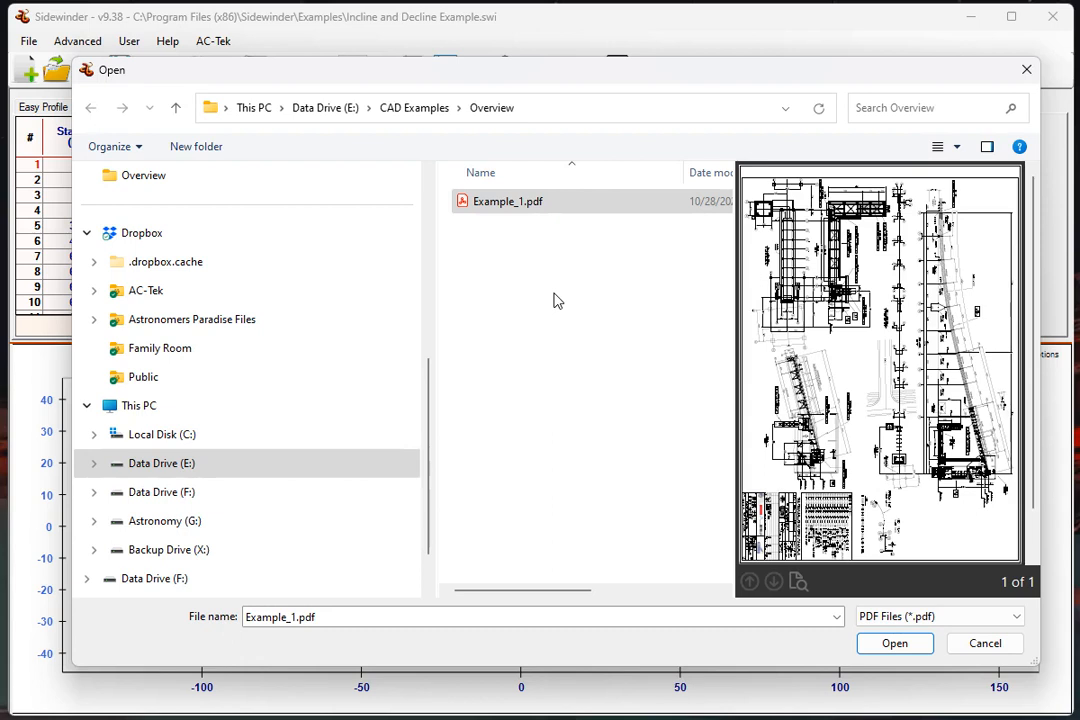
mouse_move(508, 210)
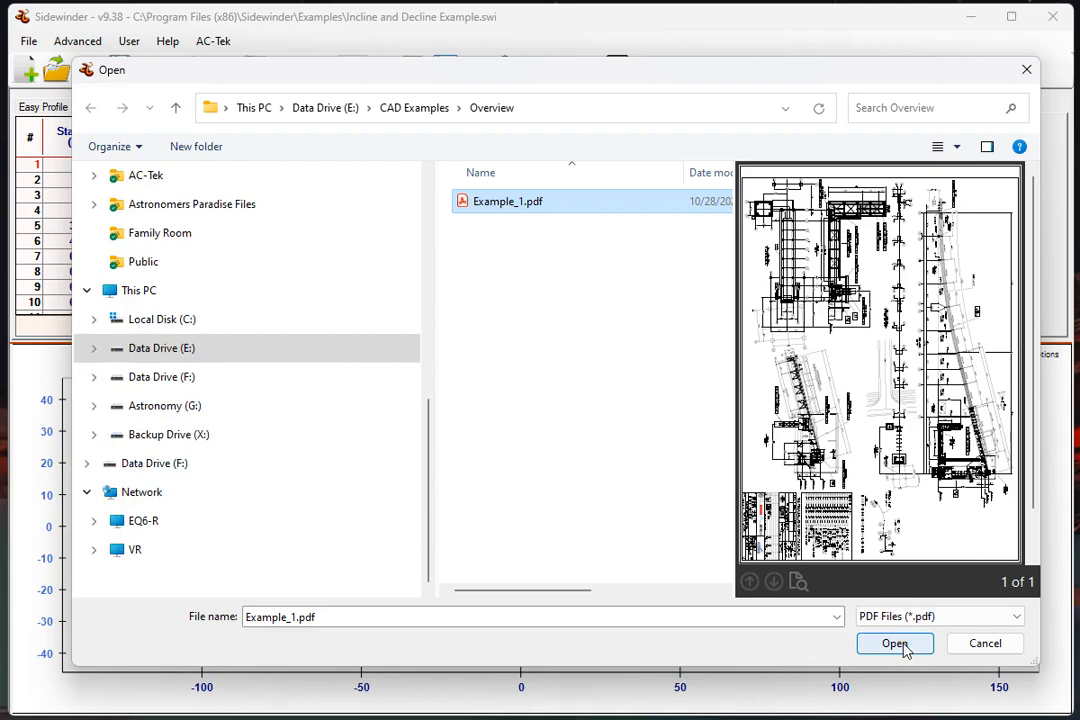
click(894, 644)
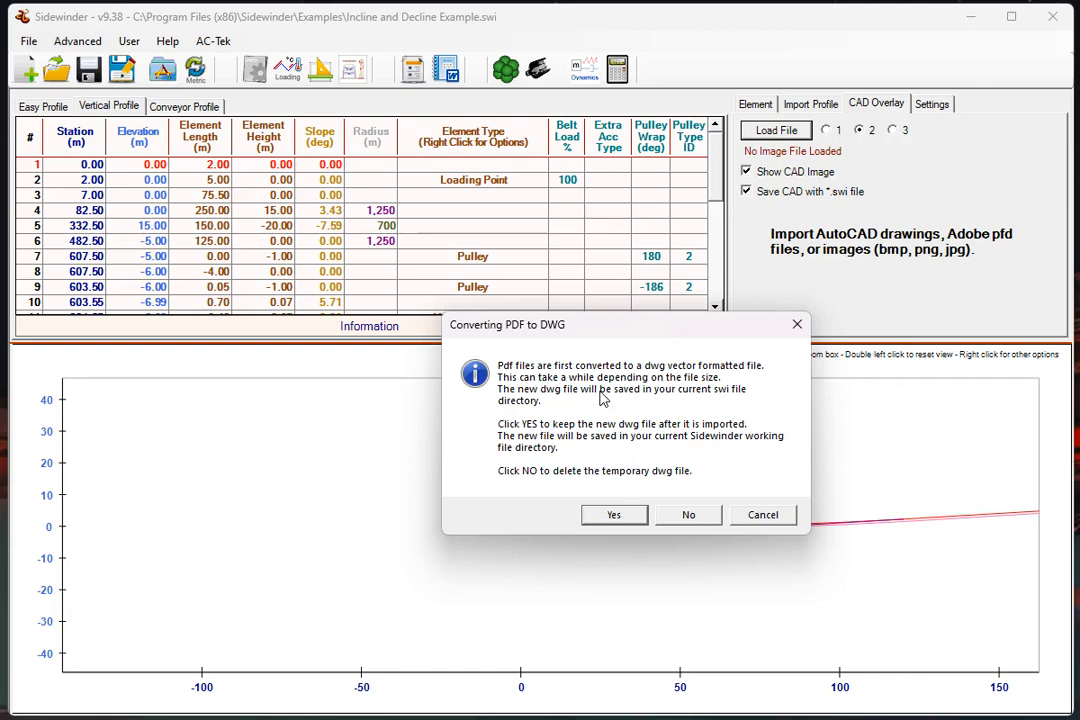
mouse_move(568, 450)
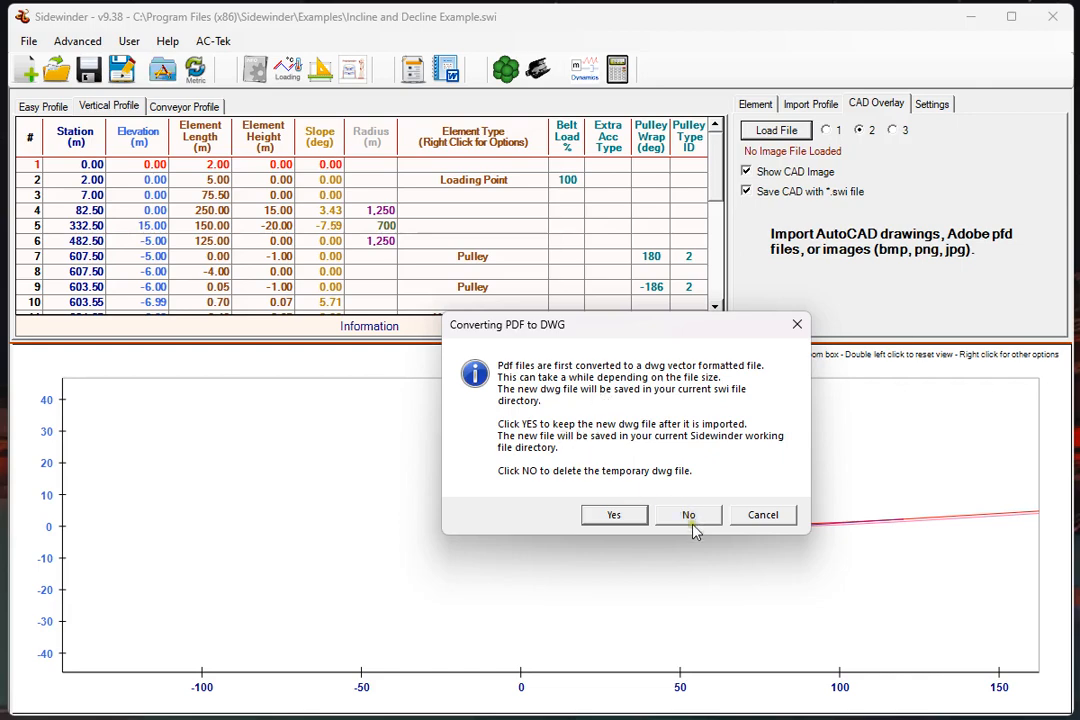
mouse_move(696, 538)
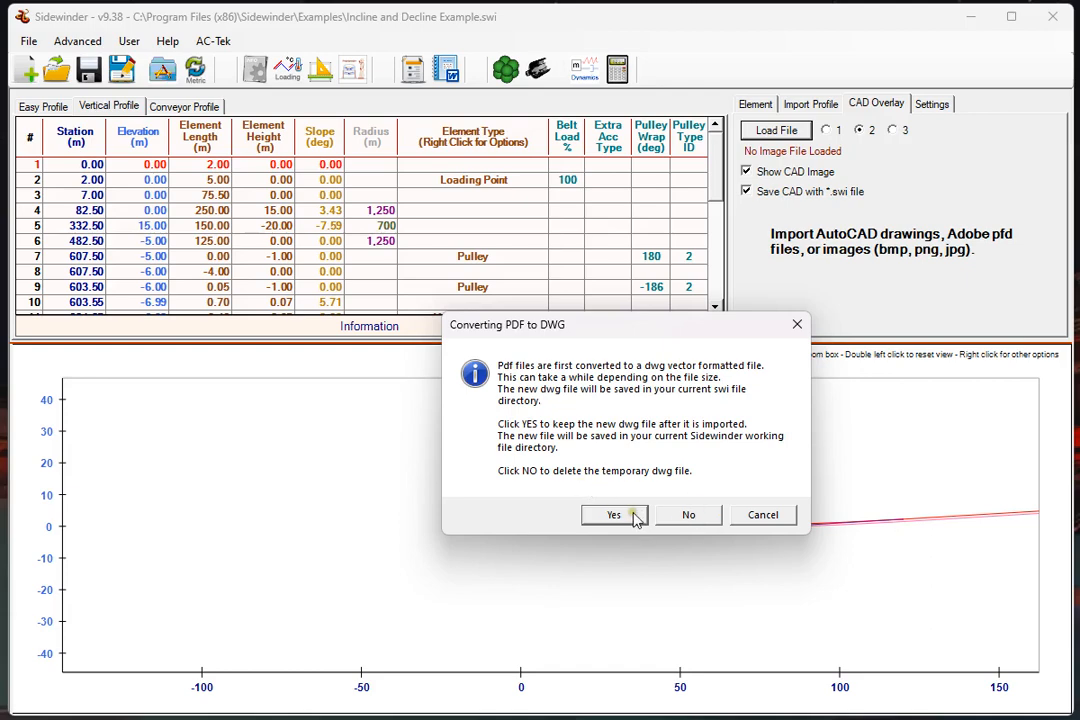
- Confirm keeping the converted Example_1.dwg so the PDF loads into slot 2
click(612, 514)
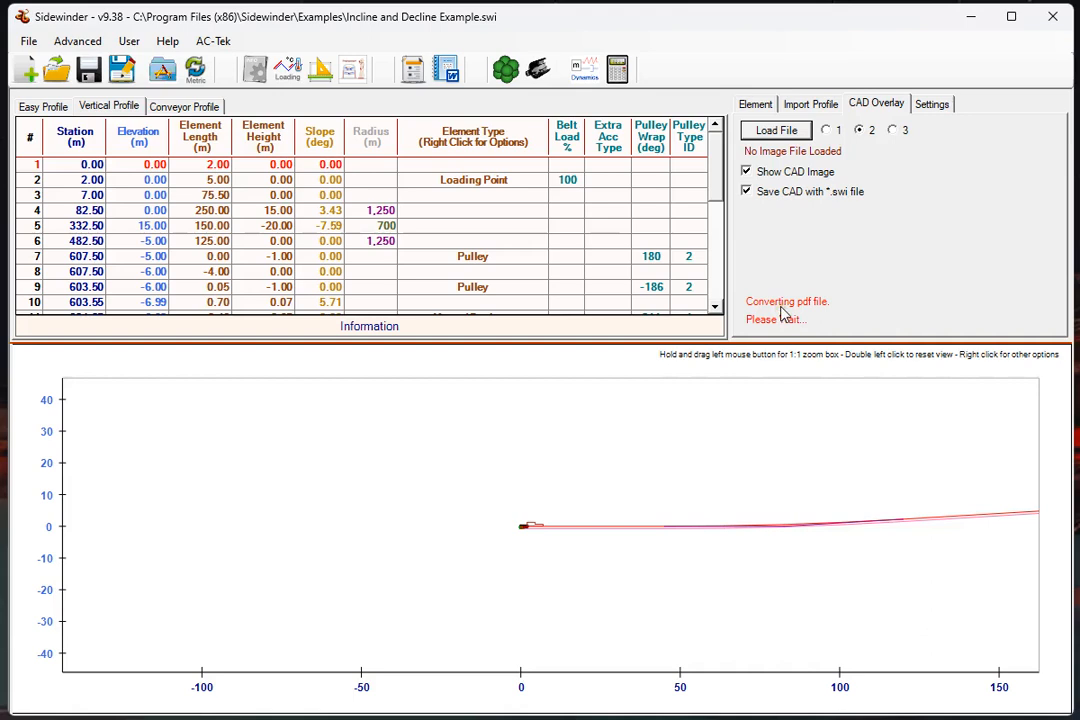
mouse_move(804, 316)
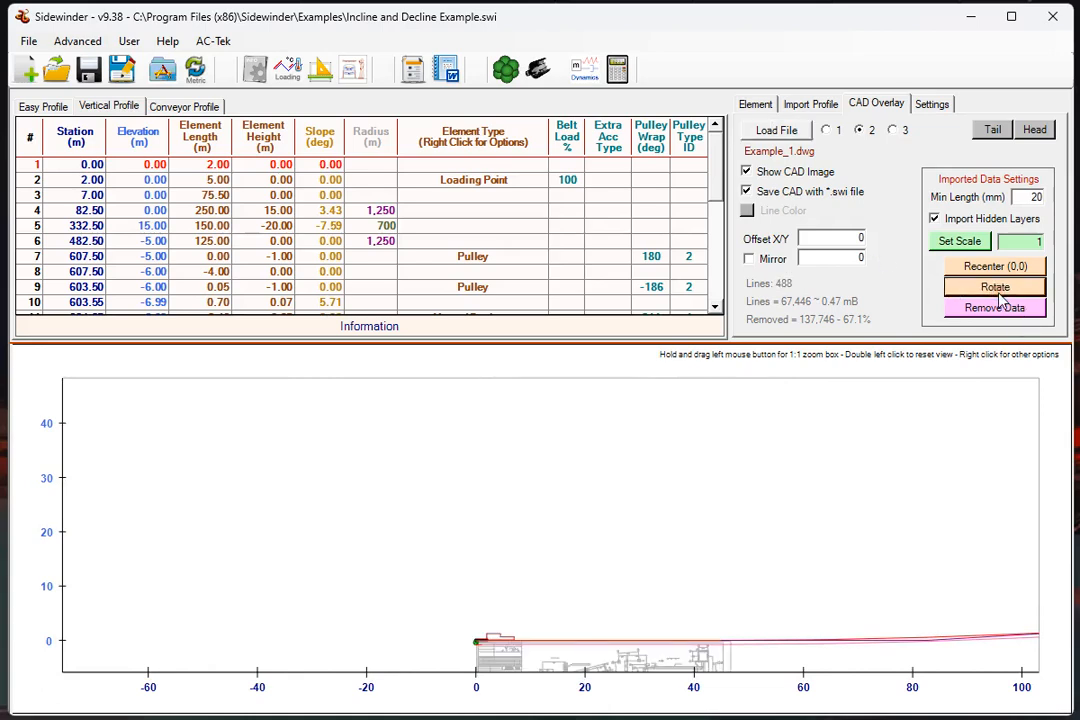
- Recenter and zoom in on the Example_1 overlay, trimmed to about 5,100 lines
click(994, 266)
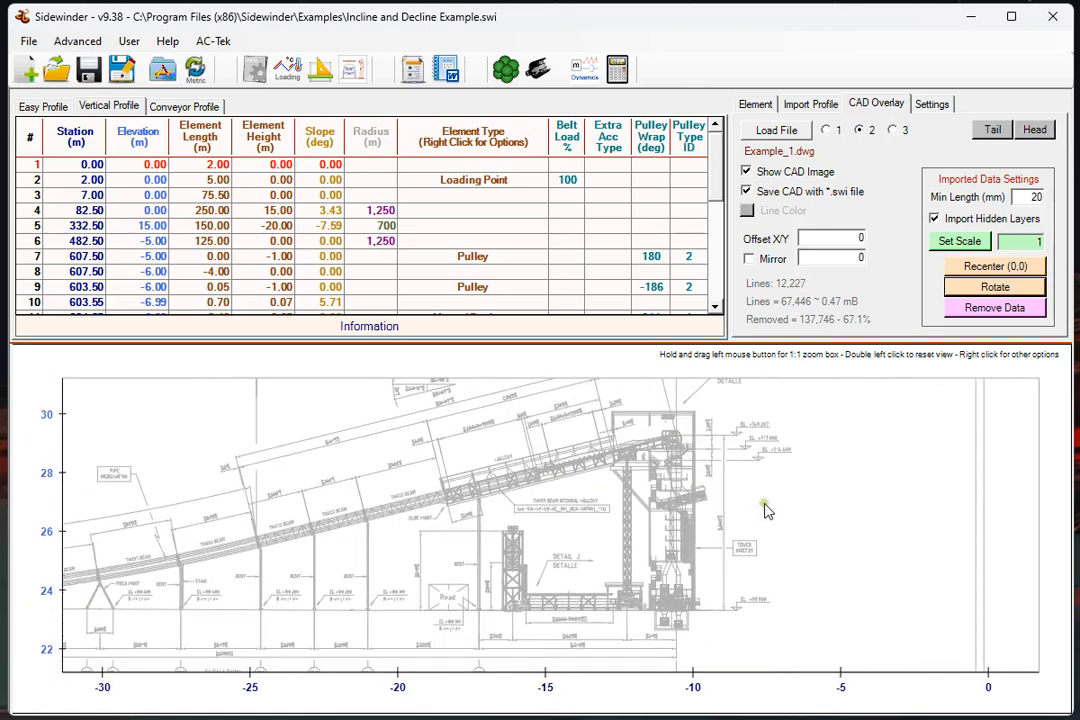
click(994, 308)
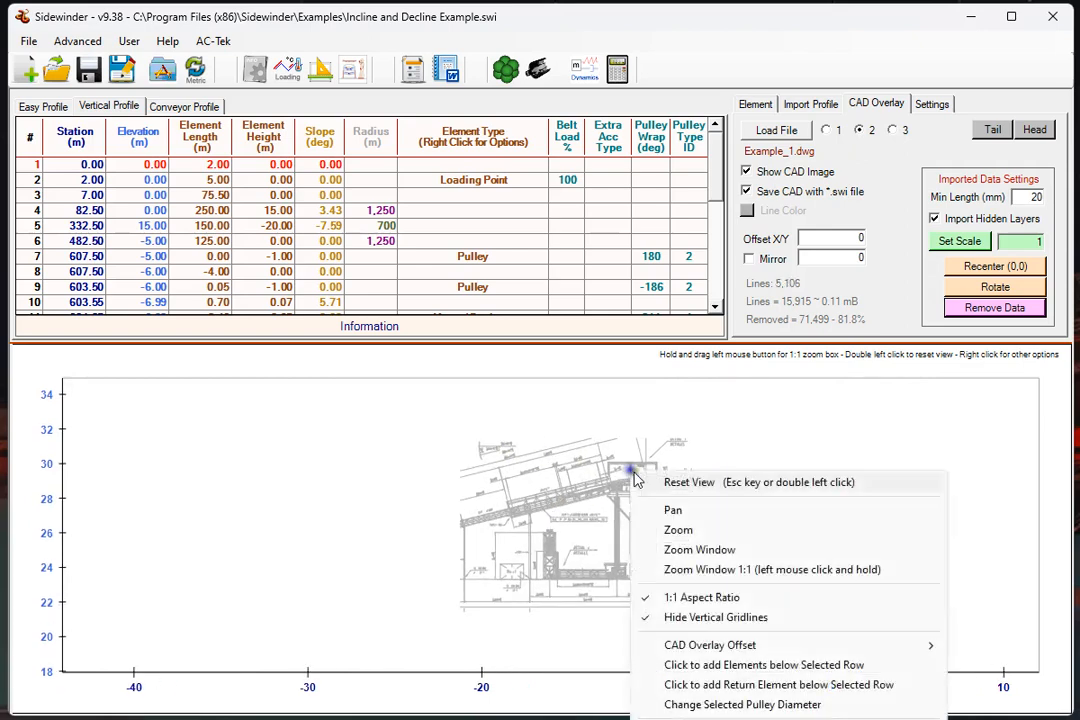
mouse_move(770, 644)
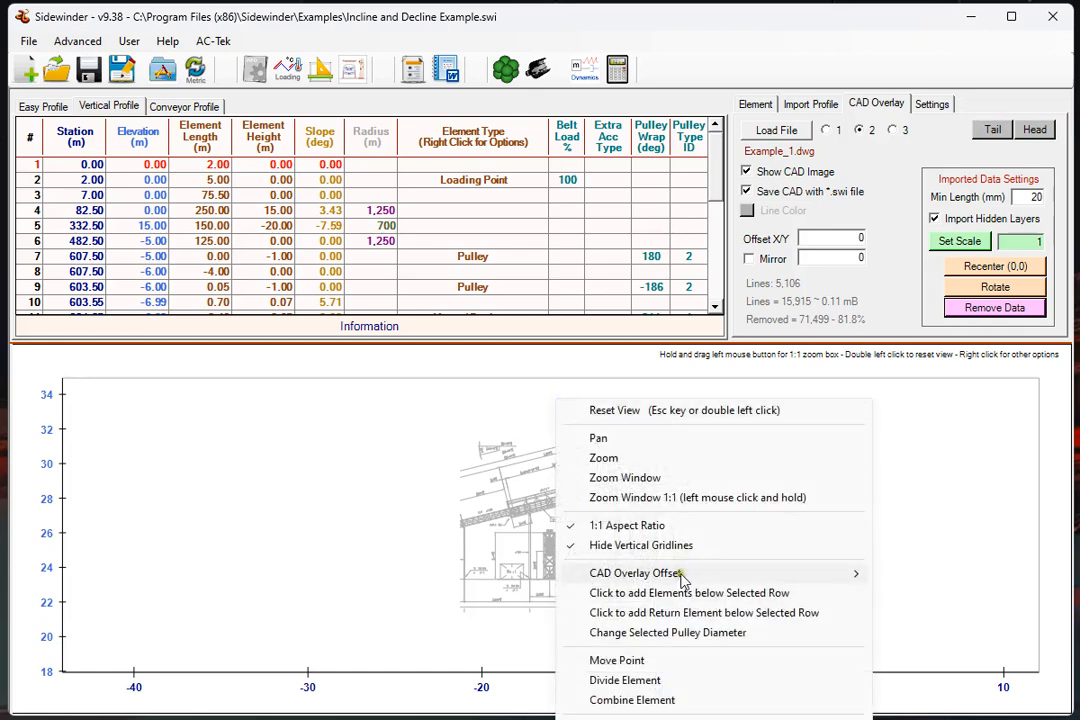
mouse_move(634, 572)
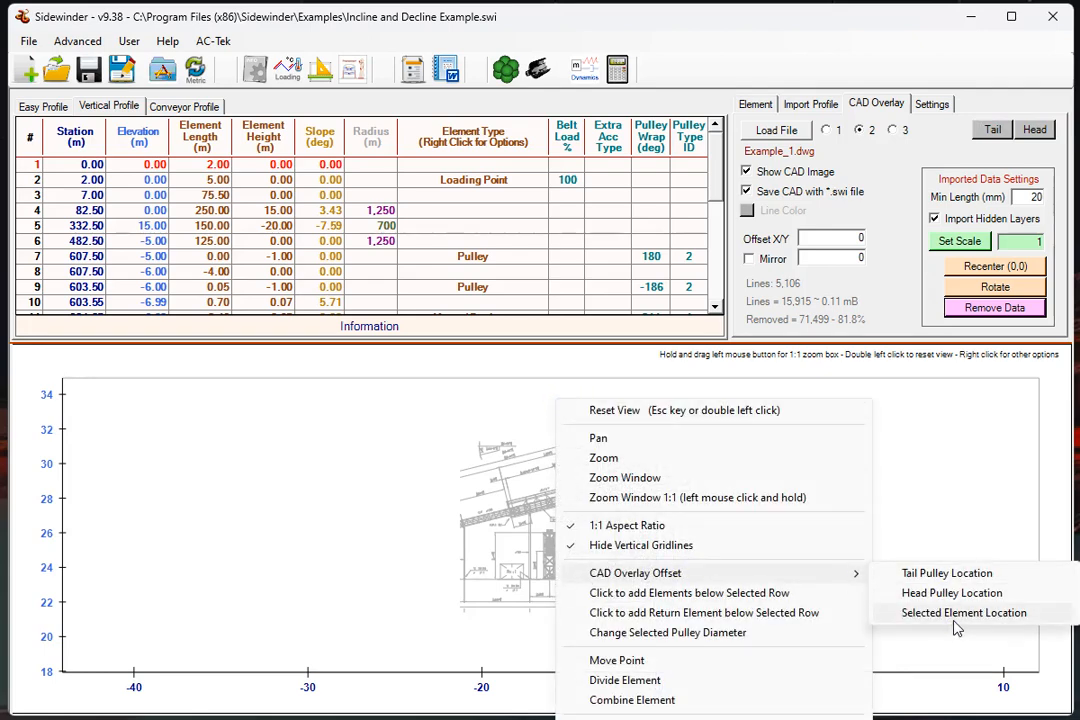
- Offset the Example_1 overlay to the selected element, about X -618 and Y 34
click(964, 612)
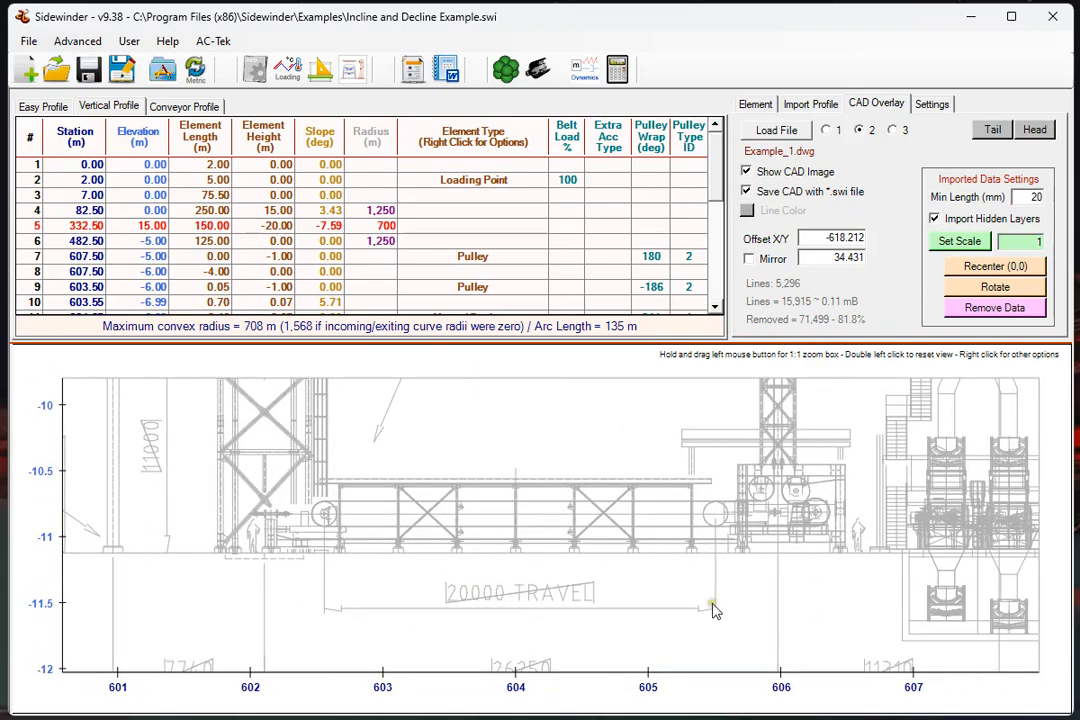
mouse_move(996, 264)
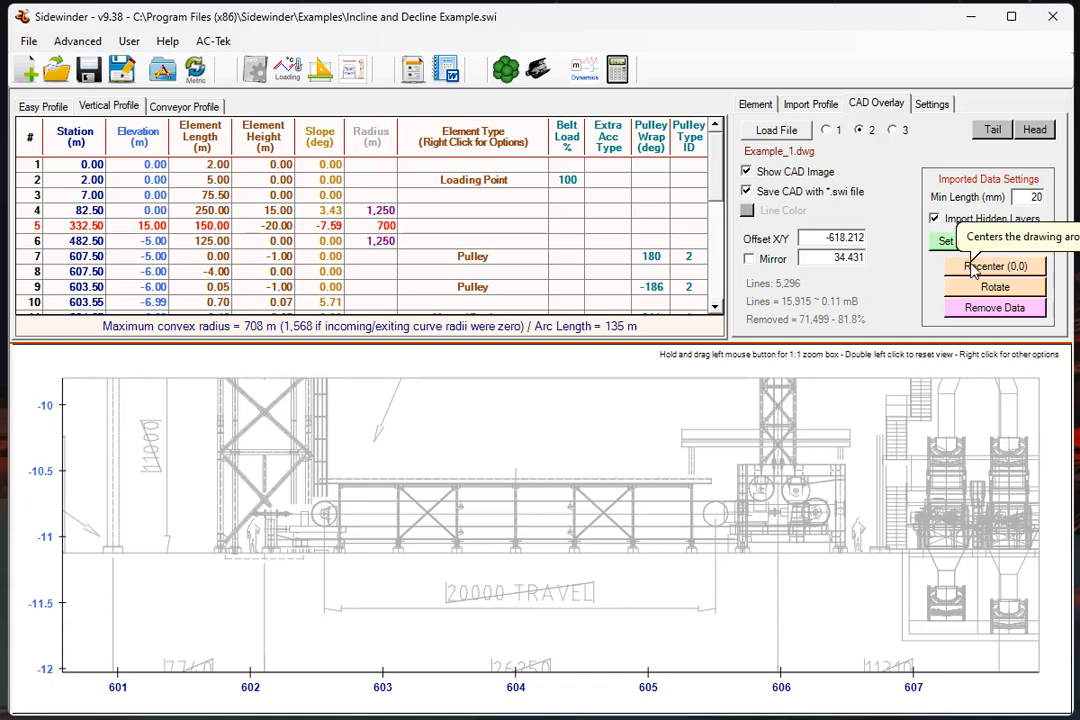
mouse_move(880, 300)
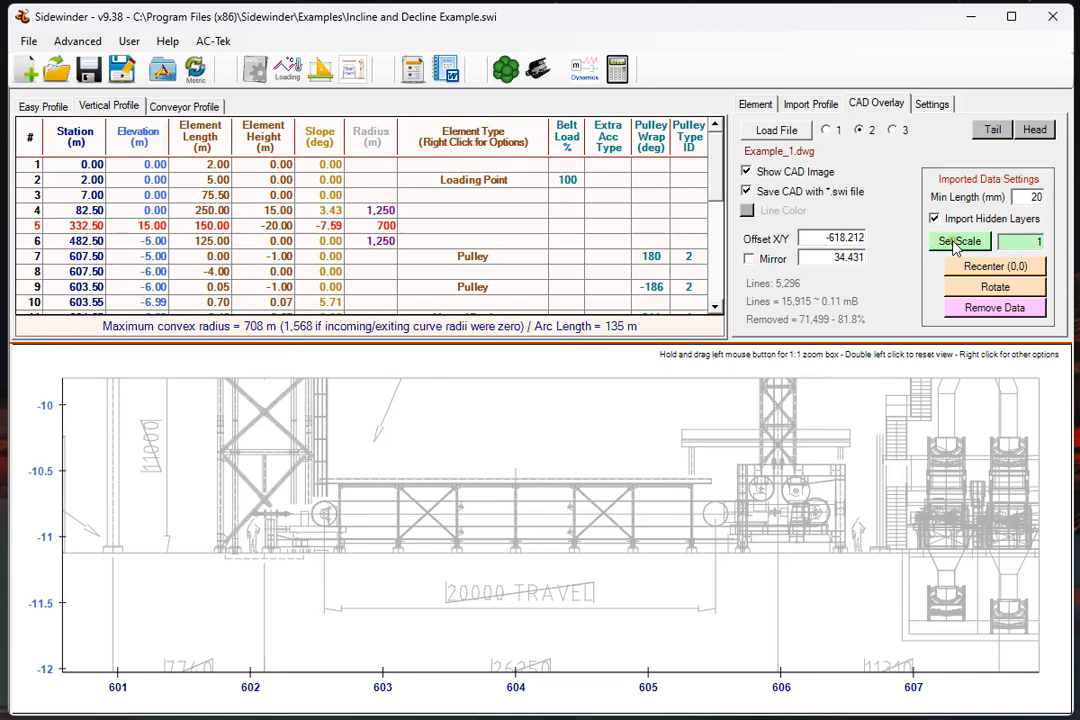
- Rescale the overlay by picking both ends of the travel dimension as 20 m apart (factor ~0.1476)
click(958, 240)
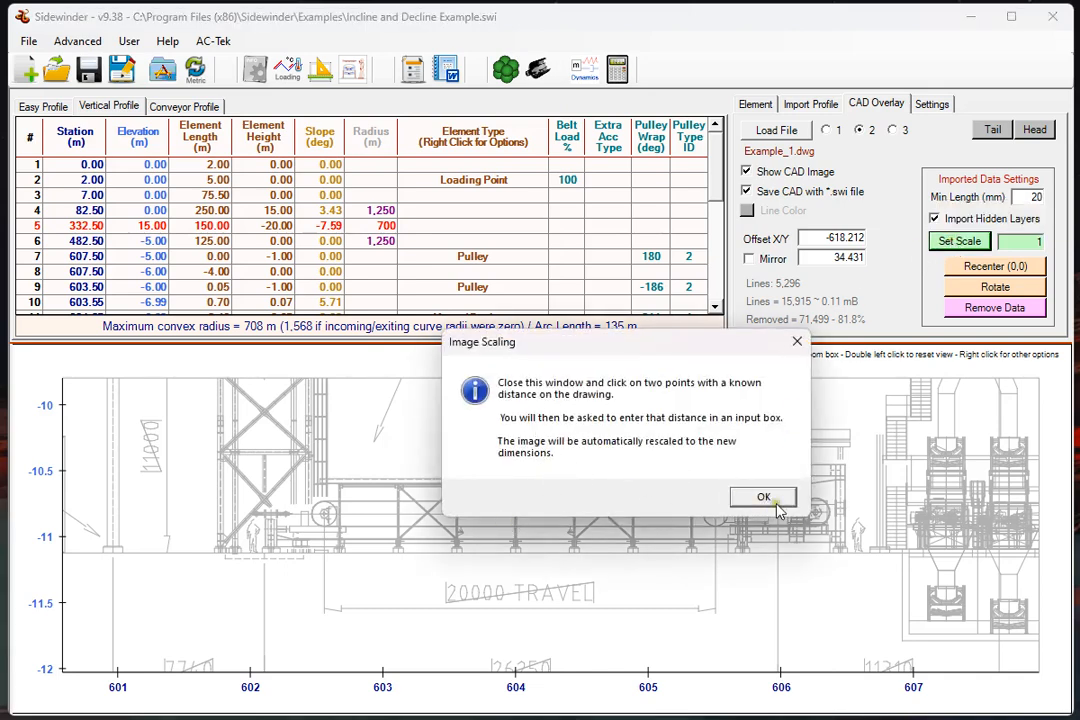
click(764, 496)
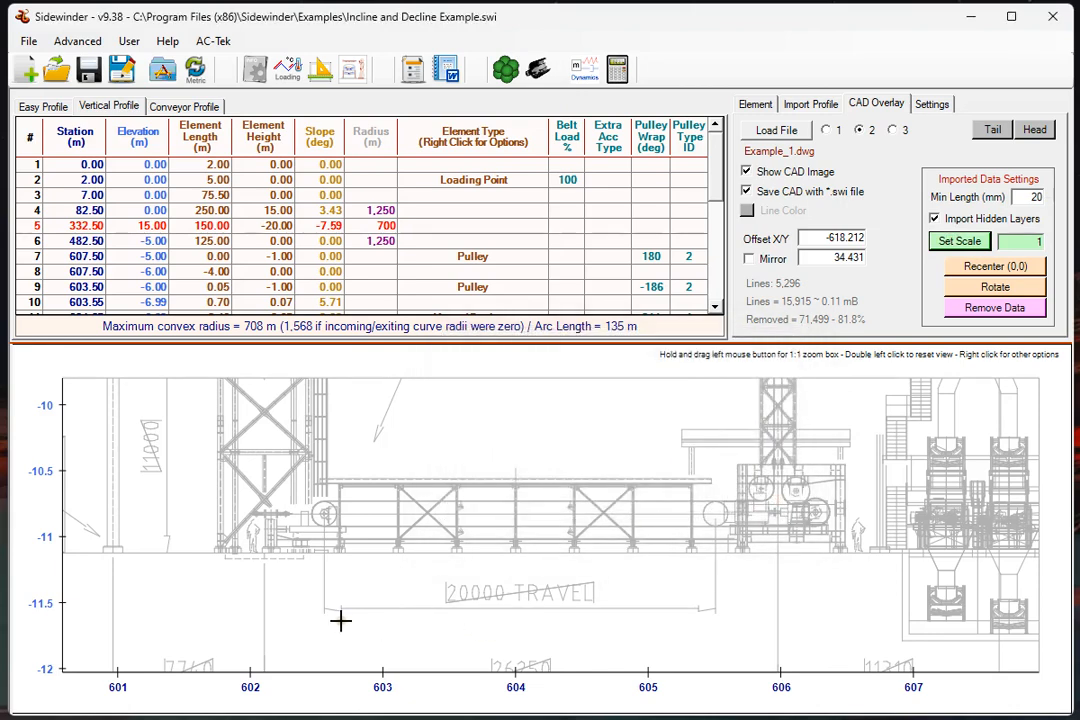
mouse_move(322, 608)
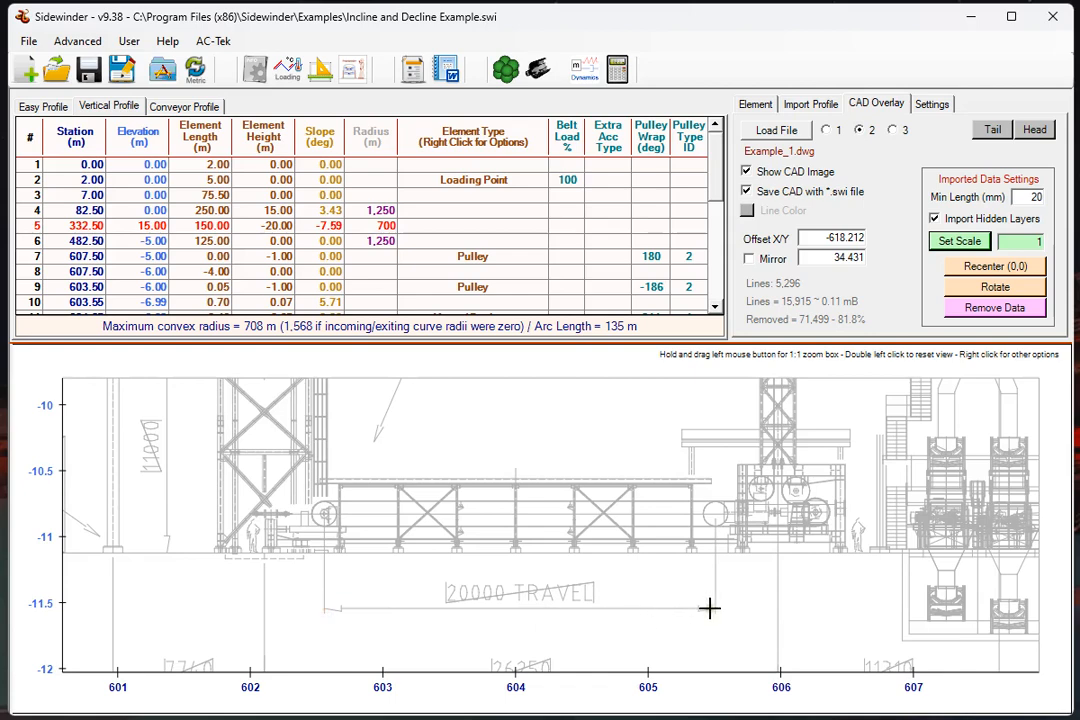
click(710, 608)
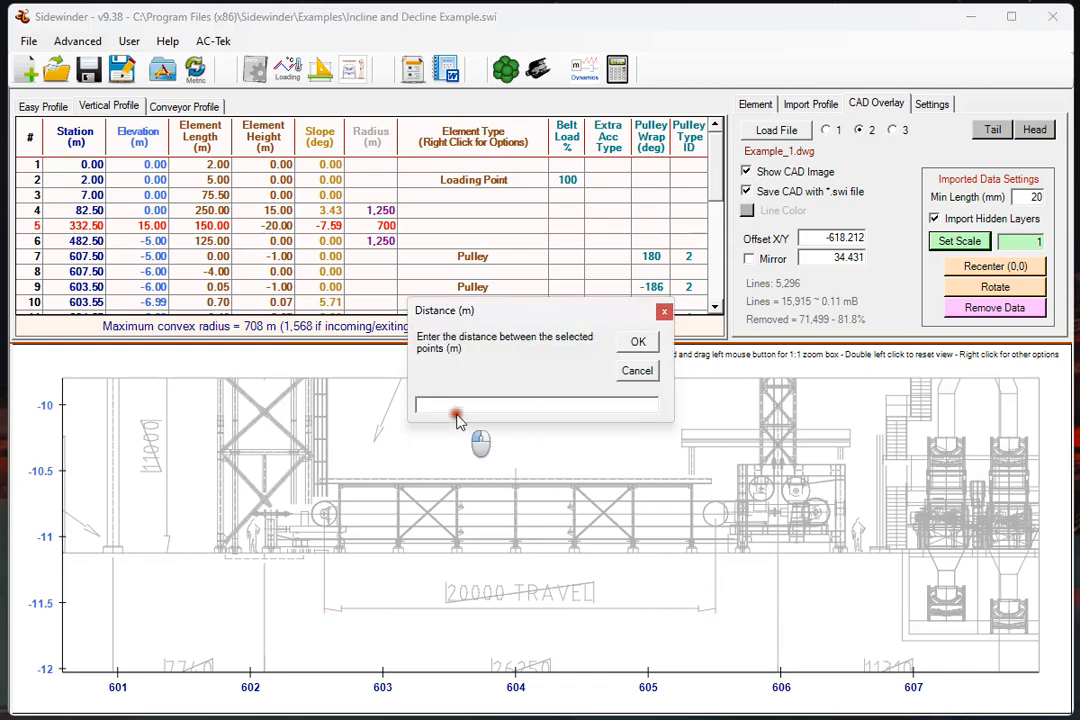
text(20)
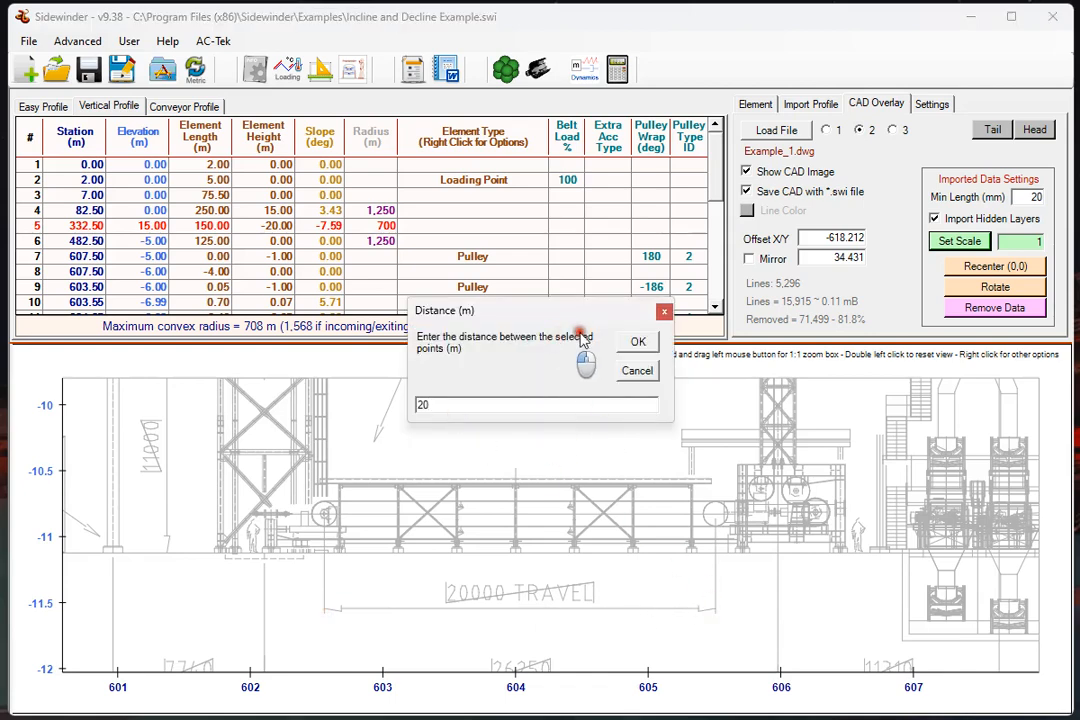
click(638, 340)
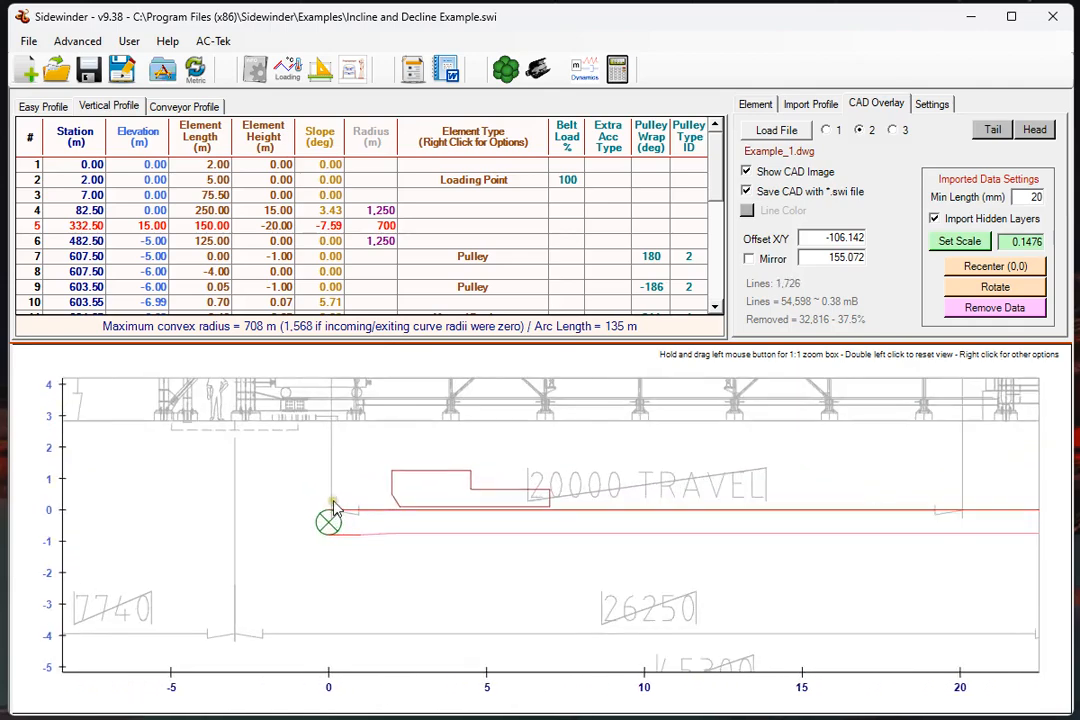
mouse_move(948, 516)
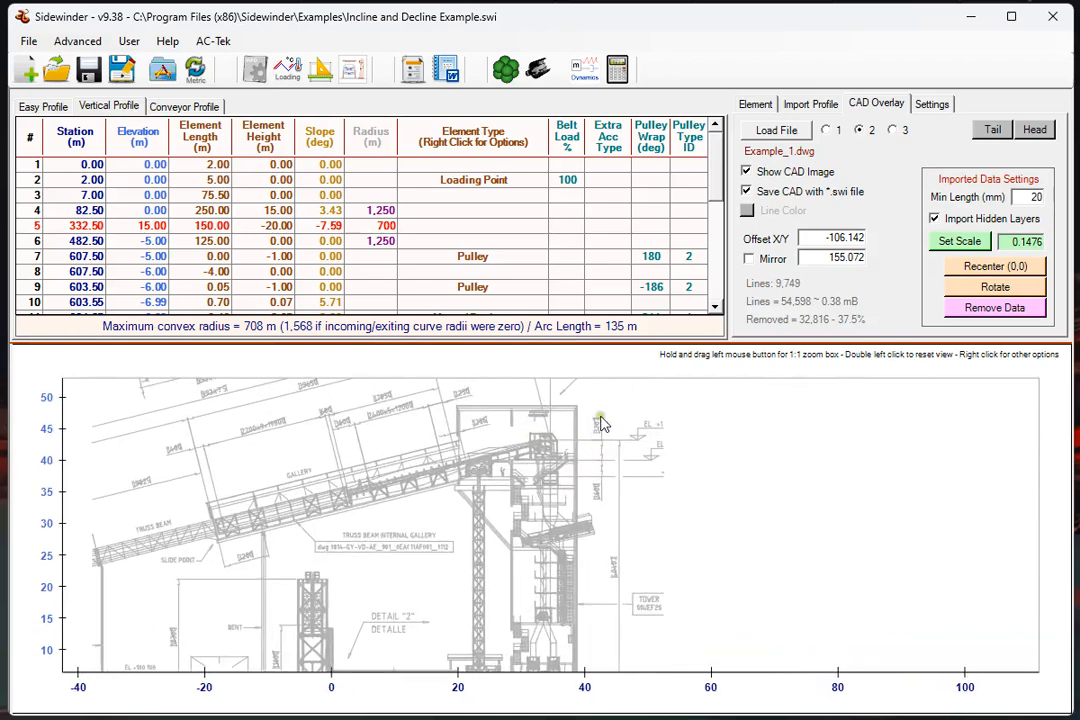
- Place the Example_1 DWG overlay by its head pulley, giving offsets of about 682 and 203
click(1034, 128)
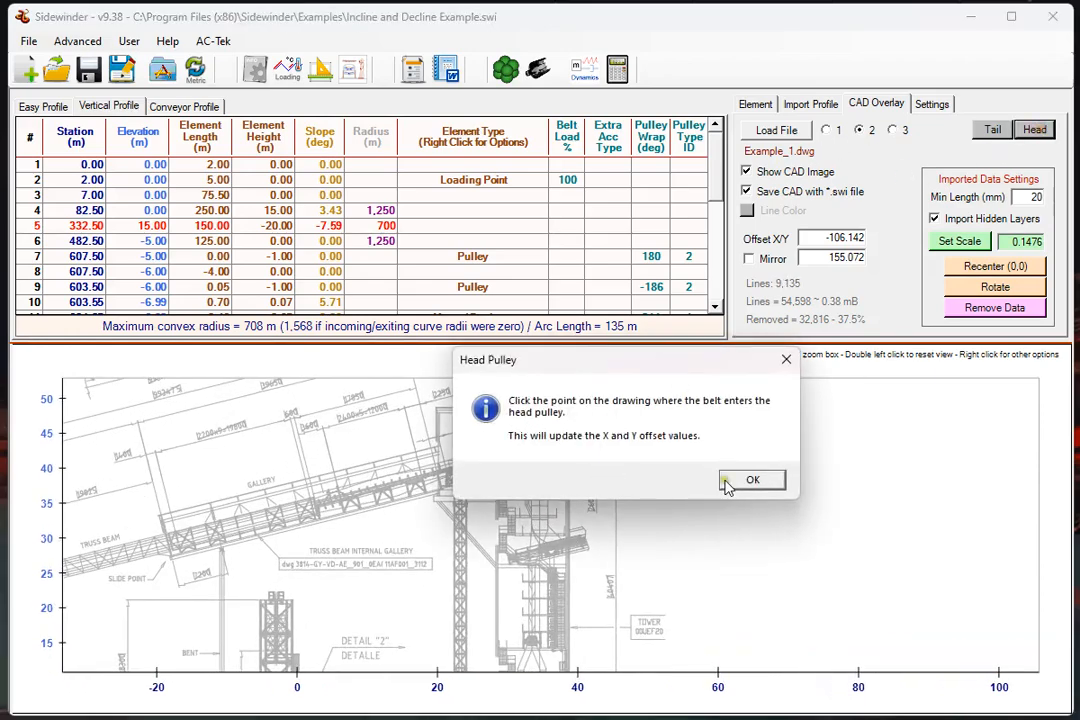
click(752, 480)
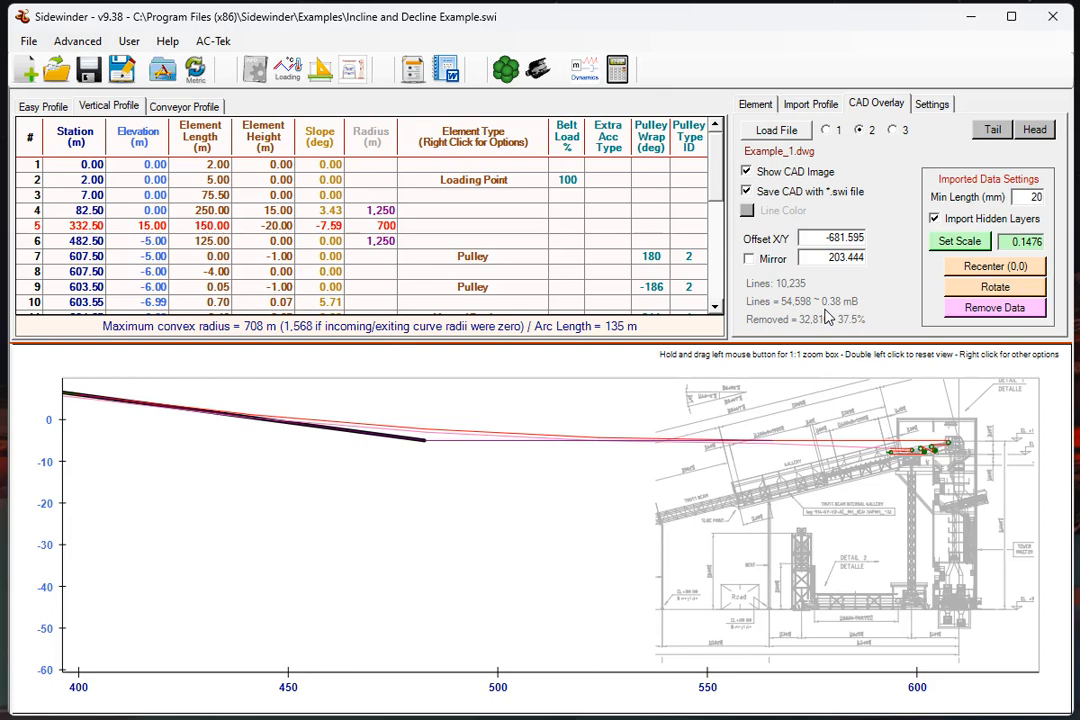
mouse_move(992, 128)
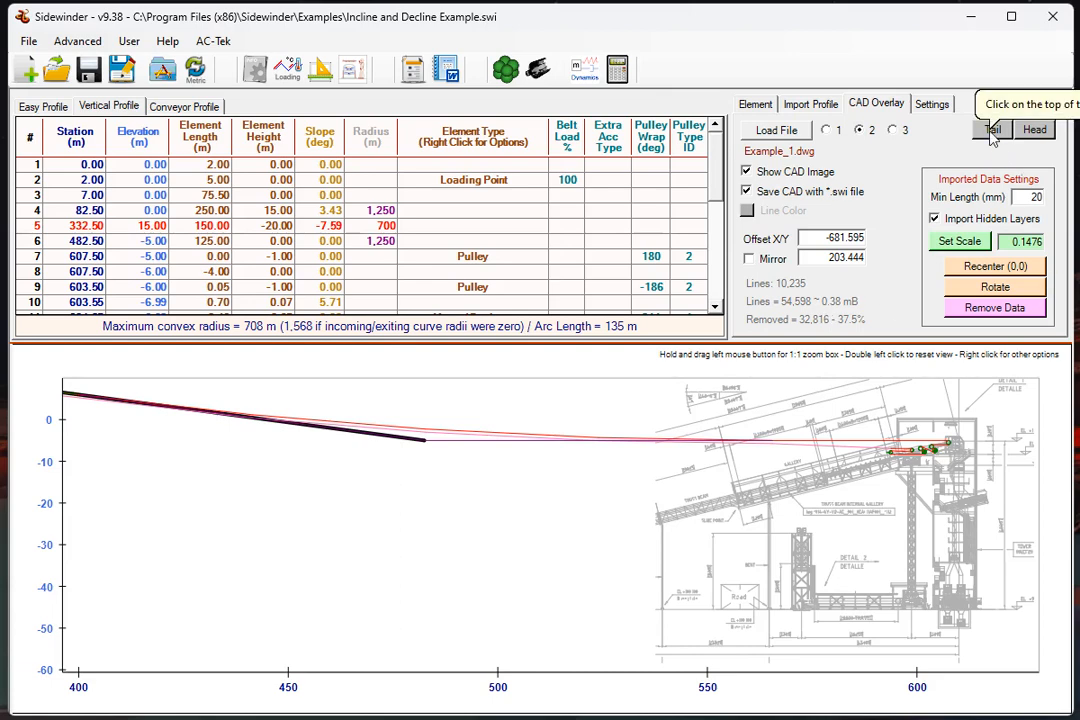
mouse_move(948, 148)
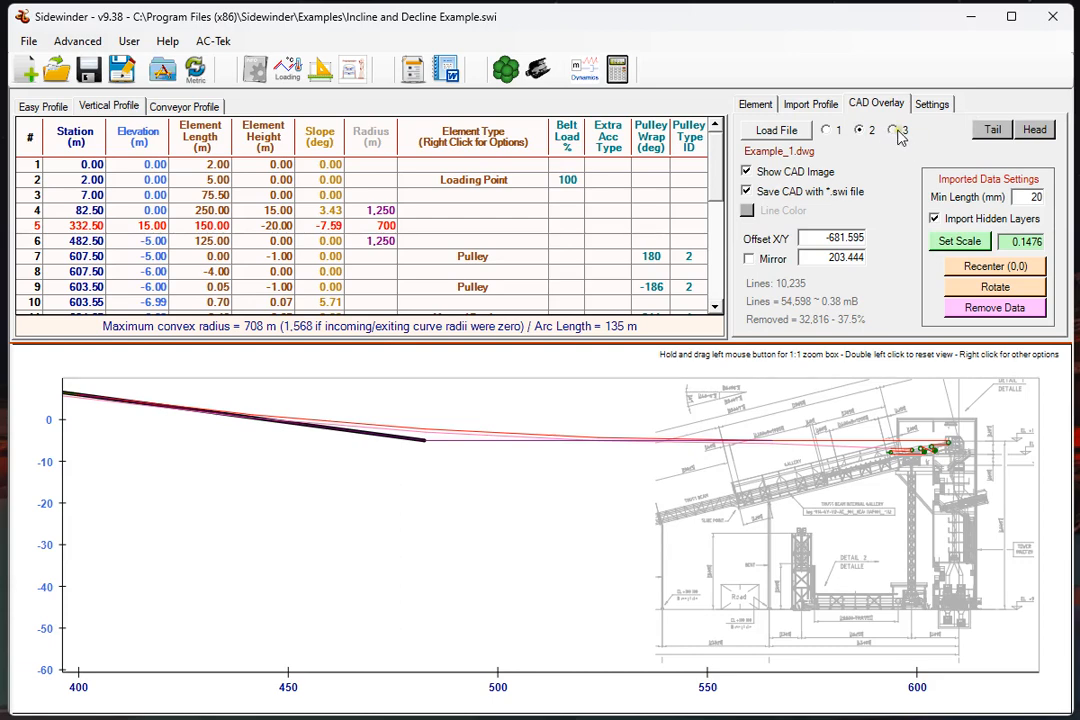
- Load image drawing.jpg from Photo Files into overlay slot 3
click(892, 128)
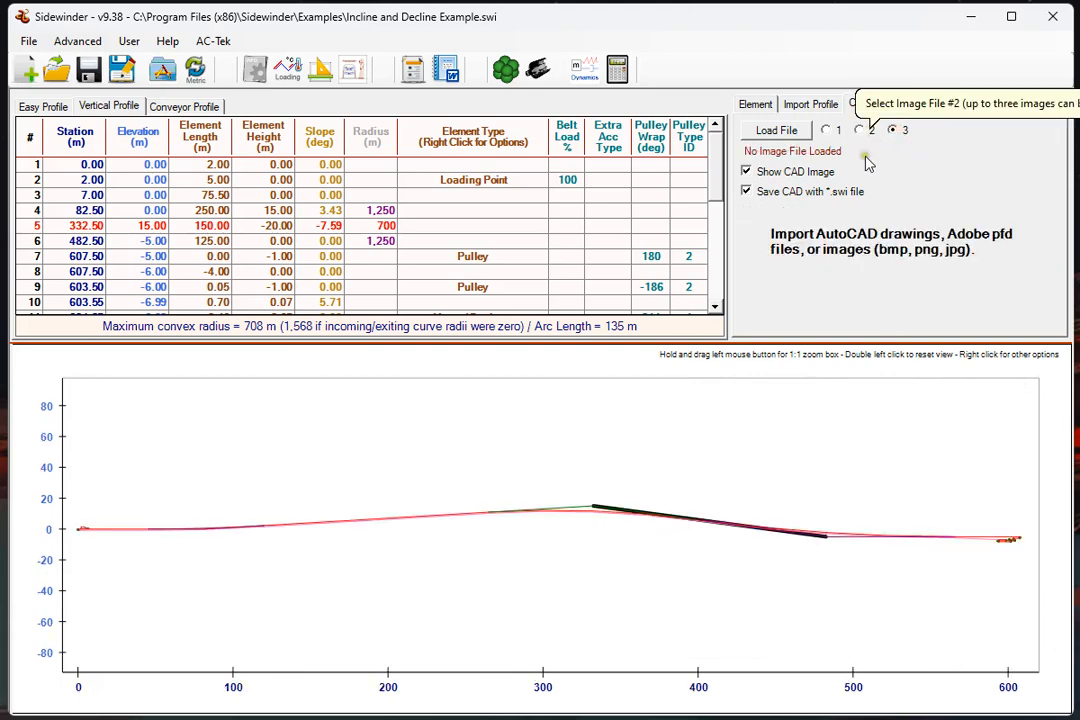
click(776, 130)
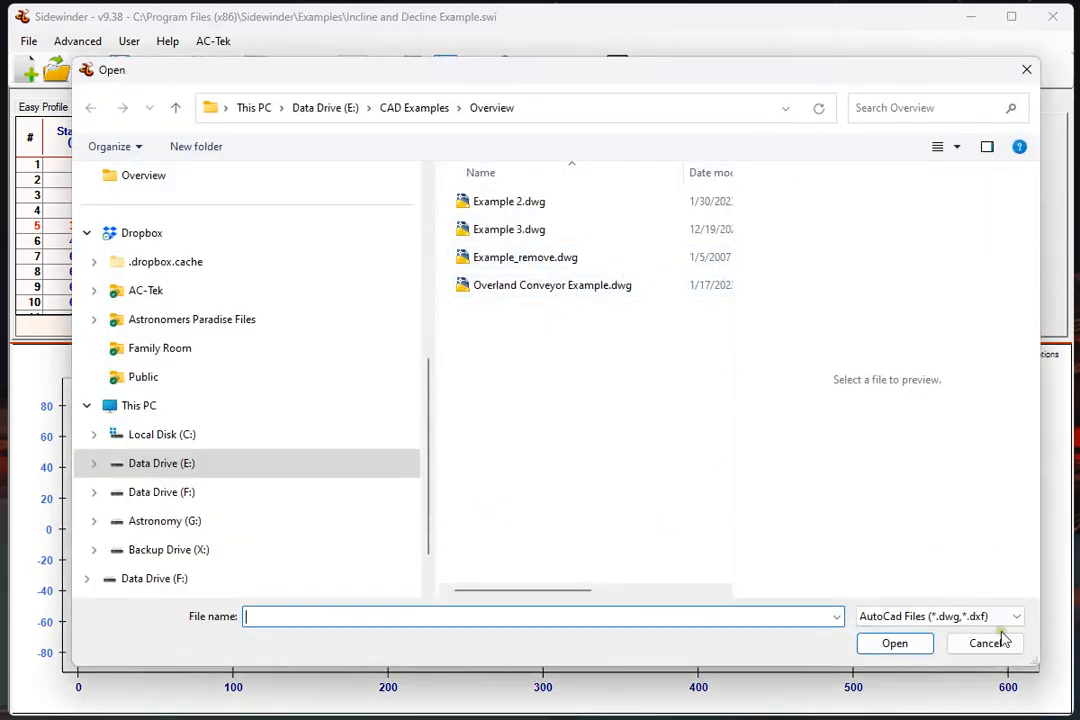
click(938, 616)
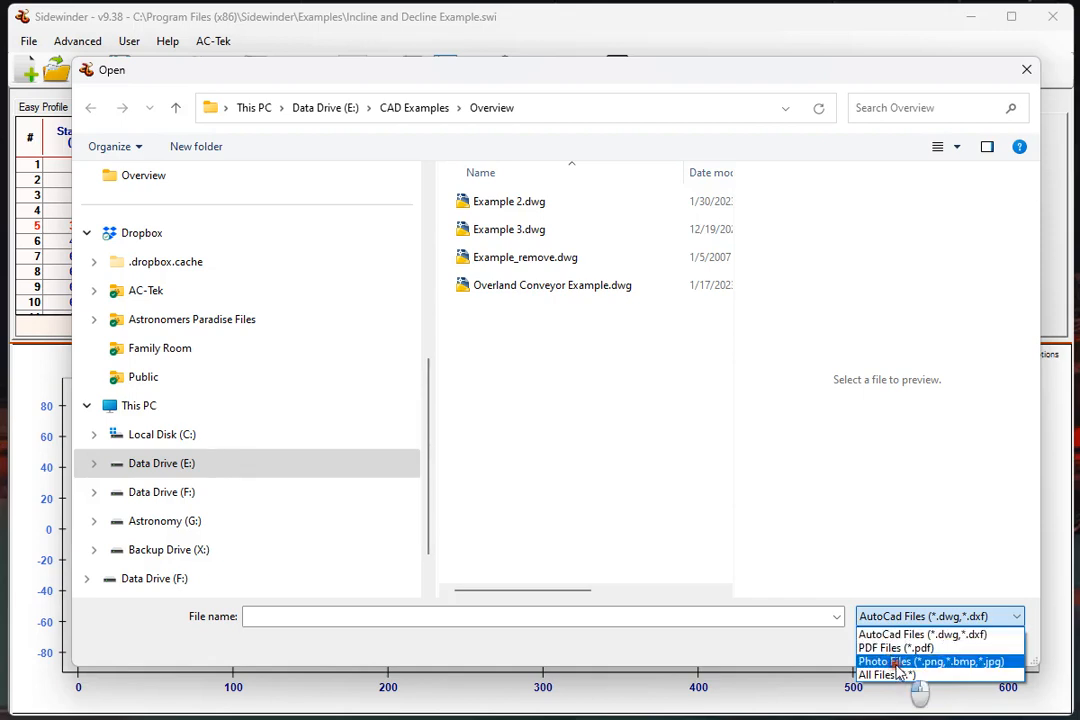
click(932, 660)
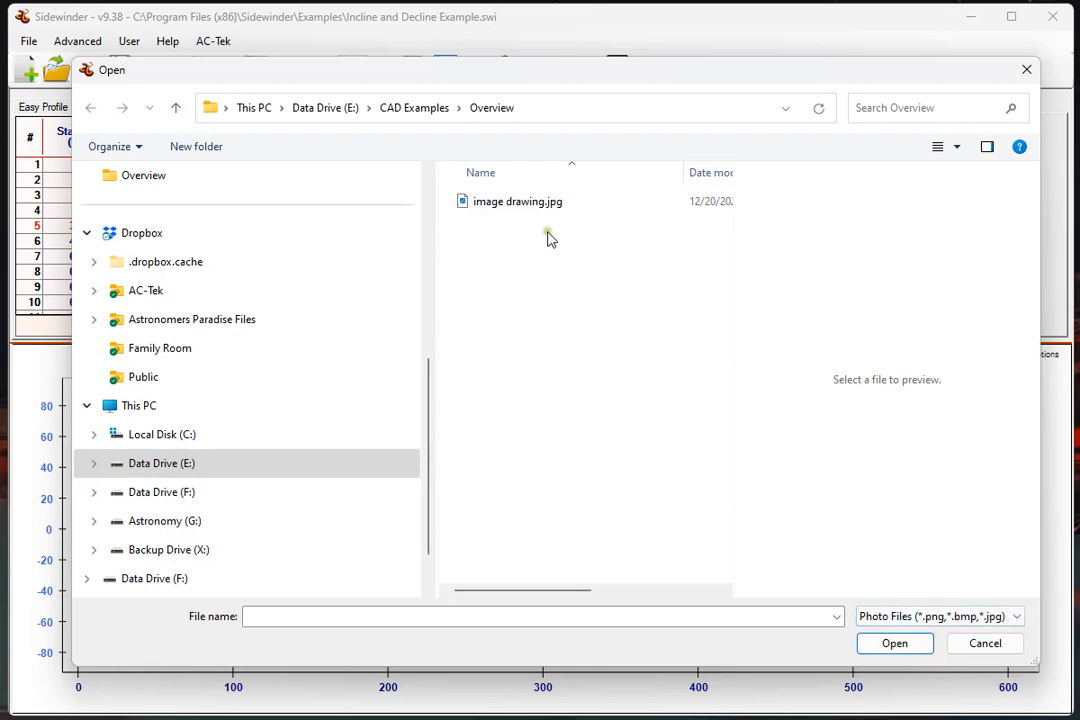
click(516, 200)
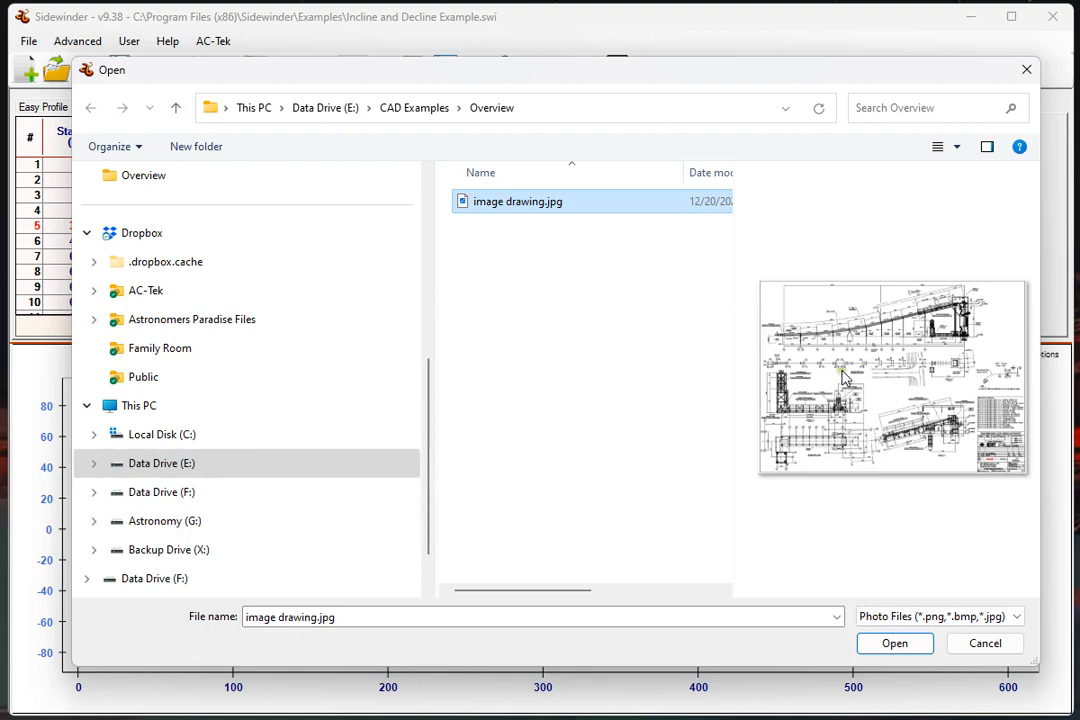
mouse_move(844, 378)
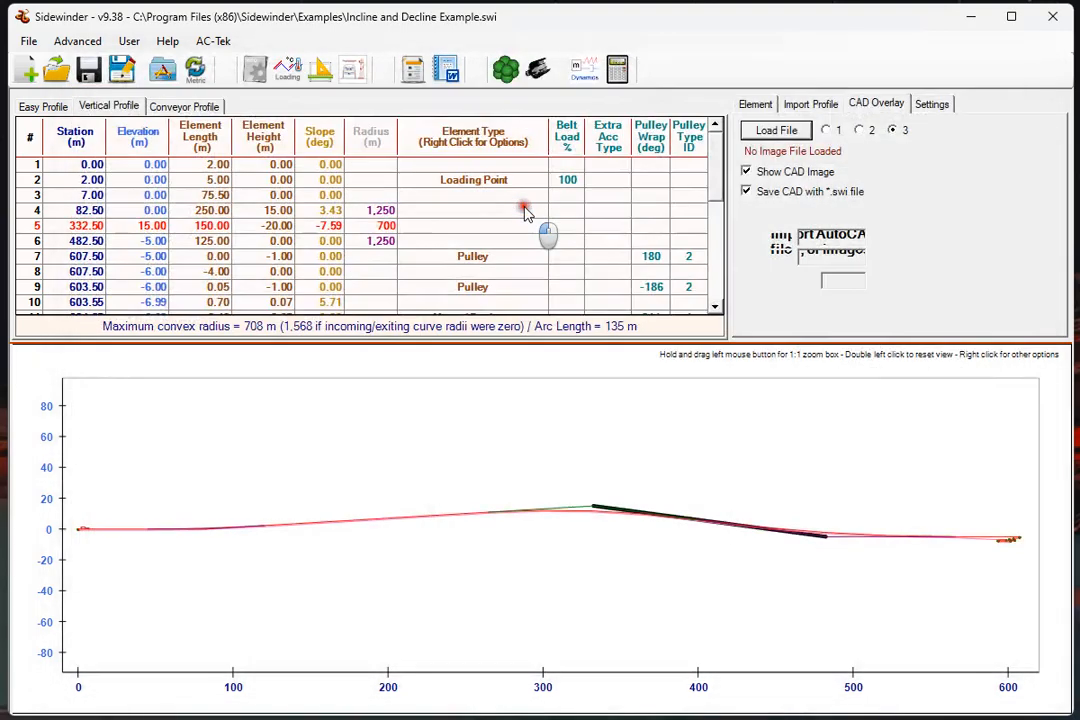
- Raise the JPG overlay scale from 10 to 80 and zoom onto its travel dimension
click(776, 130)
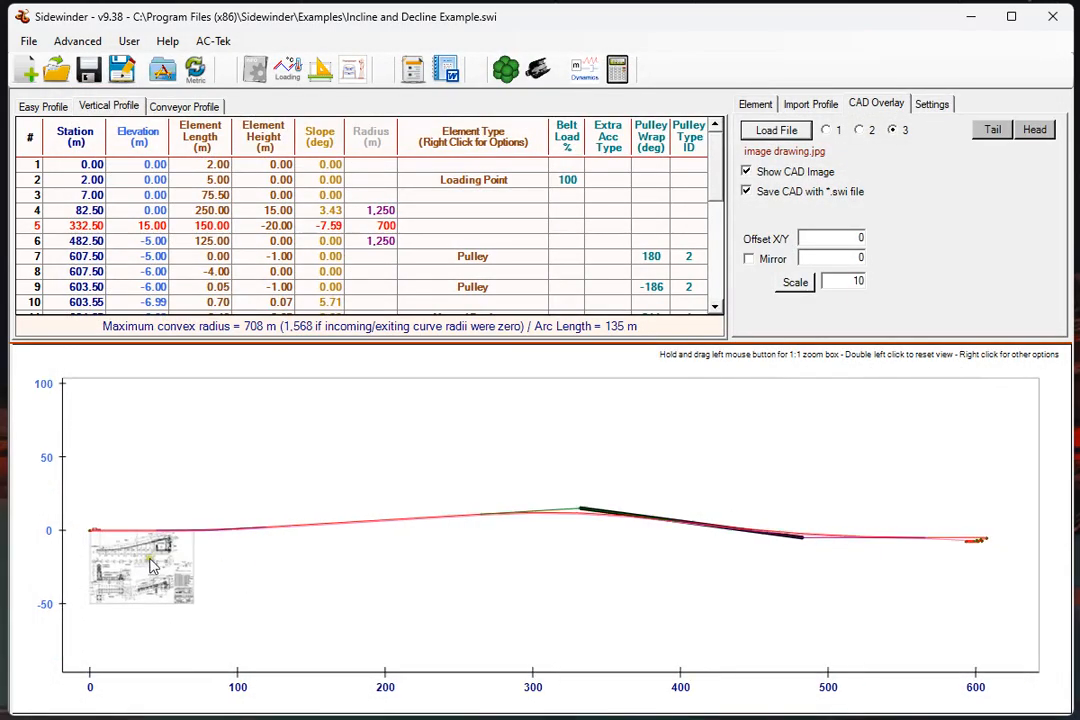
mouse_move(140, 520)
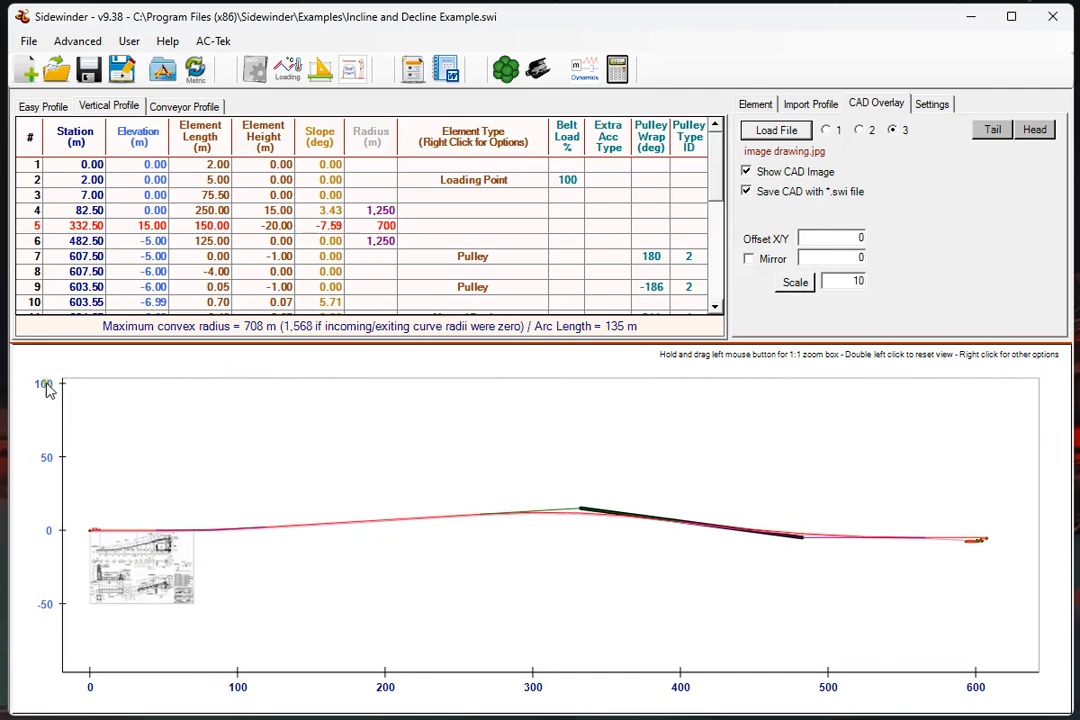
mouse_move(92, 562)
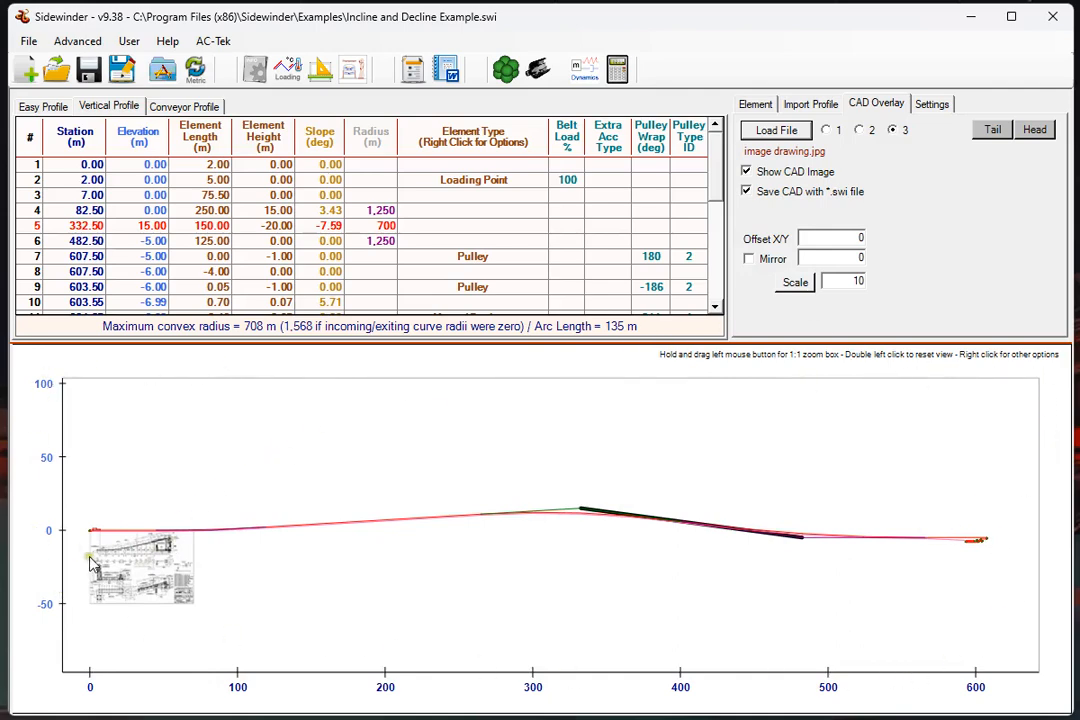
mouse_move(88, 588)
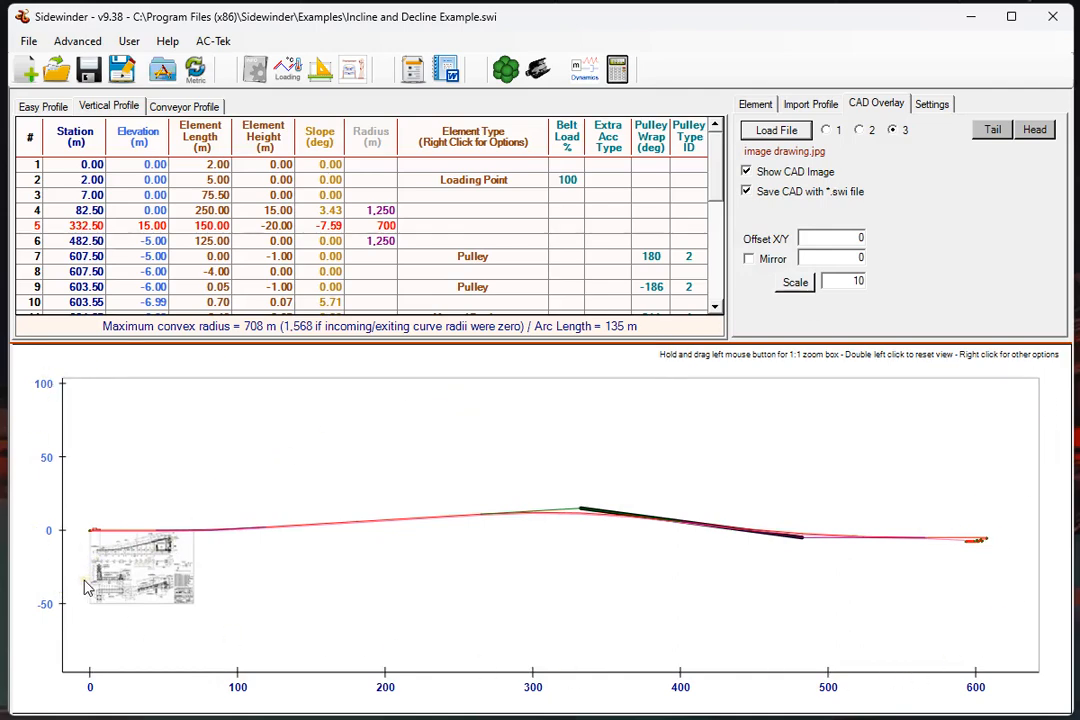
right_click(118, 548)
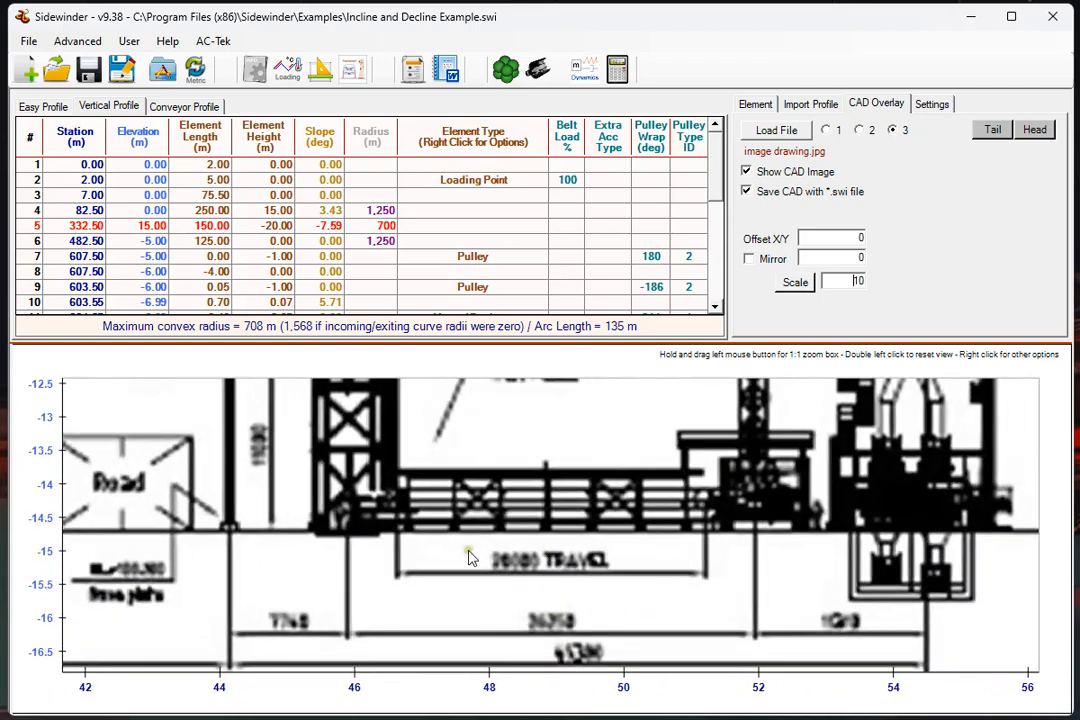
mouse_move(798, 238)
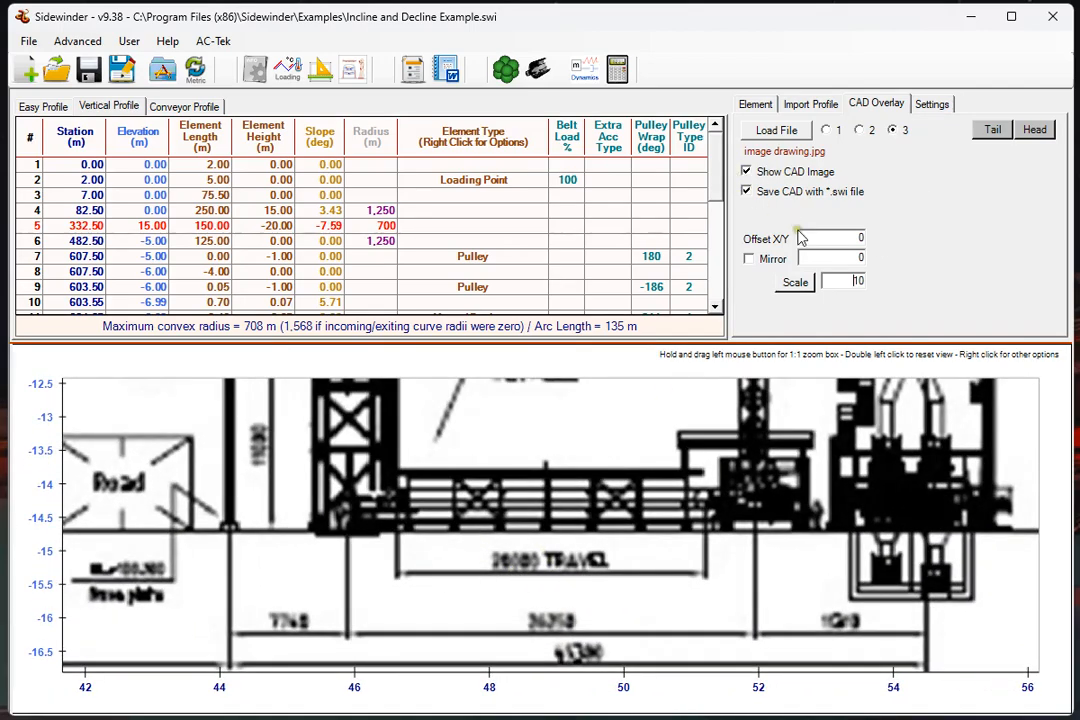
- Set the JPG overlay scale to 43.50 from two picked dimension points and restore the full view
click(794, 282)
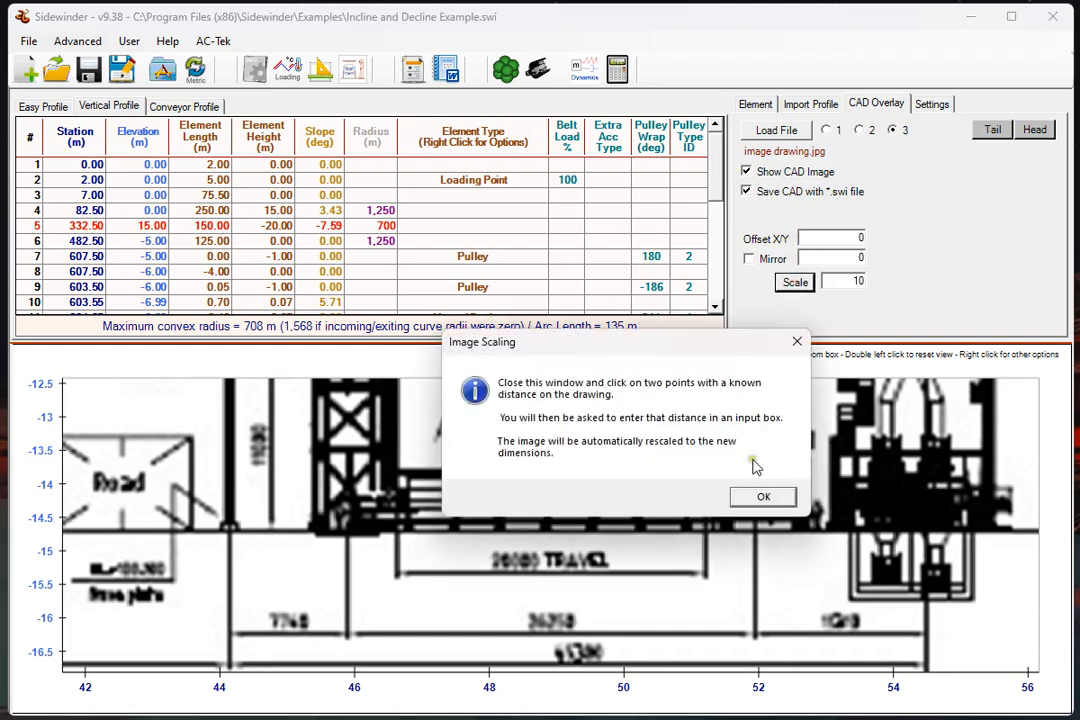
click(762, 496)
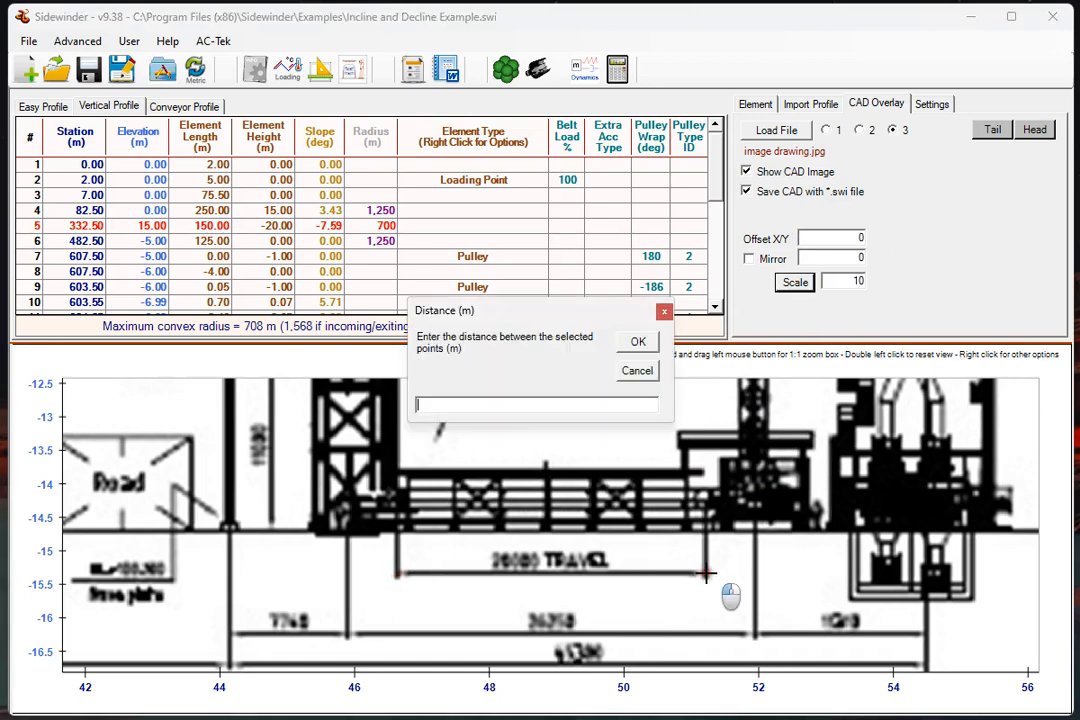
click(636, 340)
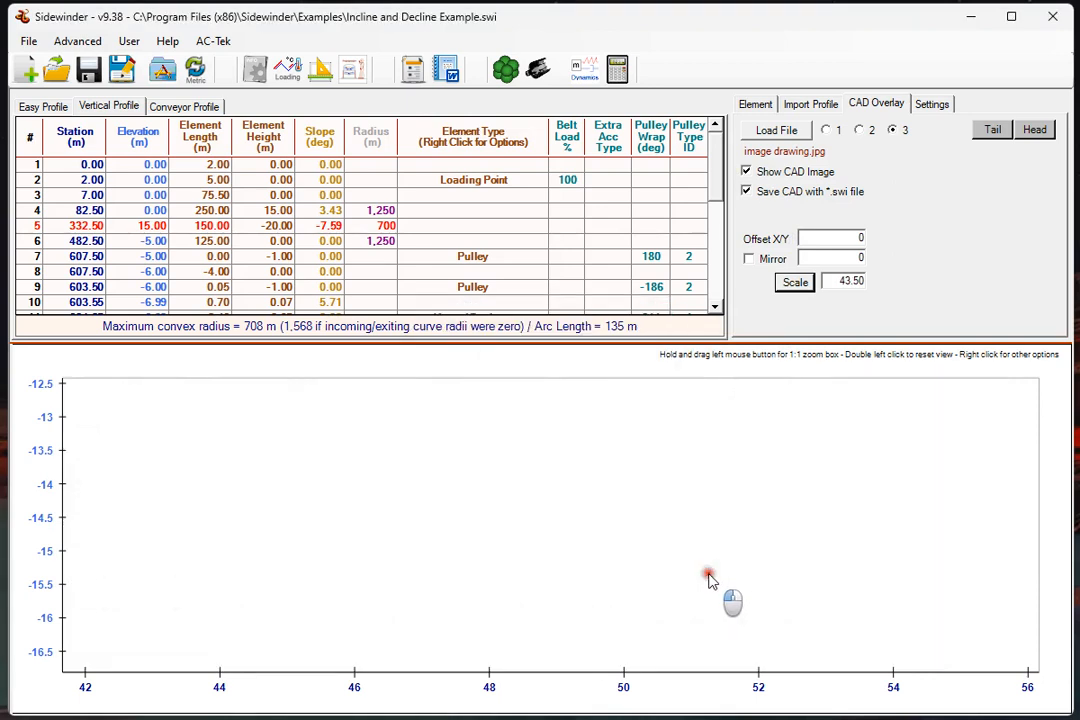
right_click(710, 576)
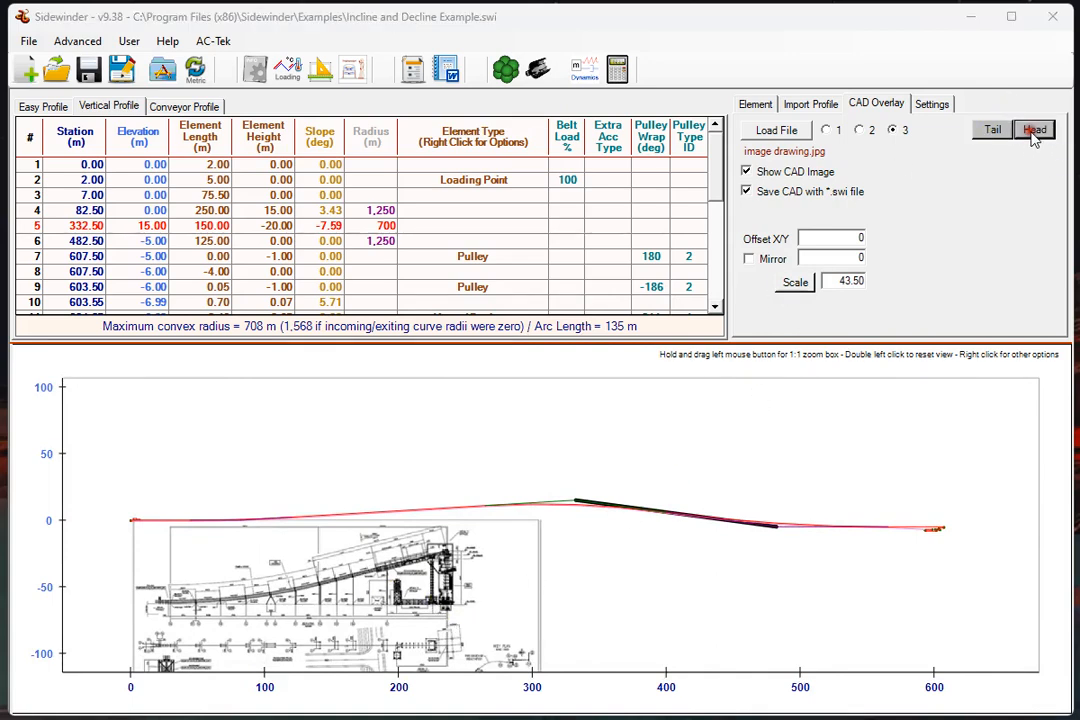
- Place the JPG overlay by its head pulley, giving offsets of about -373 and -17
click(1036, 128)
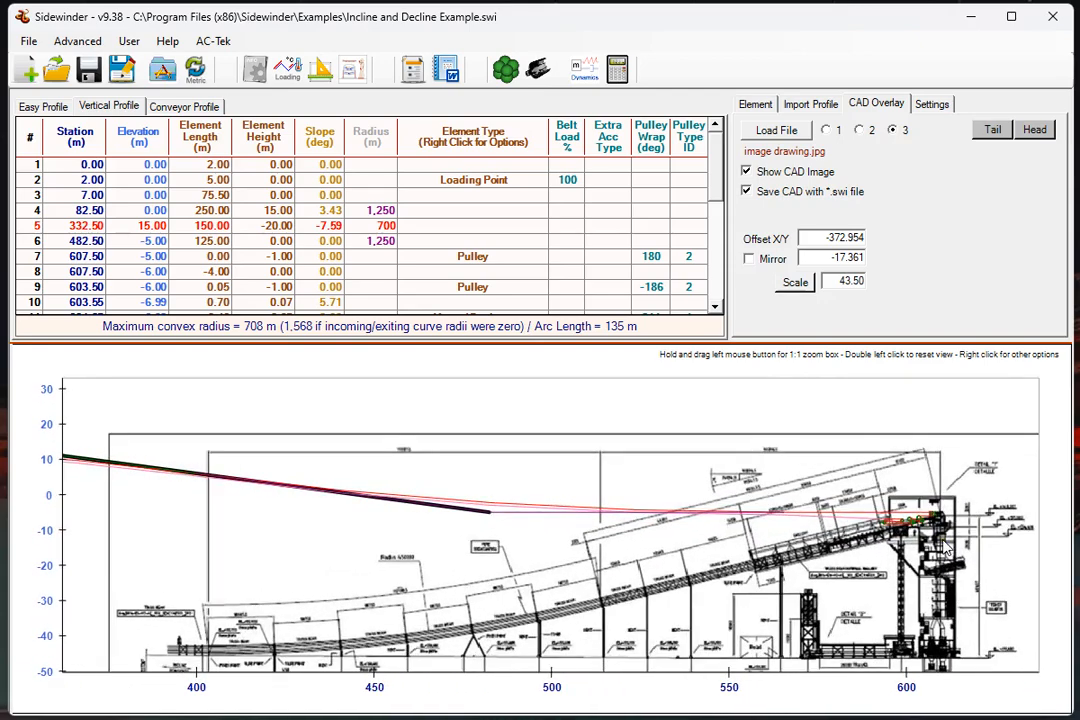
mouse_move(786, 178)
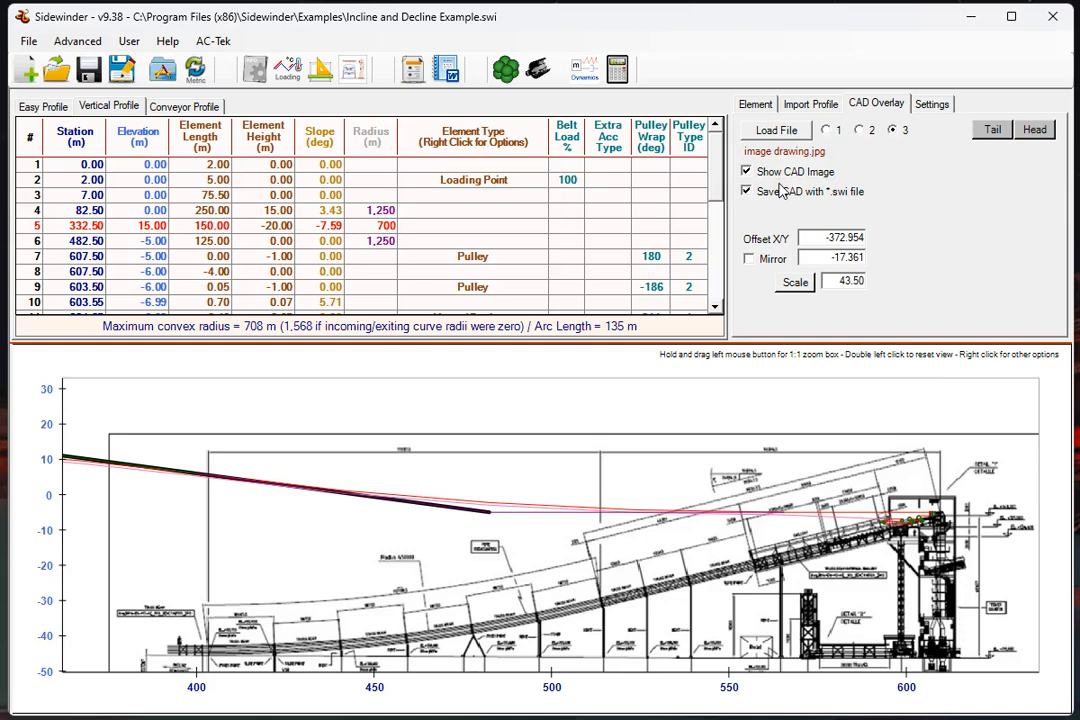
mouse_move(796, 204)
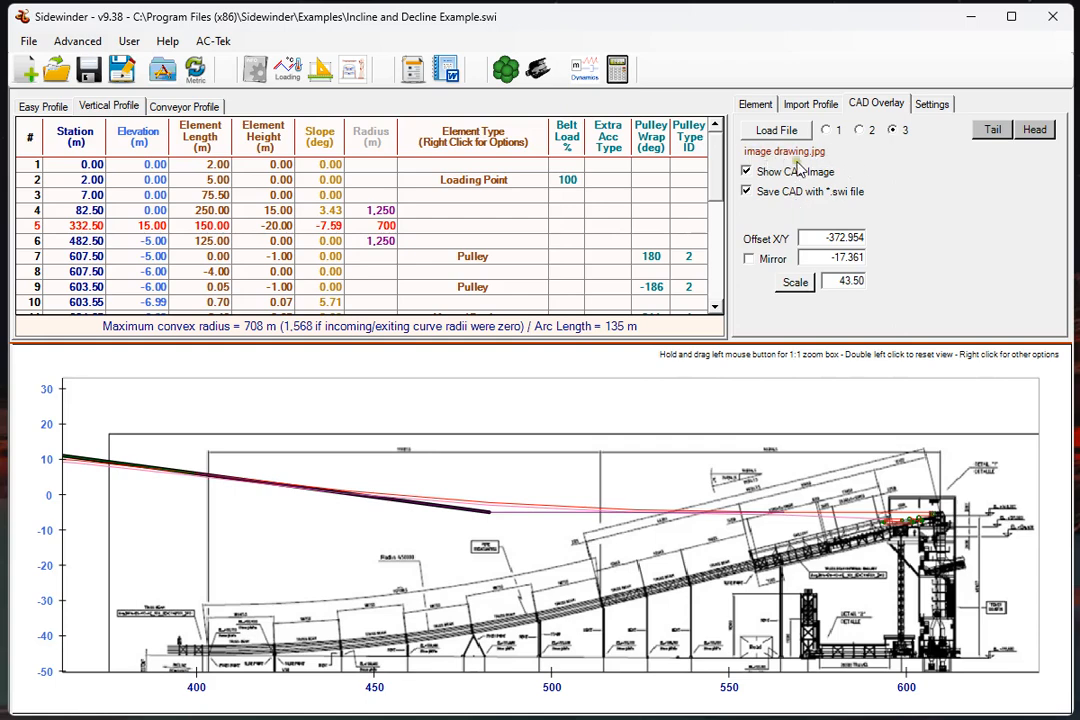
- Save the conveyor project as test.swi
click(28, 40)
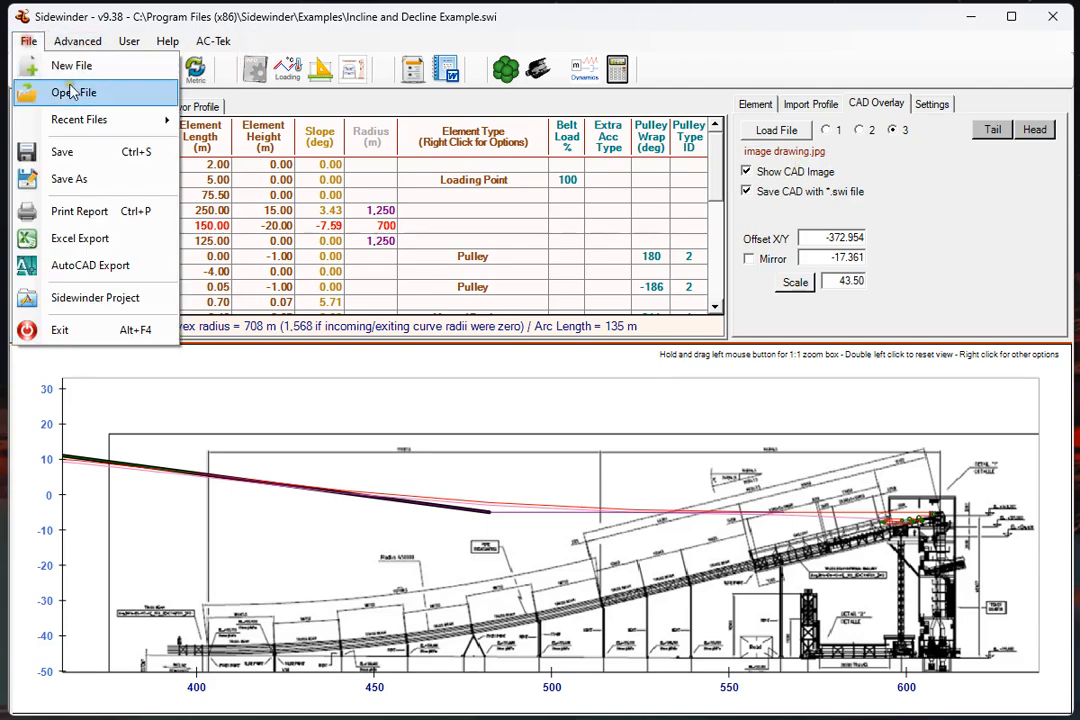
click(68, 178)
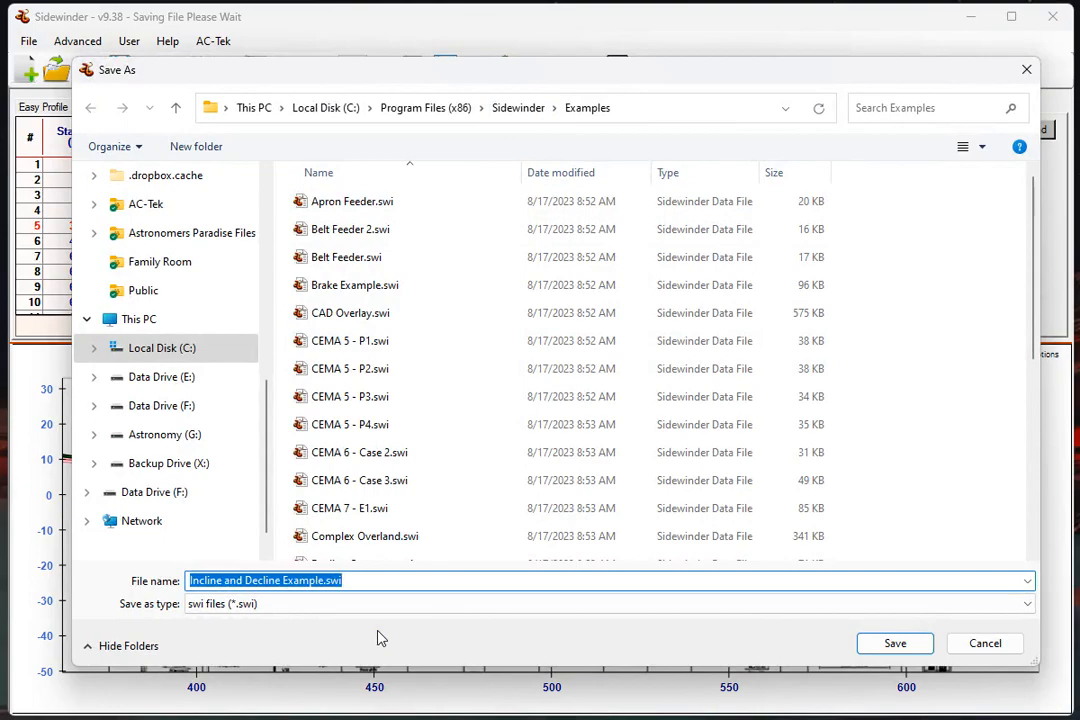
click(894, 644)
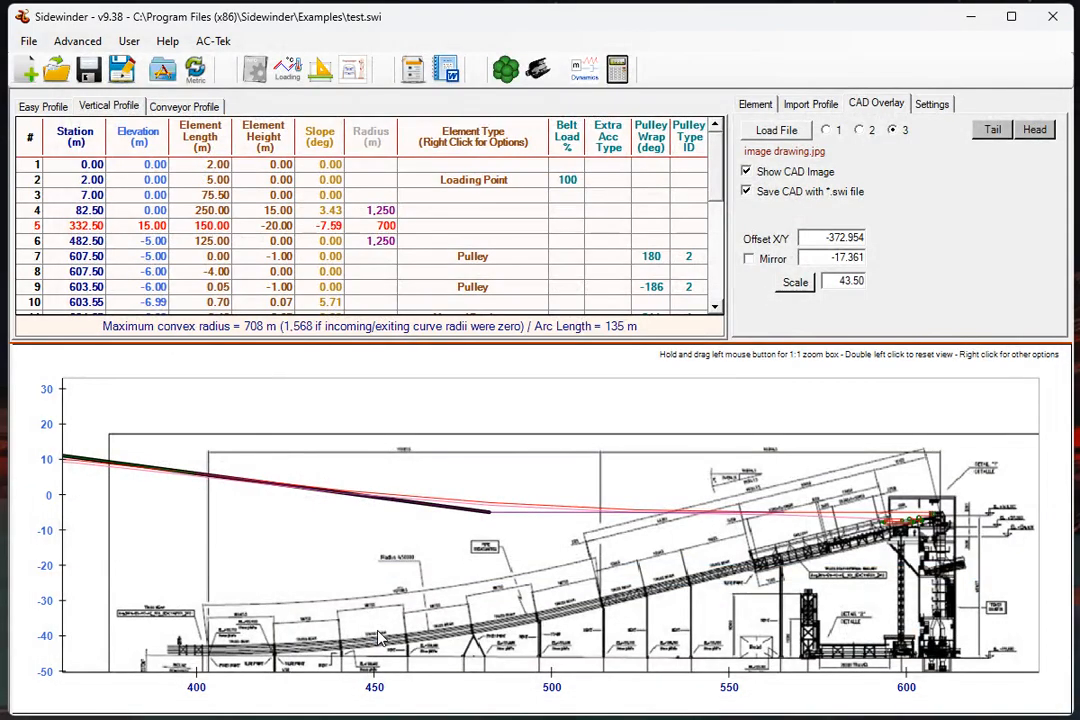
- Start a new default conveyor file with a basic 50 m profile
click(28, 40)
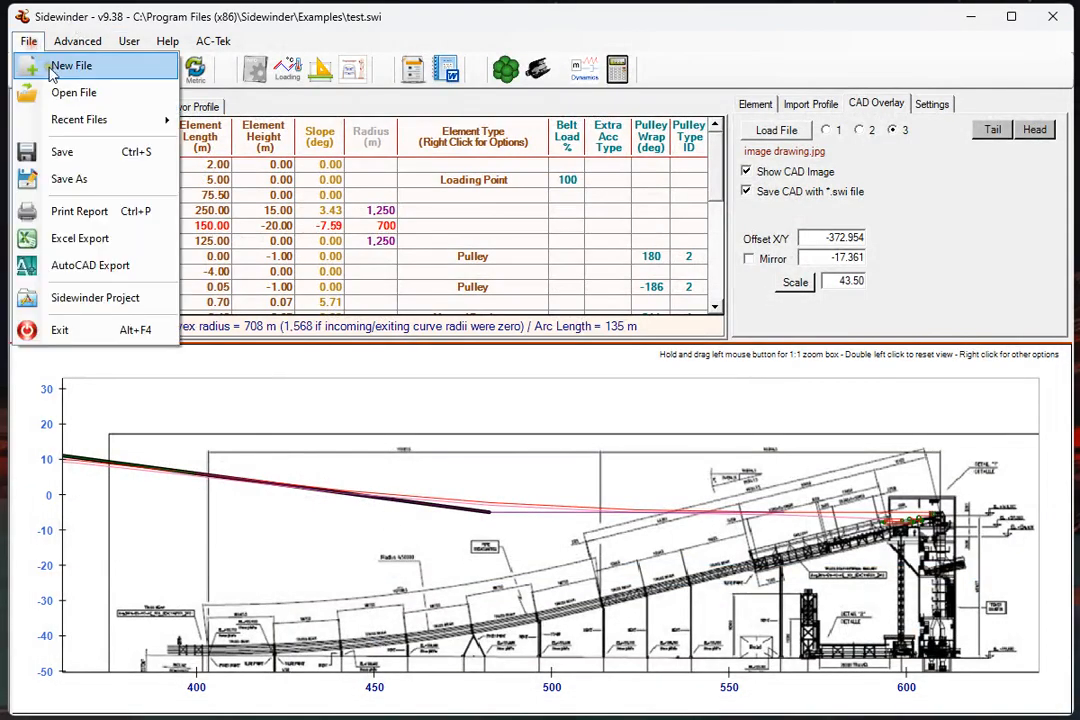
click(70, 64)
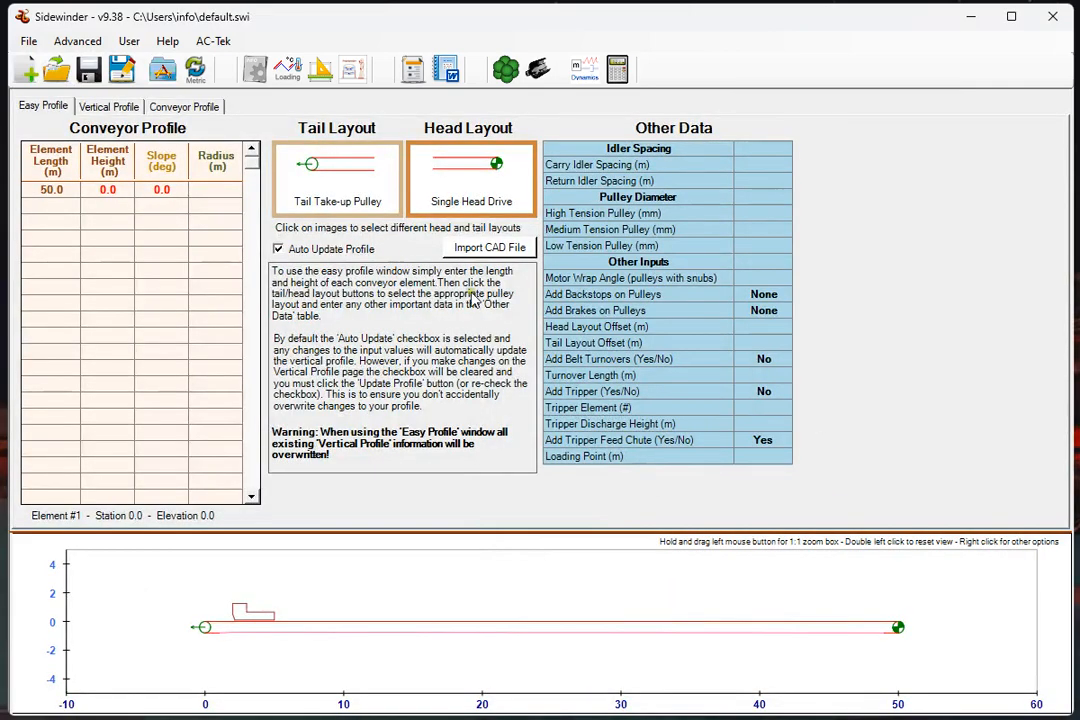
- Reopen test.swi and check overlays 1 and 3, with image drawing.jpg at scale 43.5
click(28, 40)
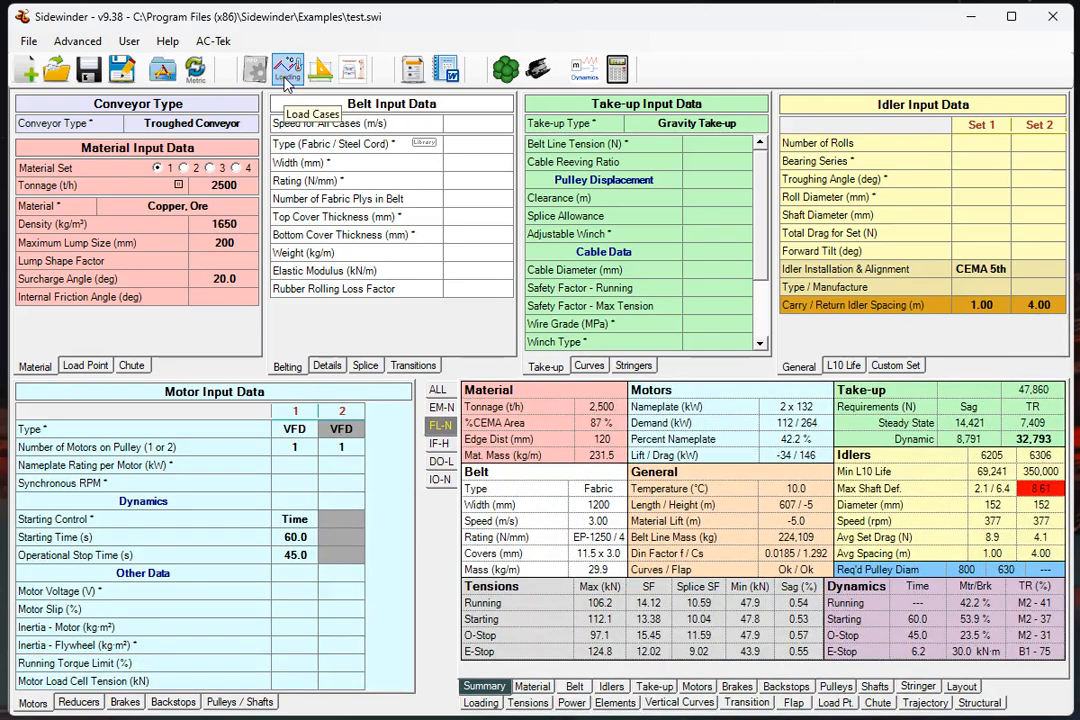
click(288, 68)
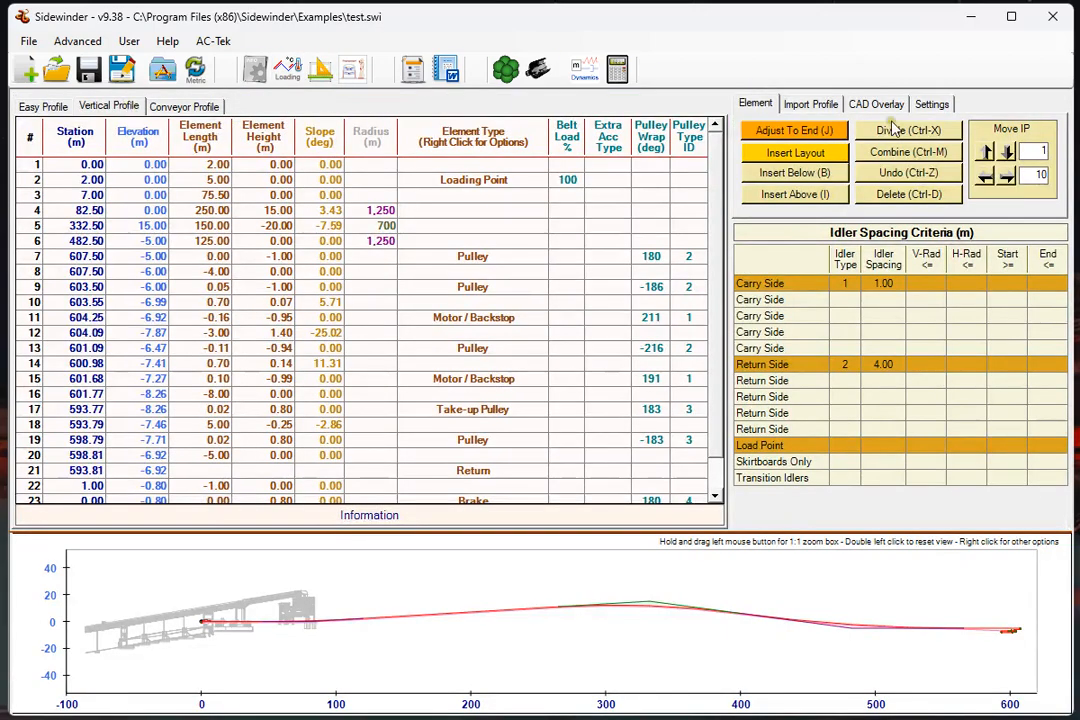
click(876, 104)
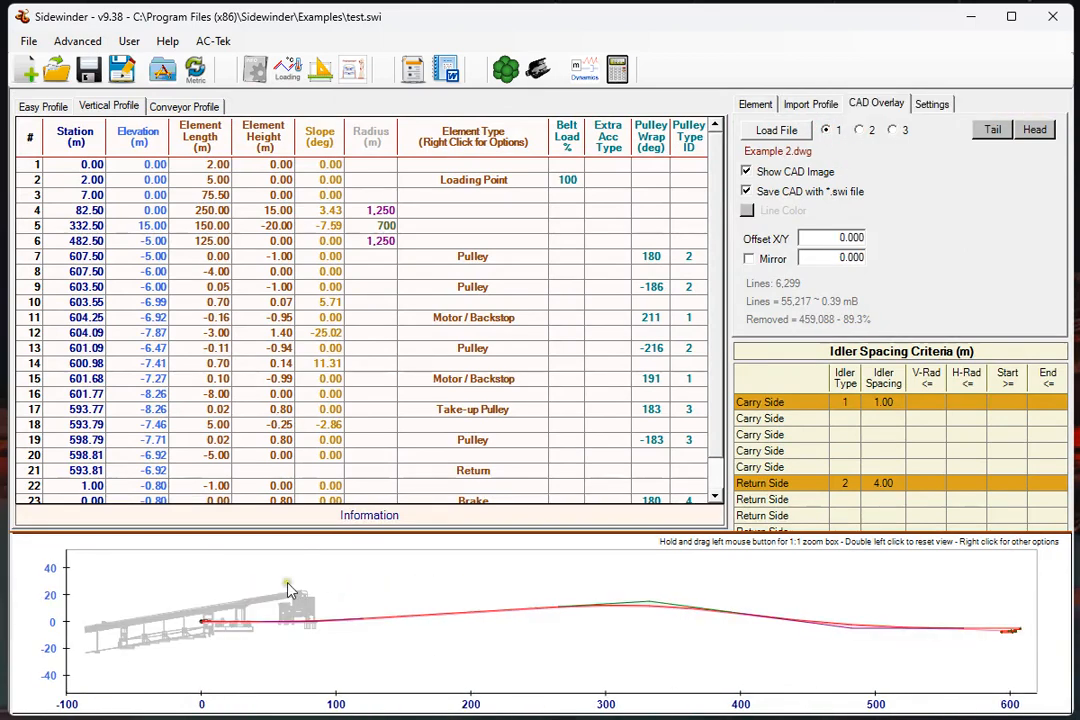
mouse_move(192, 660)
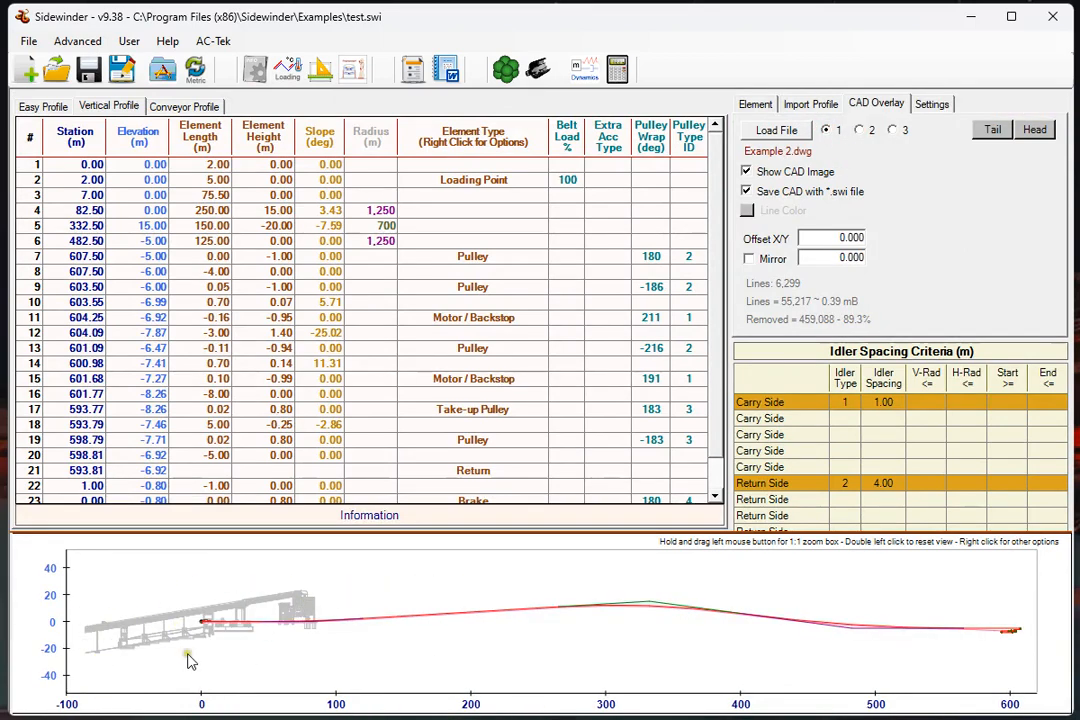
mouse_move(252, 612)
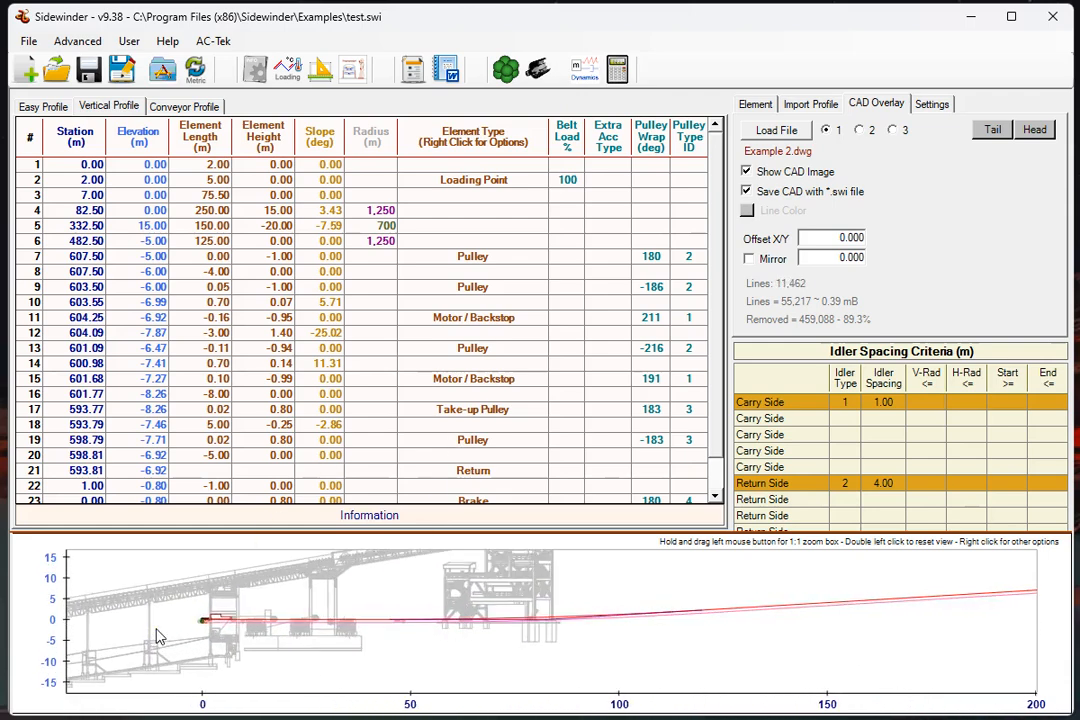
click(892, 128)
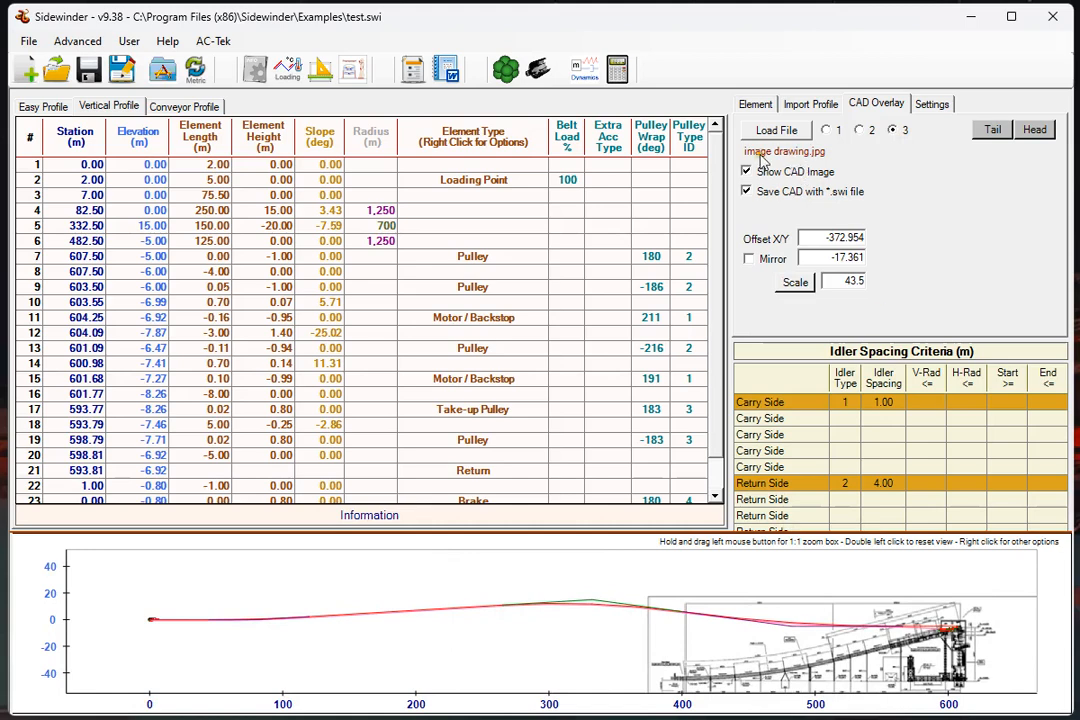
mouse_move(800, 160)
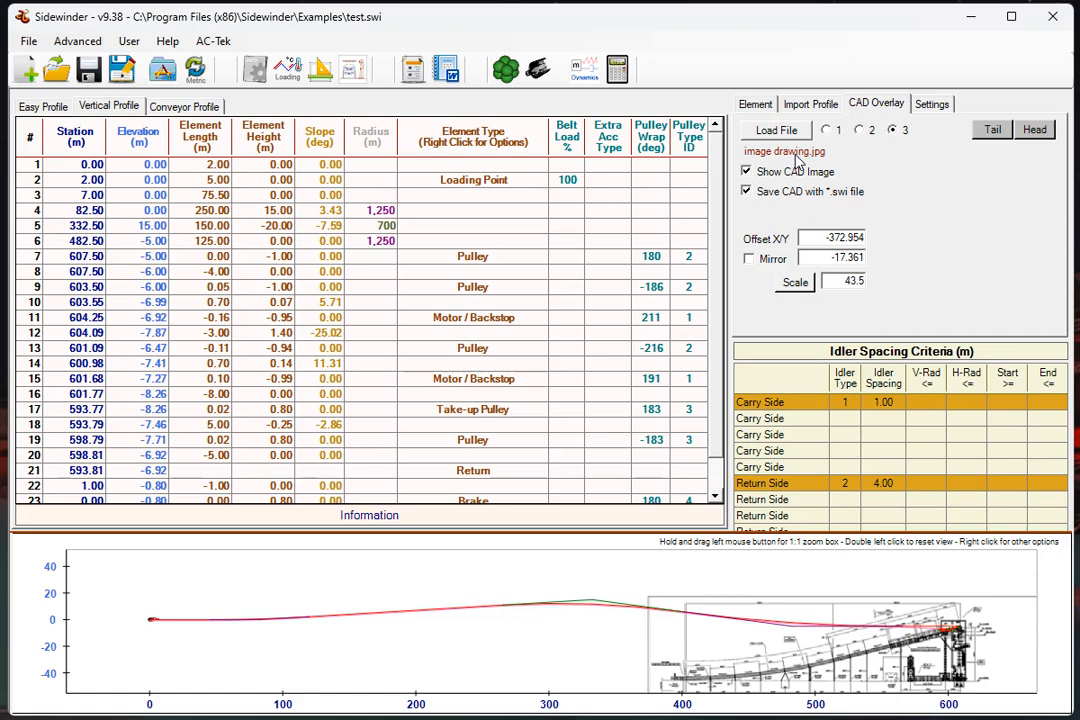
- Zoom the profile plot over the drawing overlay and select the pulley at station 603.50
click(828, 130)
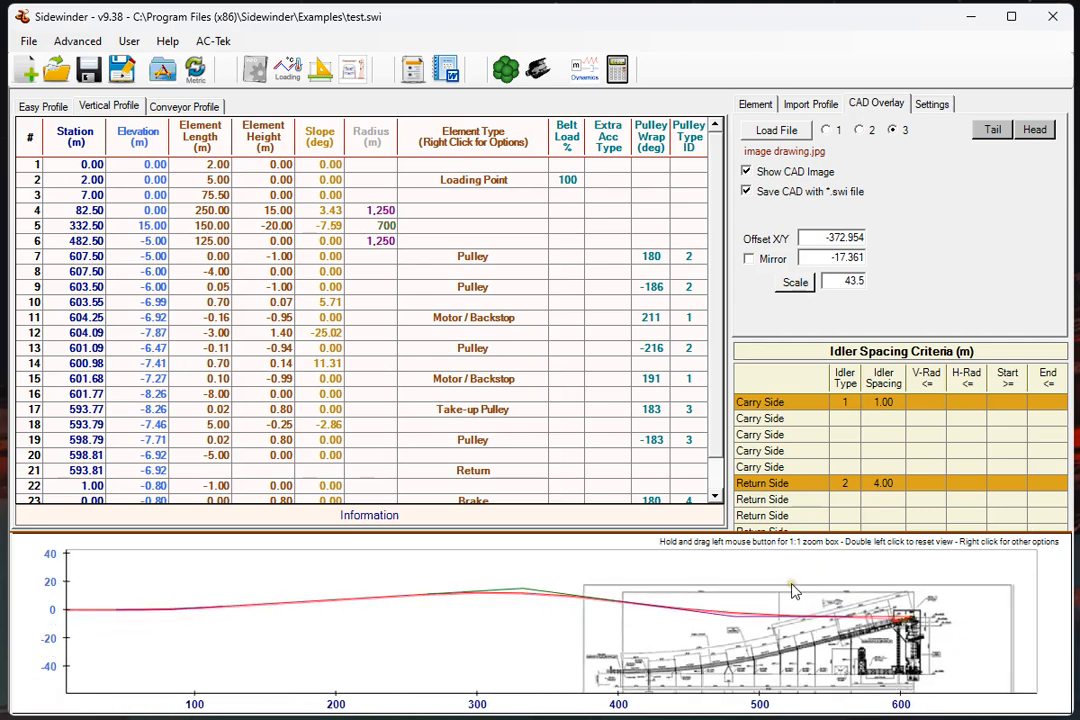
click(472, 288)
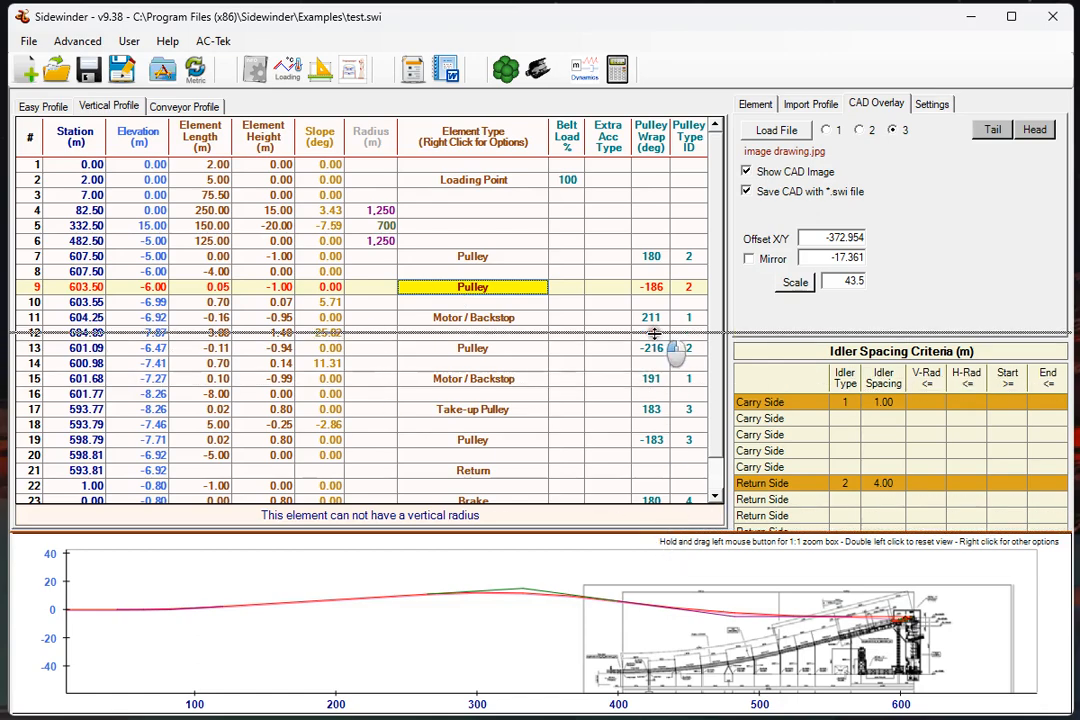
right_click(580, 398)
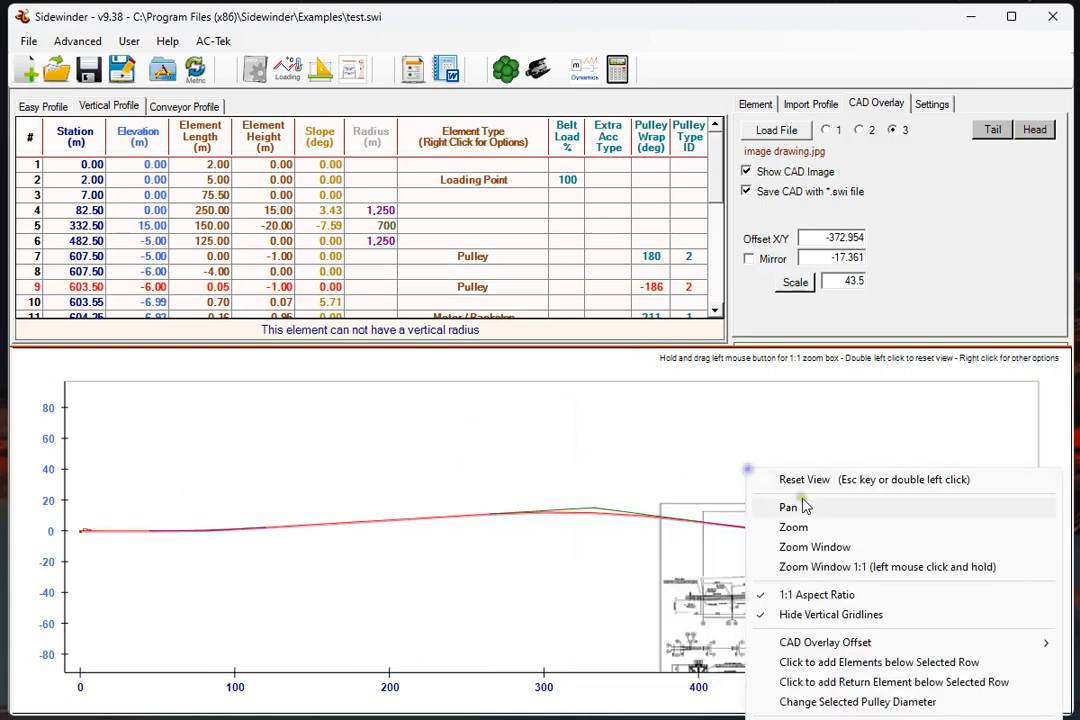
- Pan the profile plot so the JPG drawing sits under the conveyor's discharge end
click(788, 508)
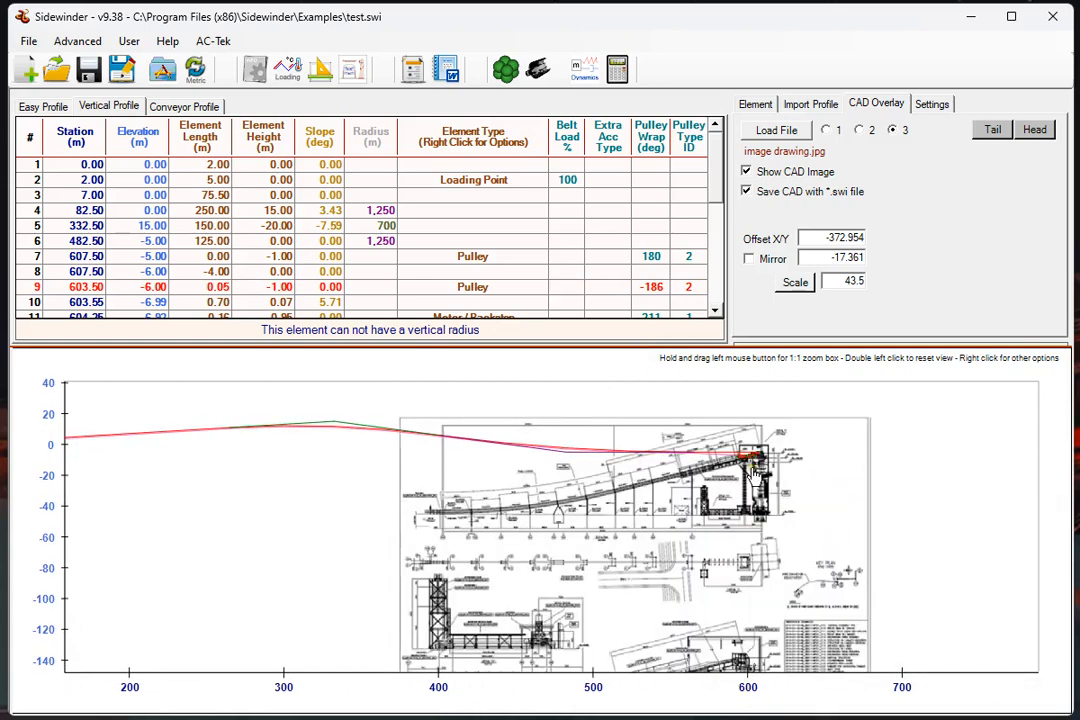
right_click(750, 464)
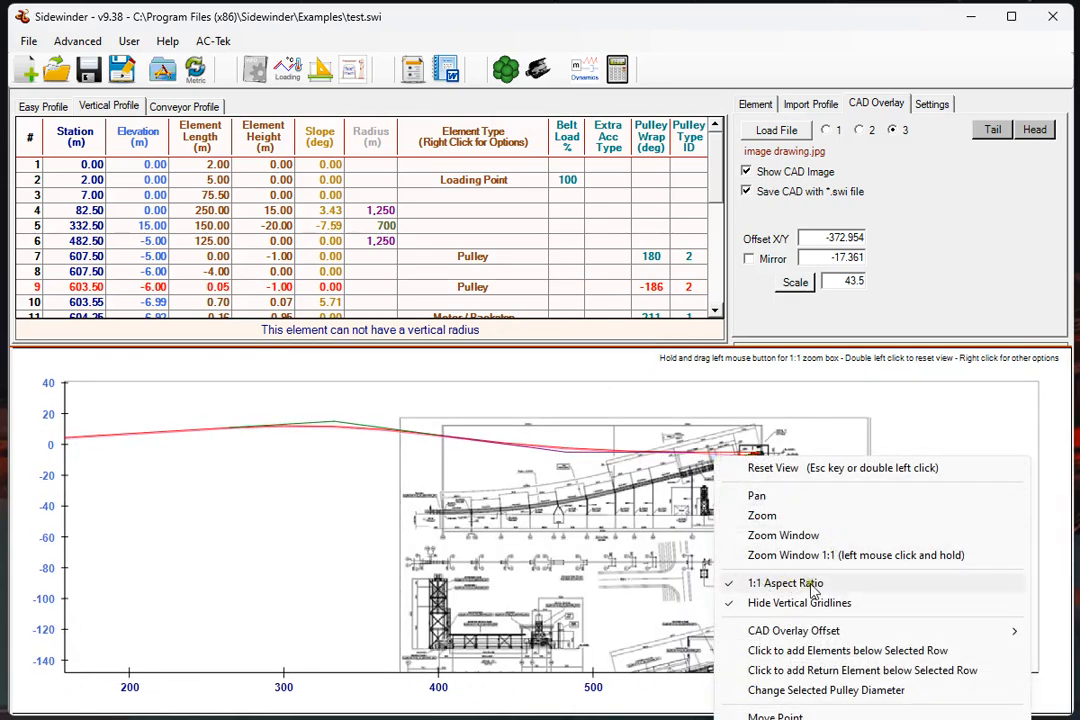
mouse_move(780, 568)
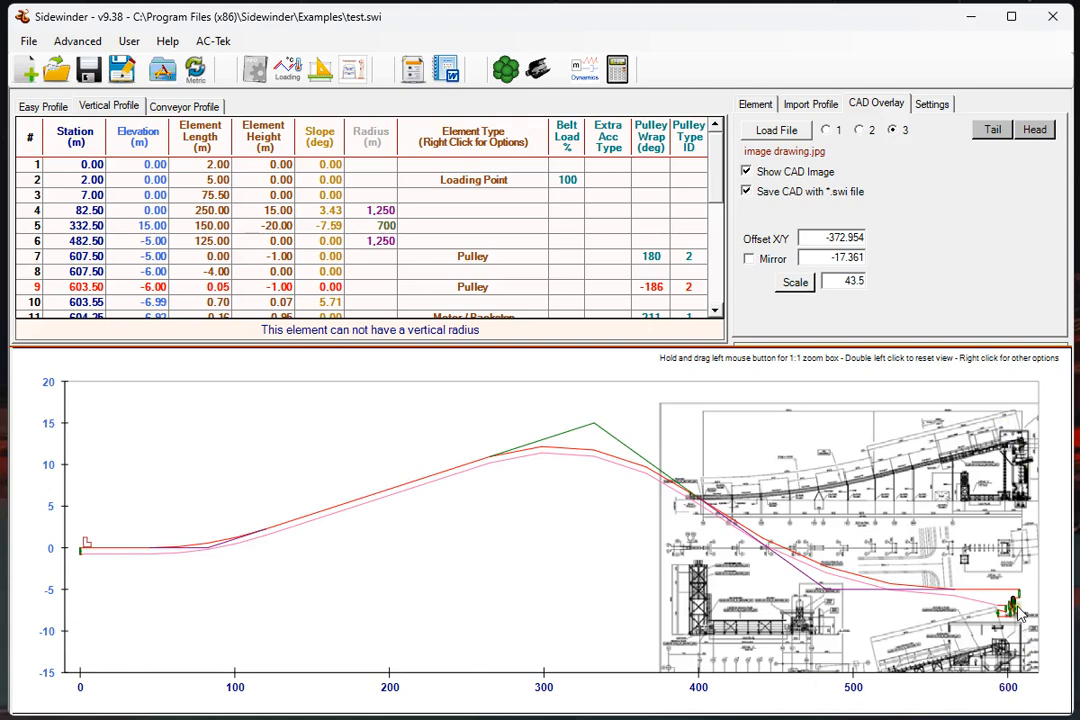
mouse_move(1012, 476)
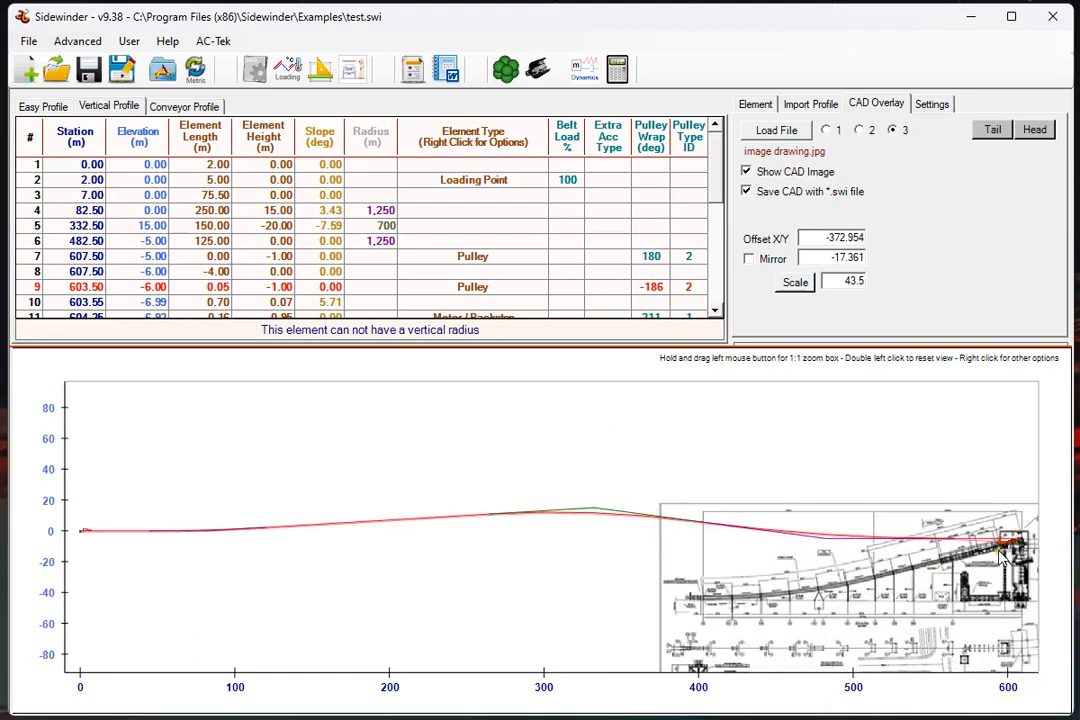
mouse_move(904, 550)
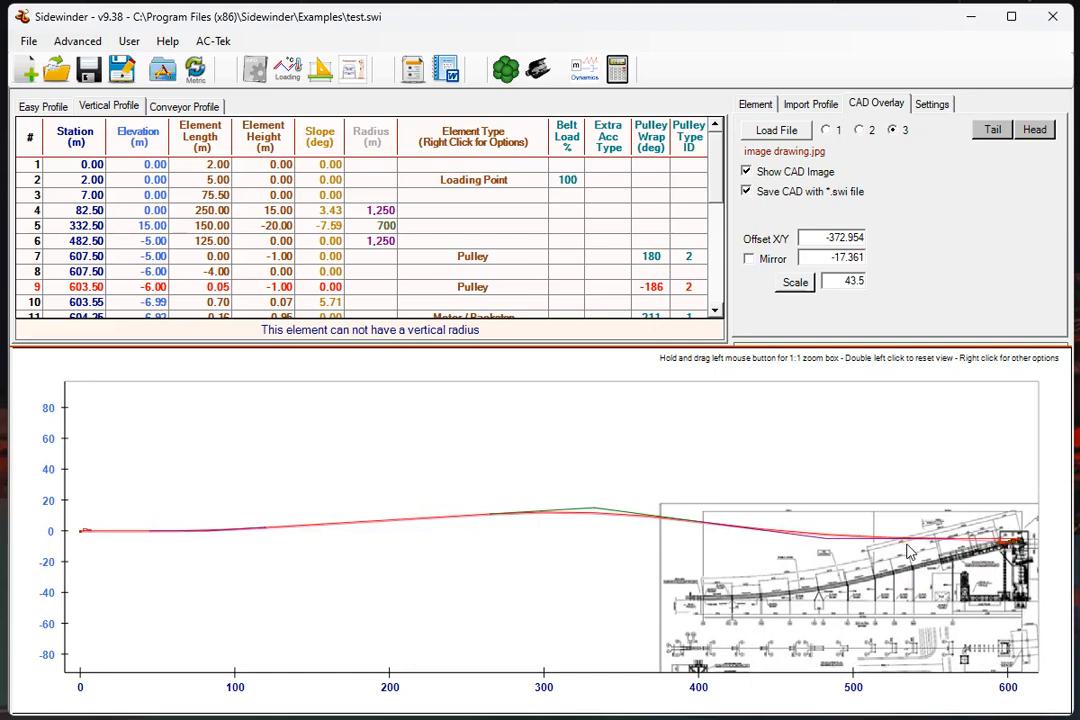
right_click(908, 552)
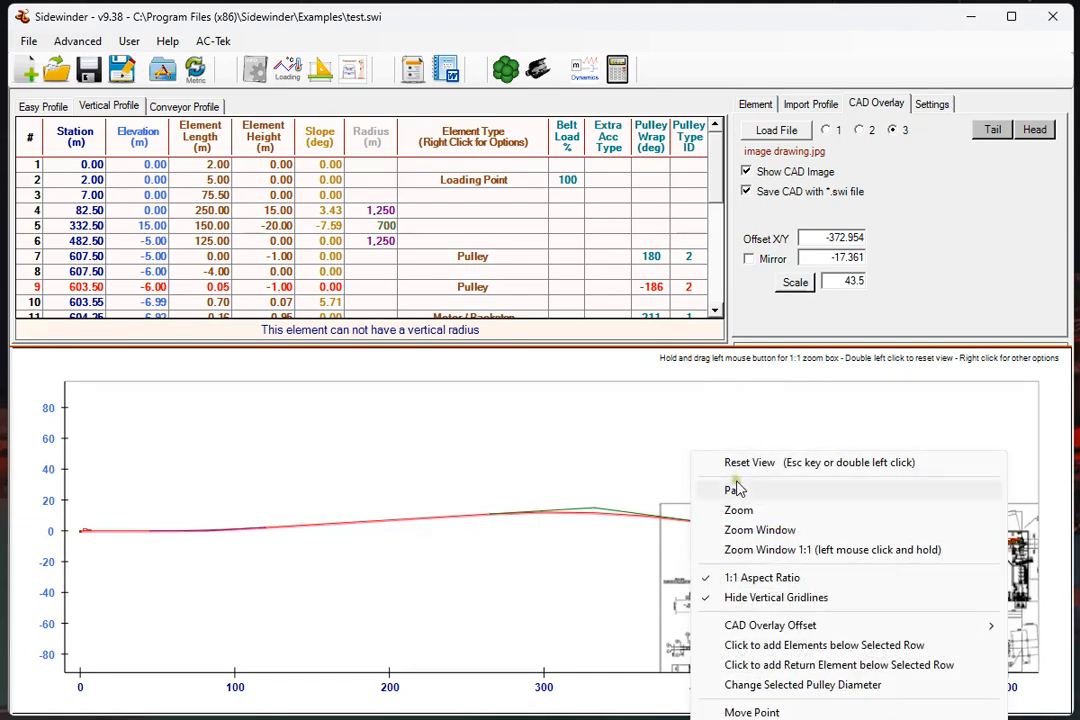
click(736, 490)
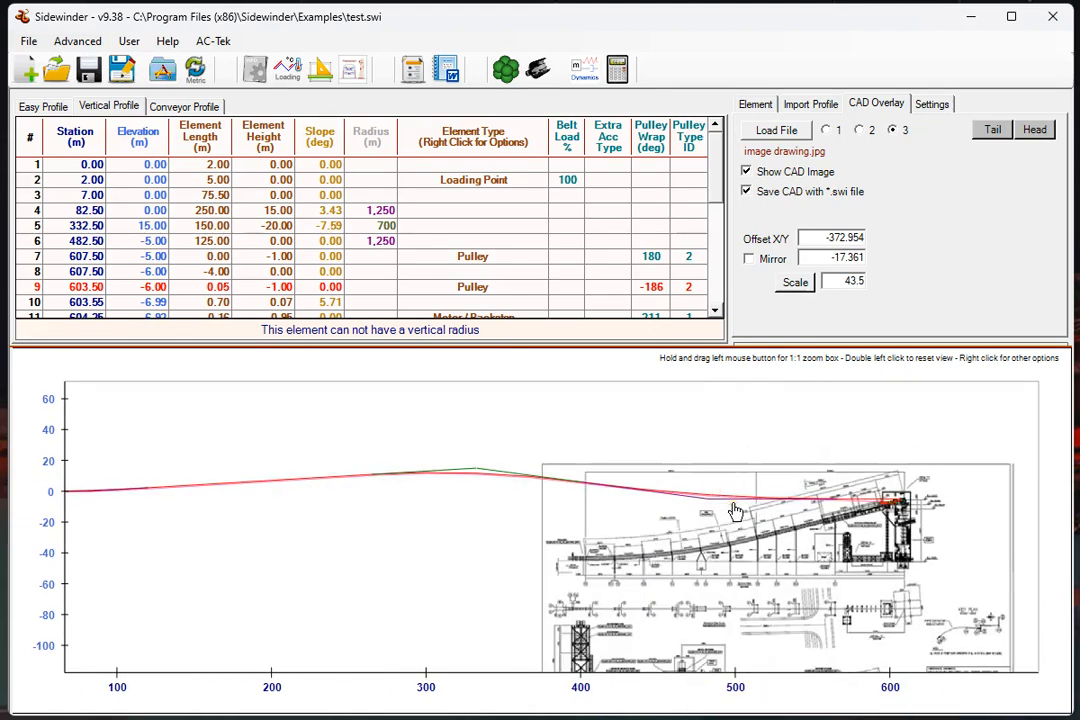